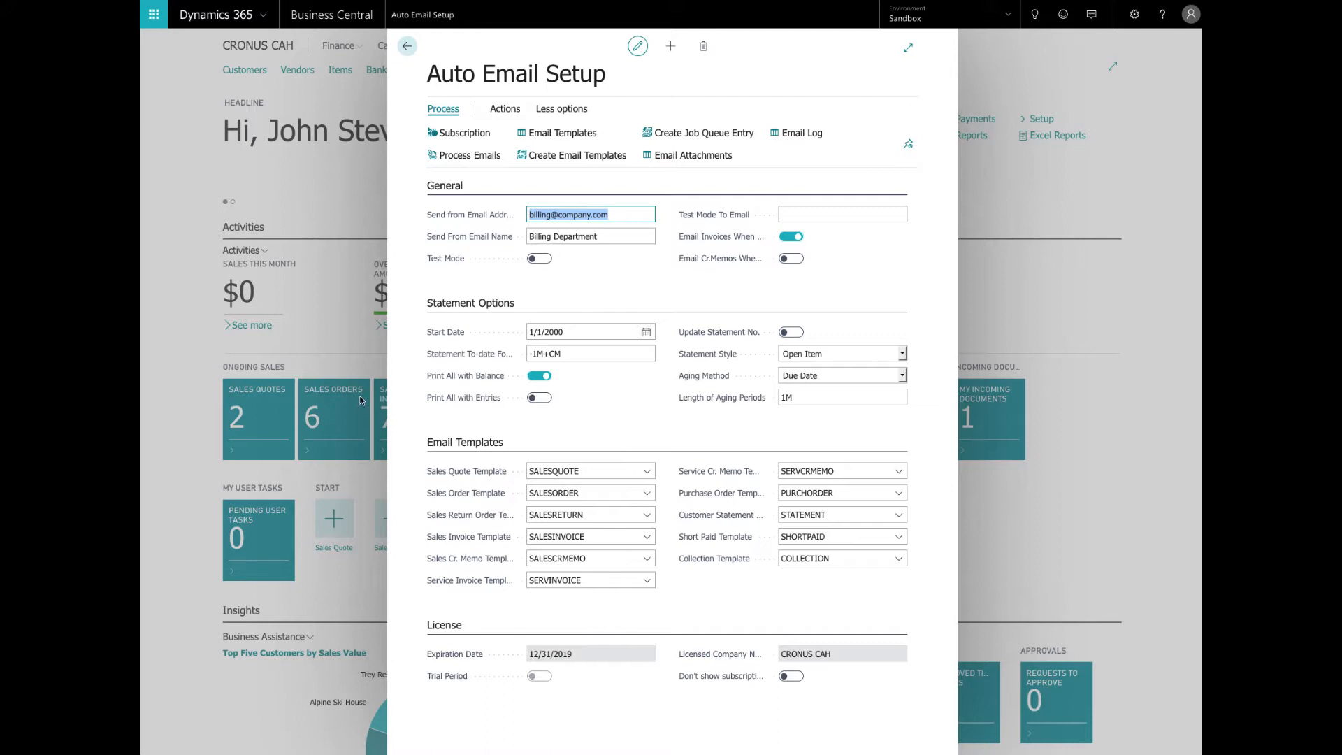
mouse_move(452, 290)
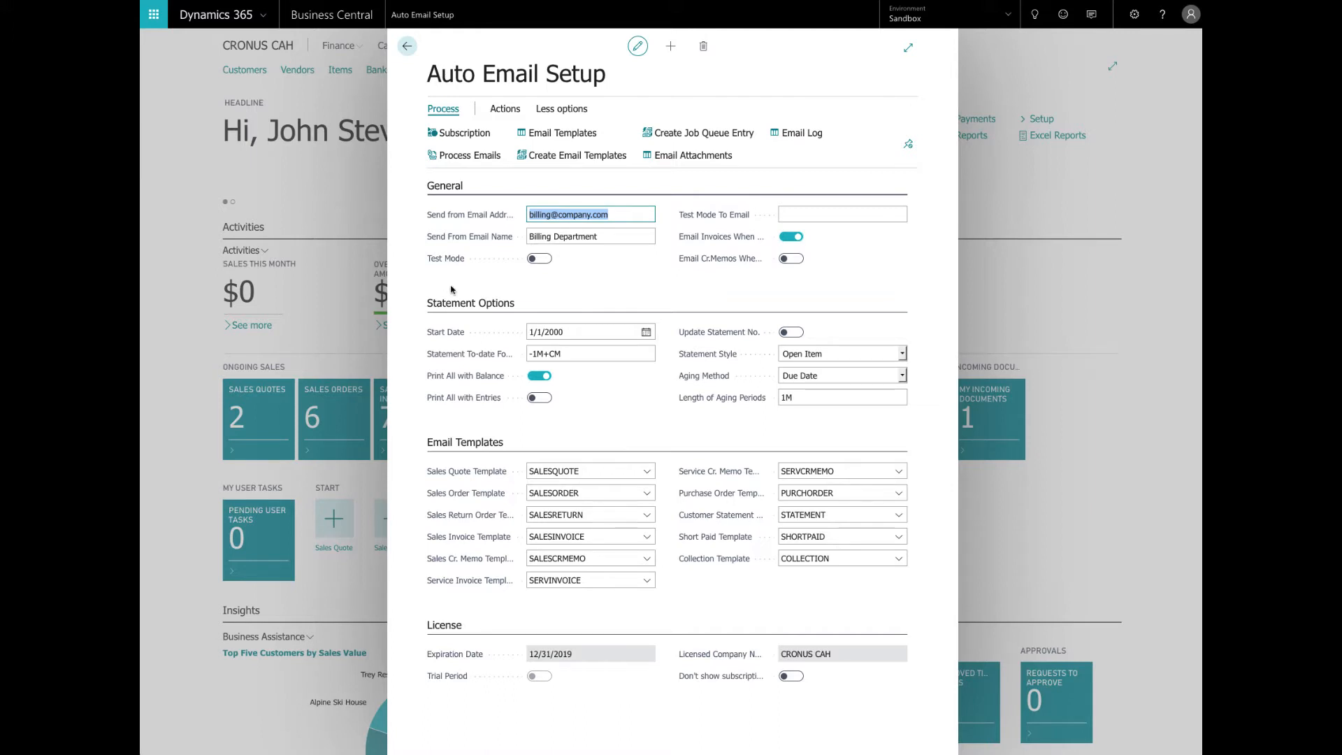
mouse_move(481, 226)
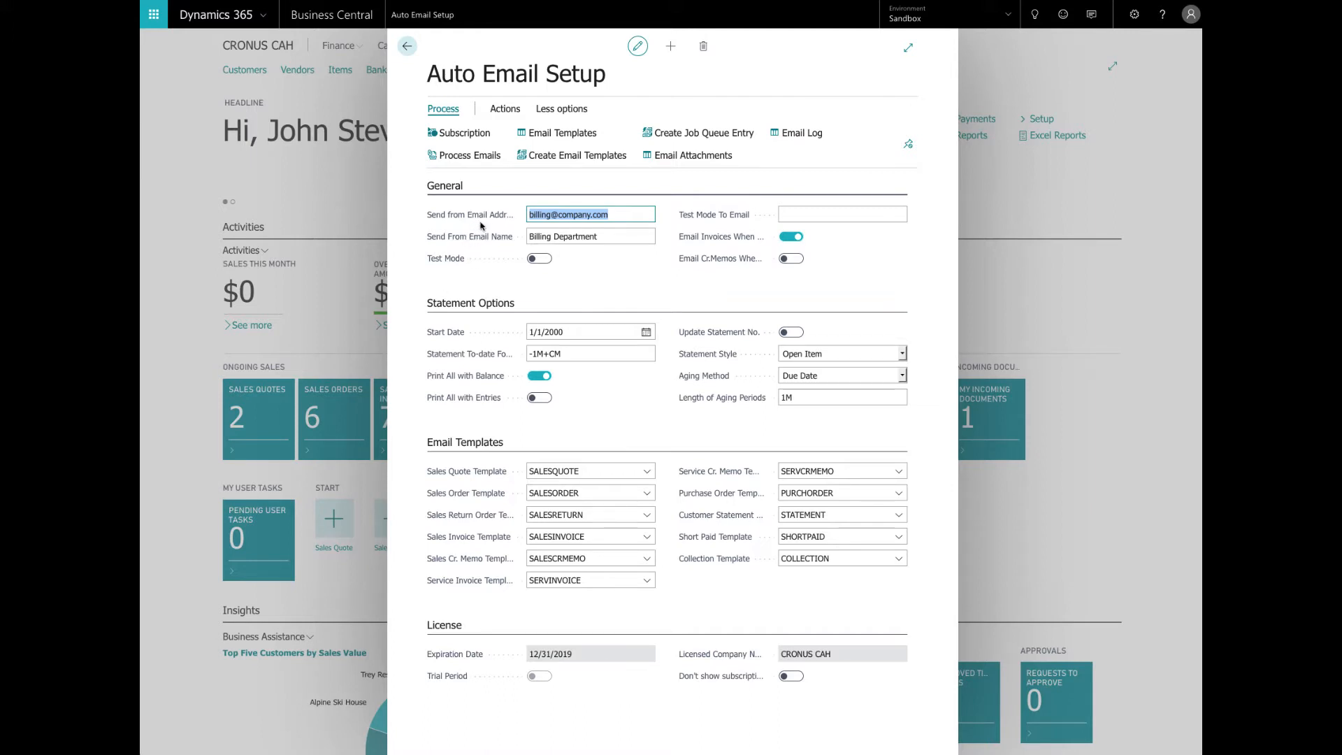
mouse_move(493, 215)
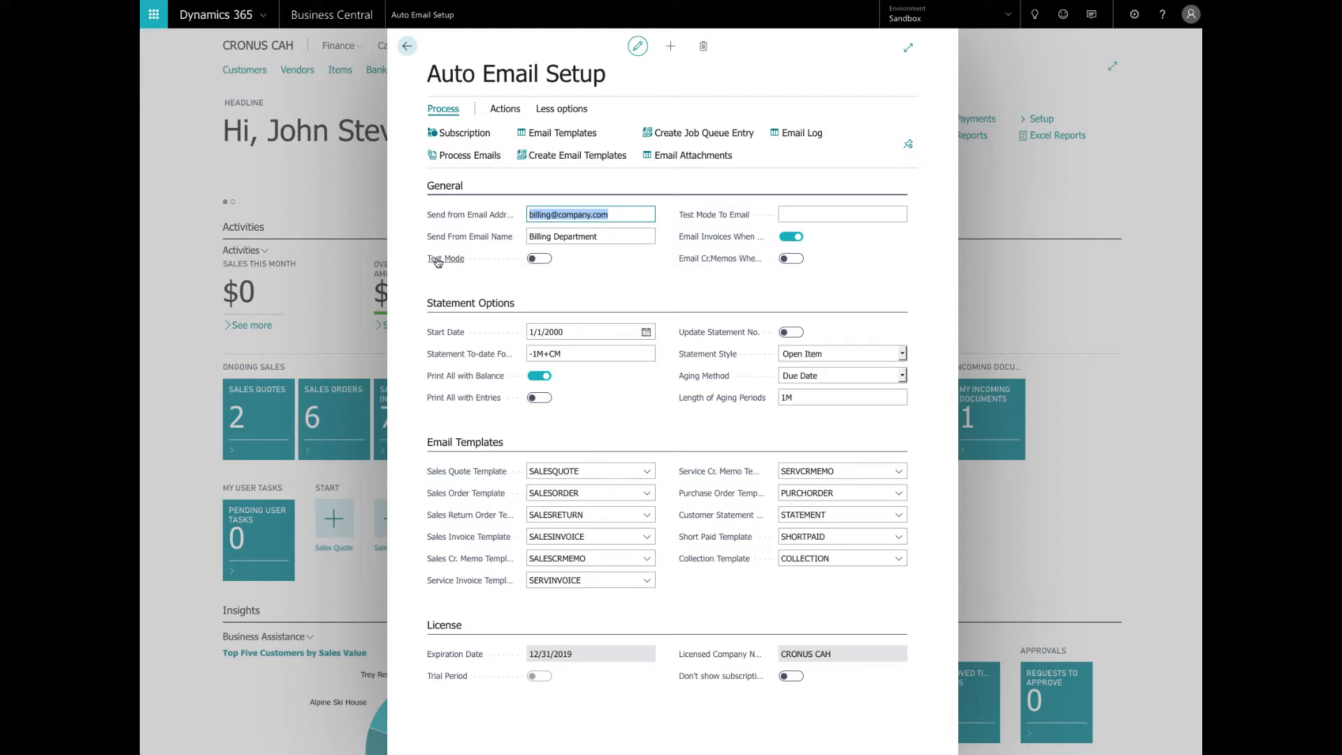
mouse_move(438, 260)
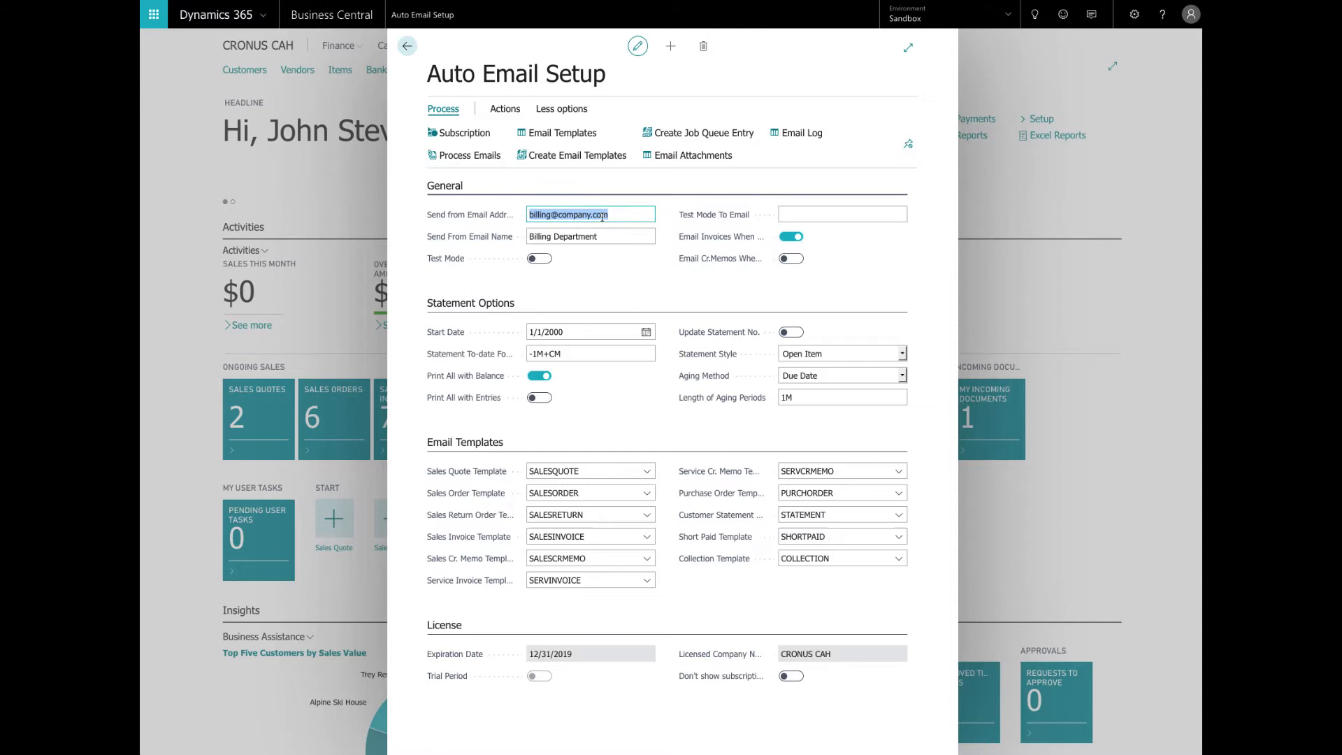
mouse_move(713, 215)
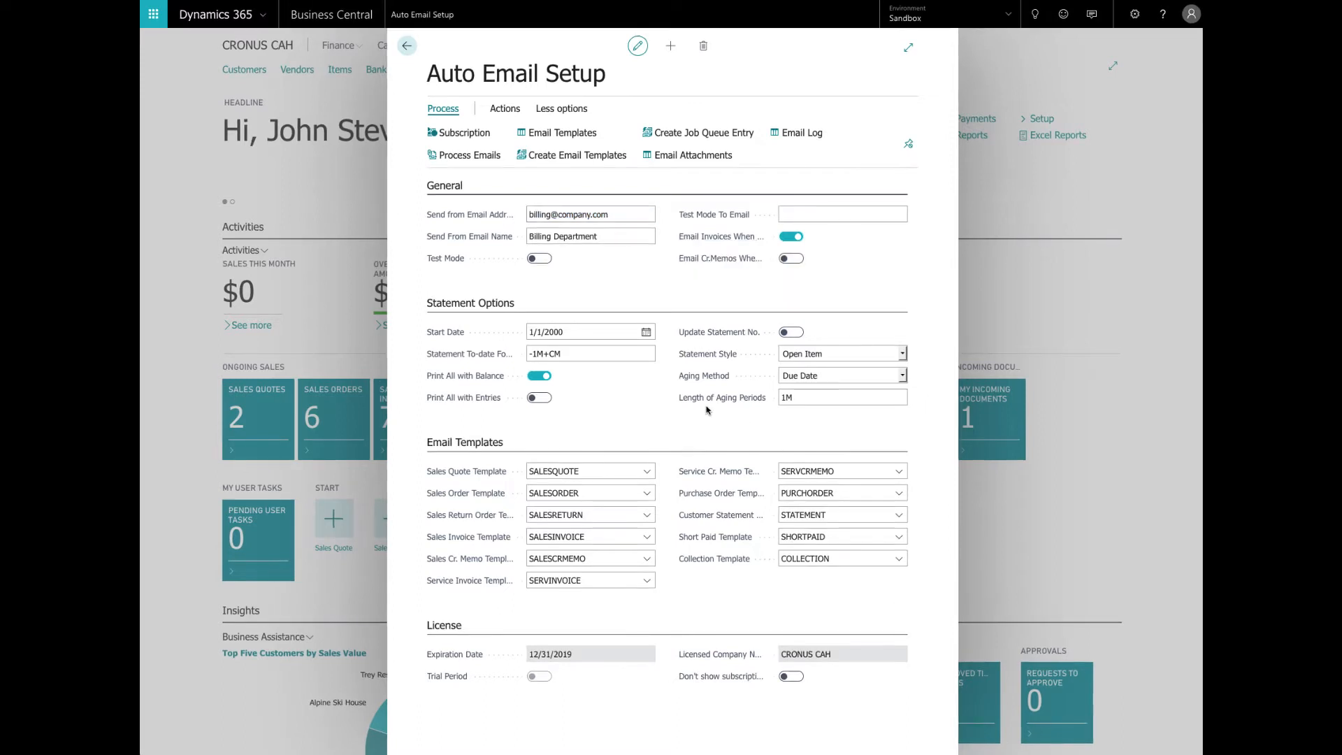
mouse_move(675, 397)
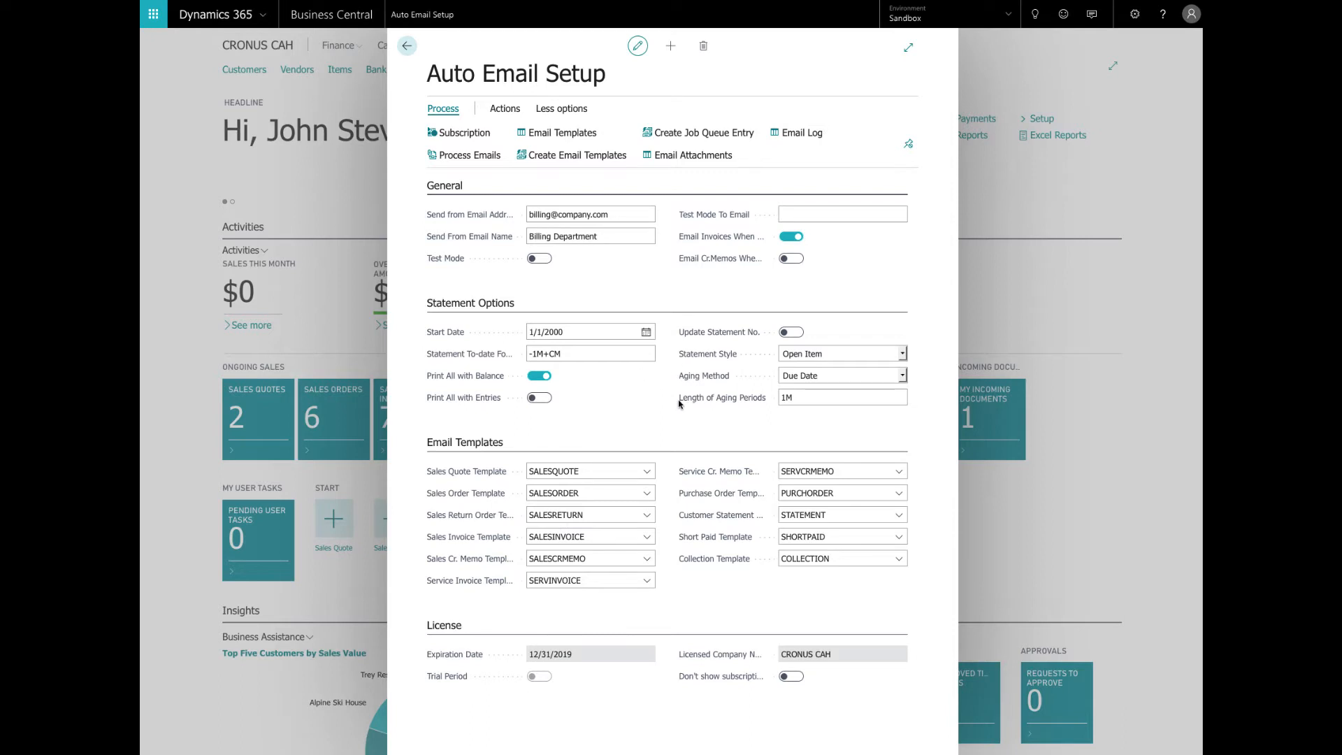
mouse_move(610, 495)
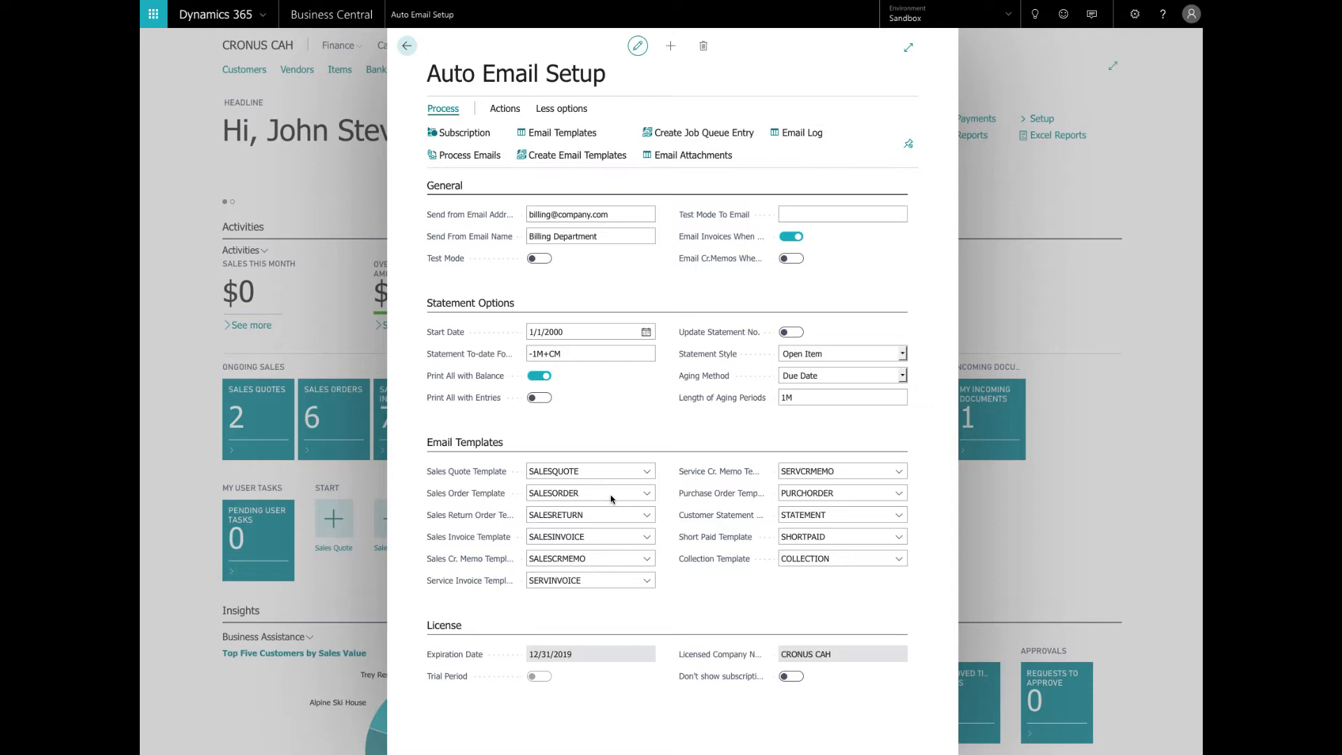
mouse_move(528, 510)
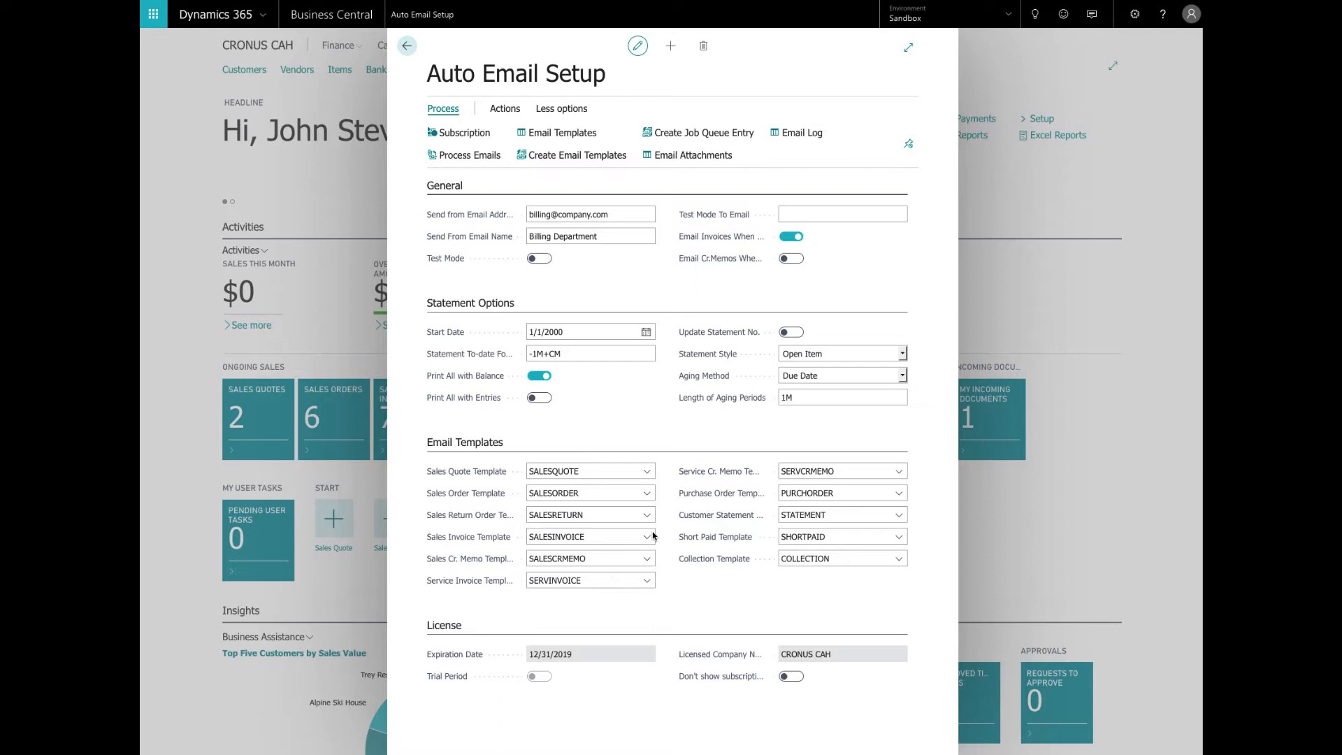
mouse_move(626, 531)
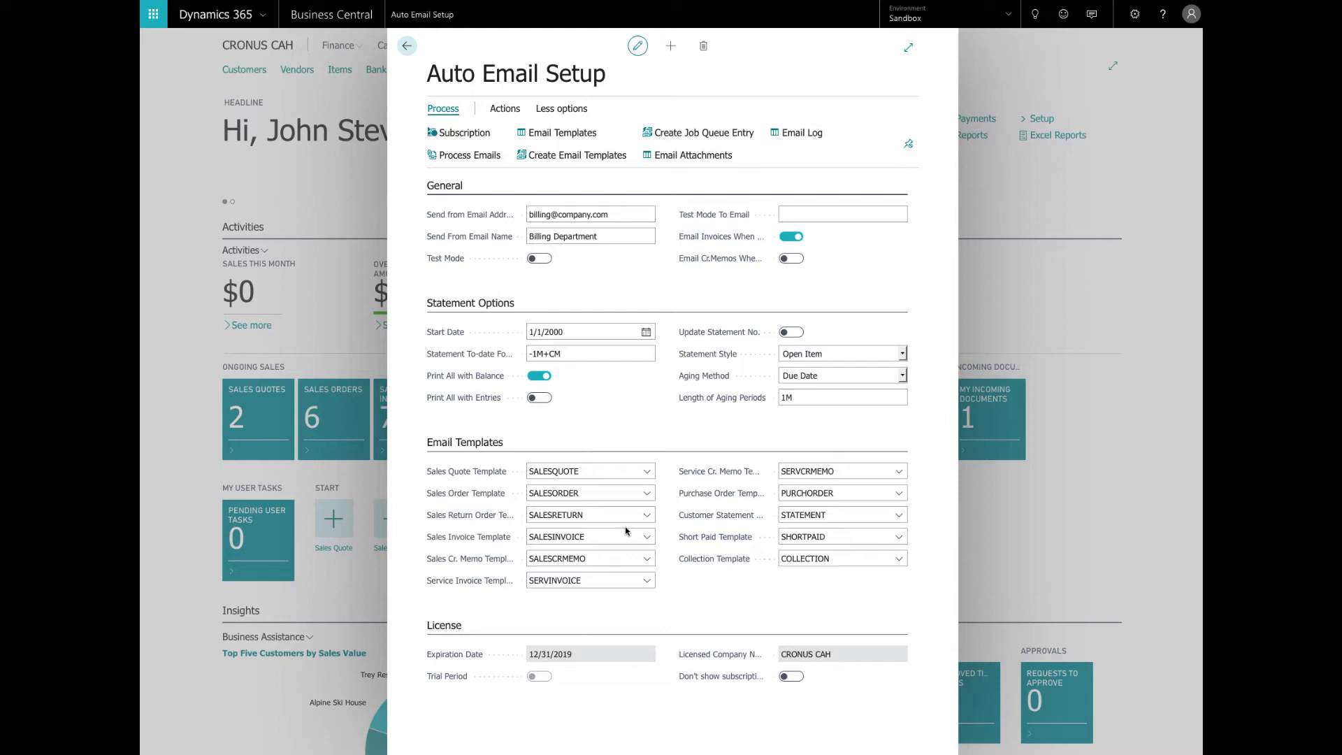
mouse_move(759, 615)
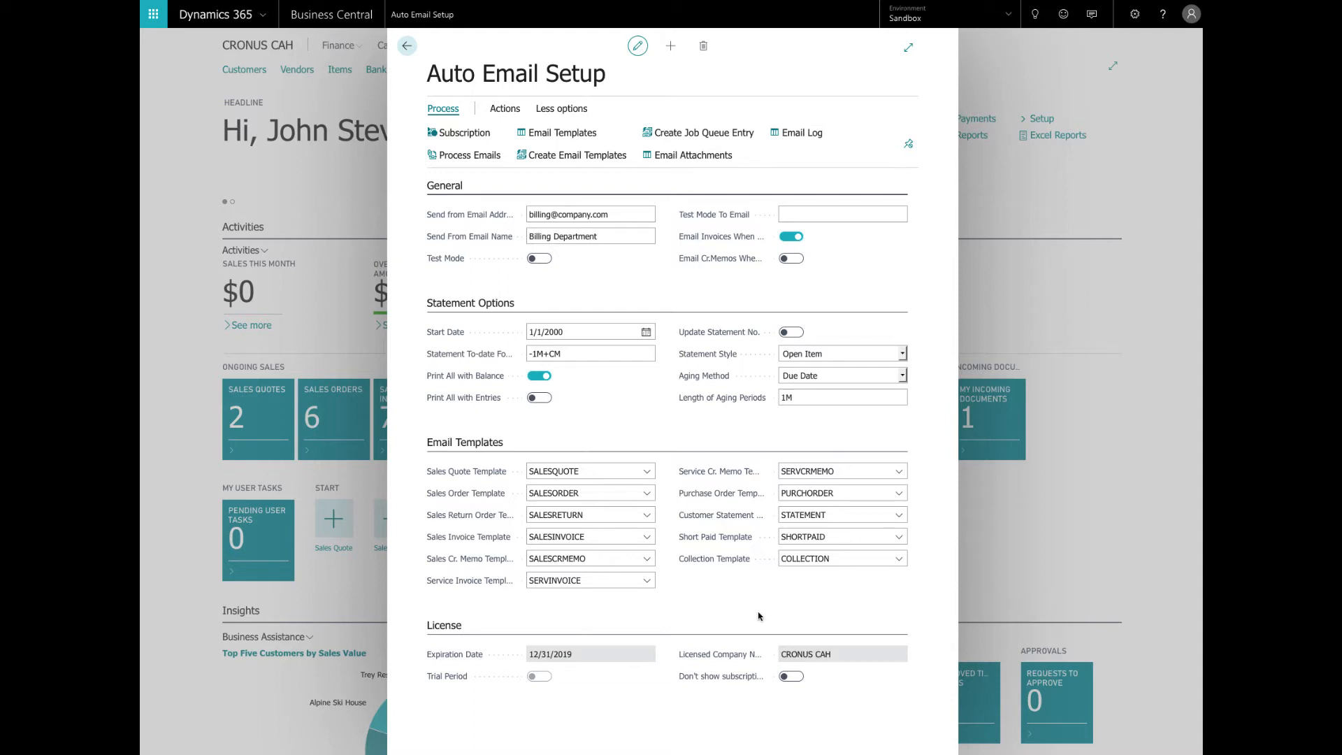
mouse_move(718, 670)
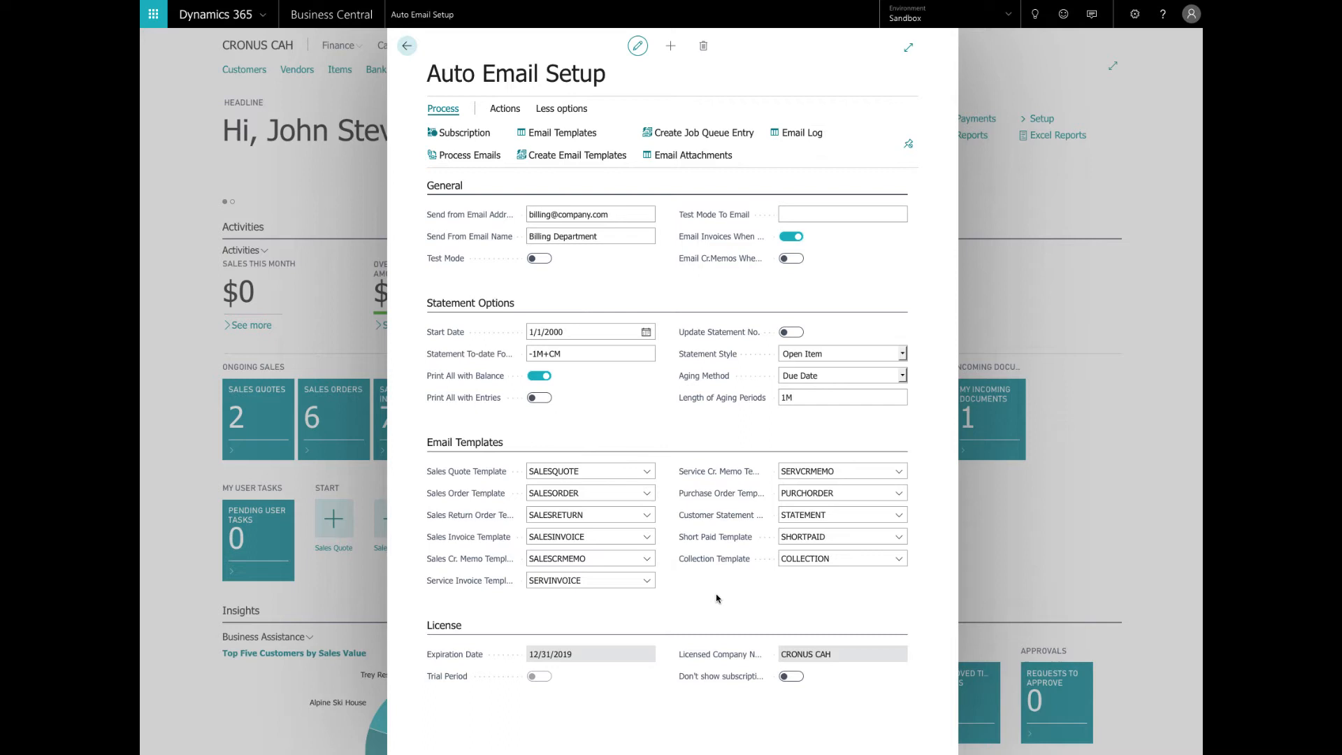
mouse_move(715, 452)
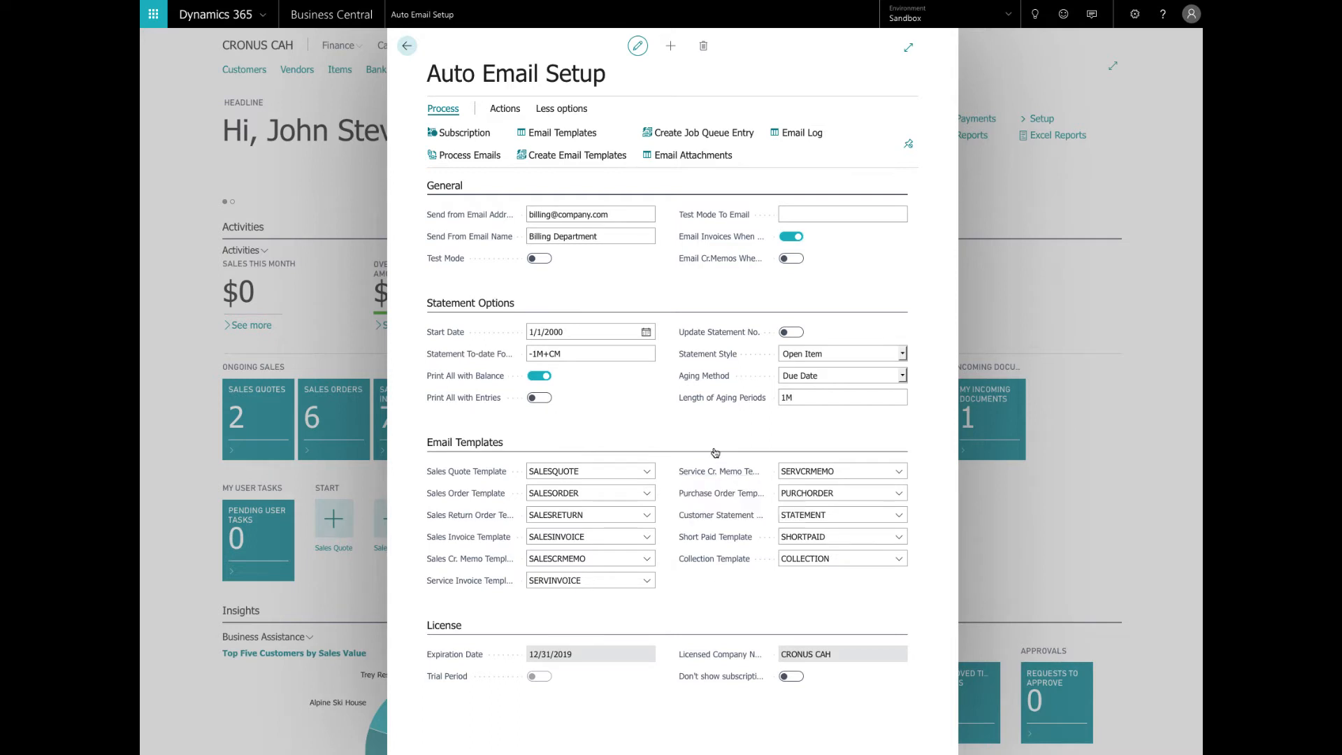
Open the Email Templates list and view the SALESINVOICE template's subject, body and sender.
left_click(702, 132)
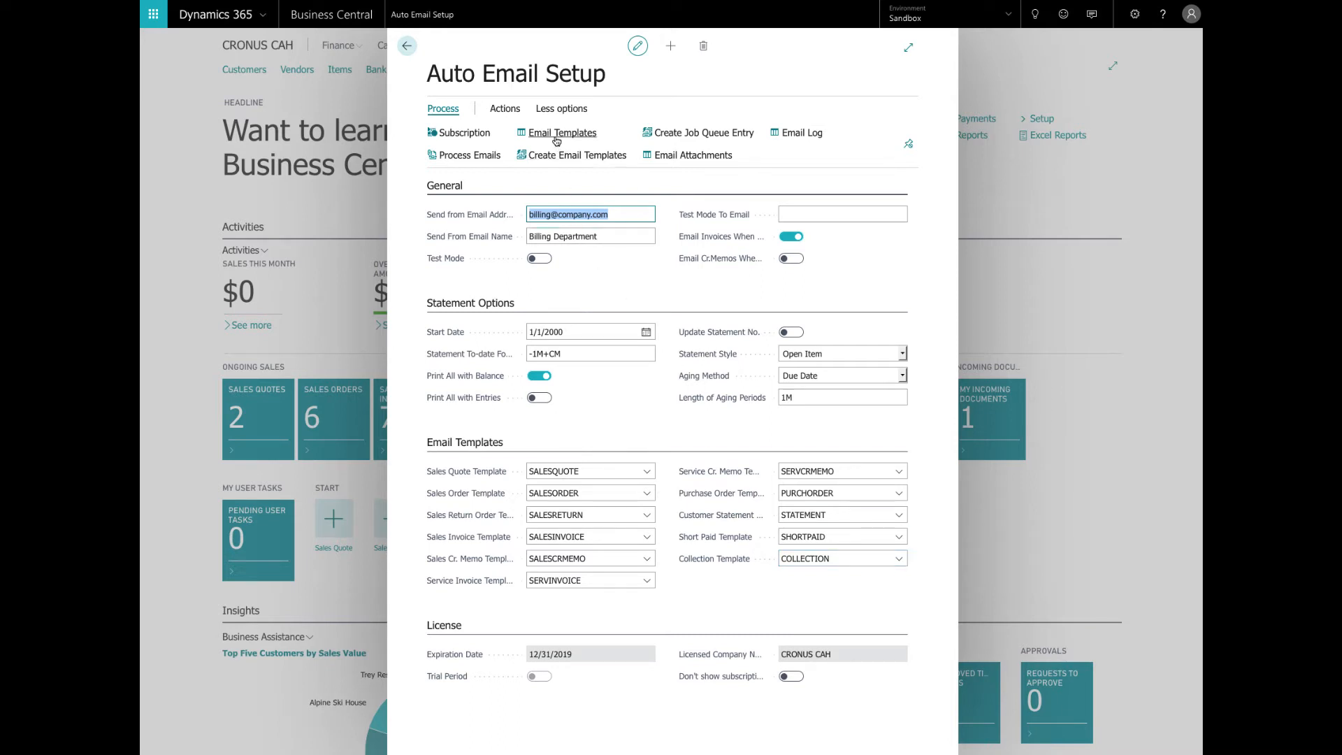
left_click(561, 132)
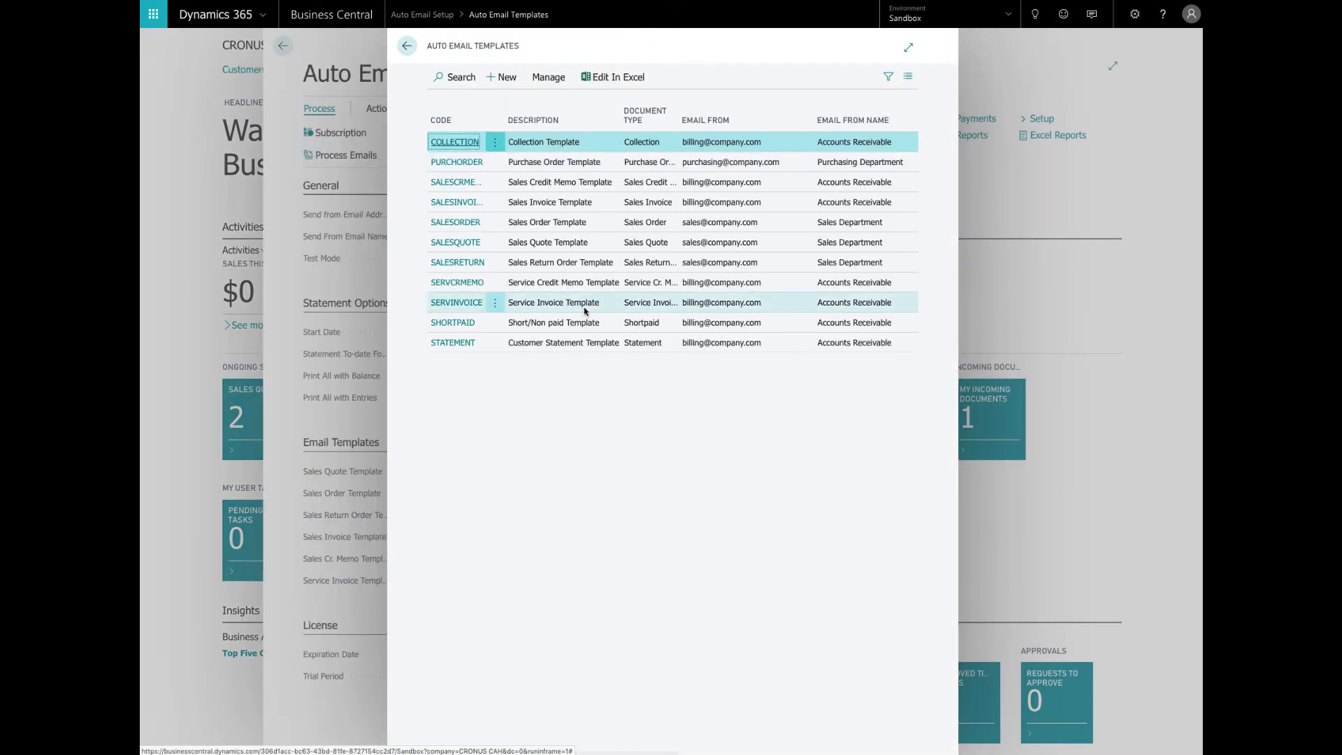
mouse_move(585, 304)
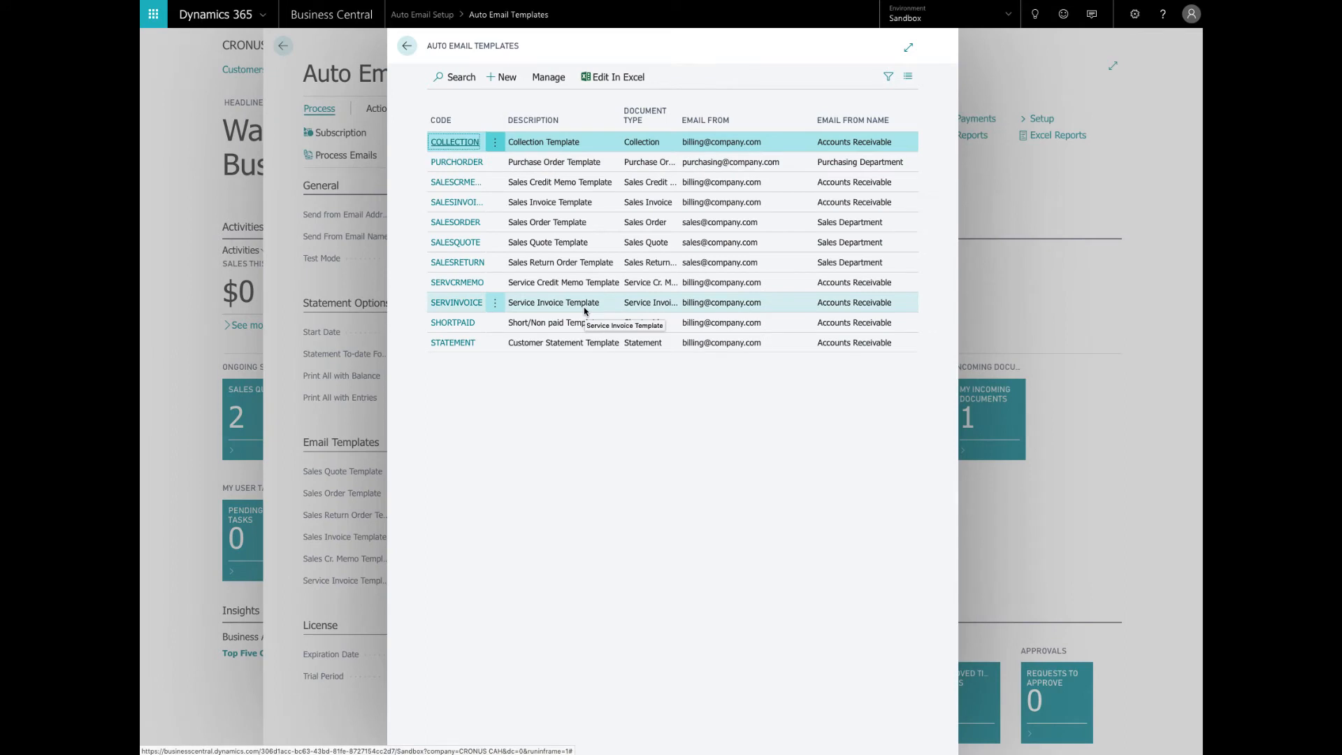
mouse_move(612, 405)
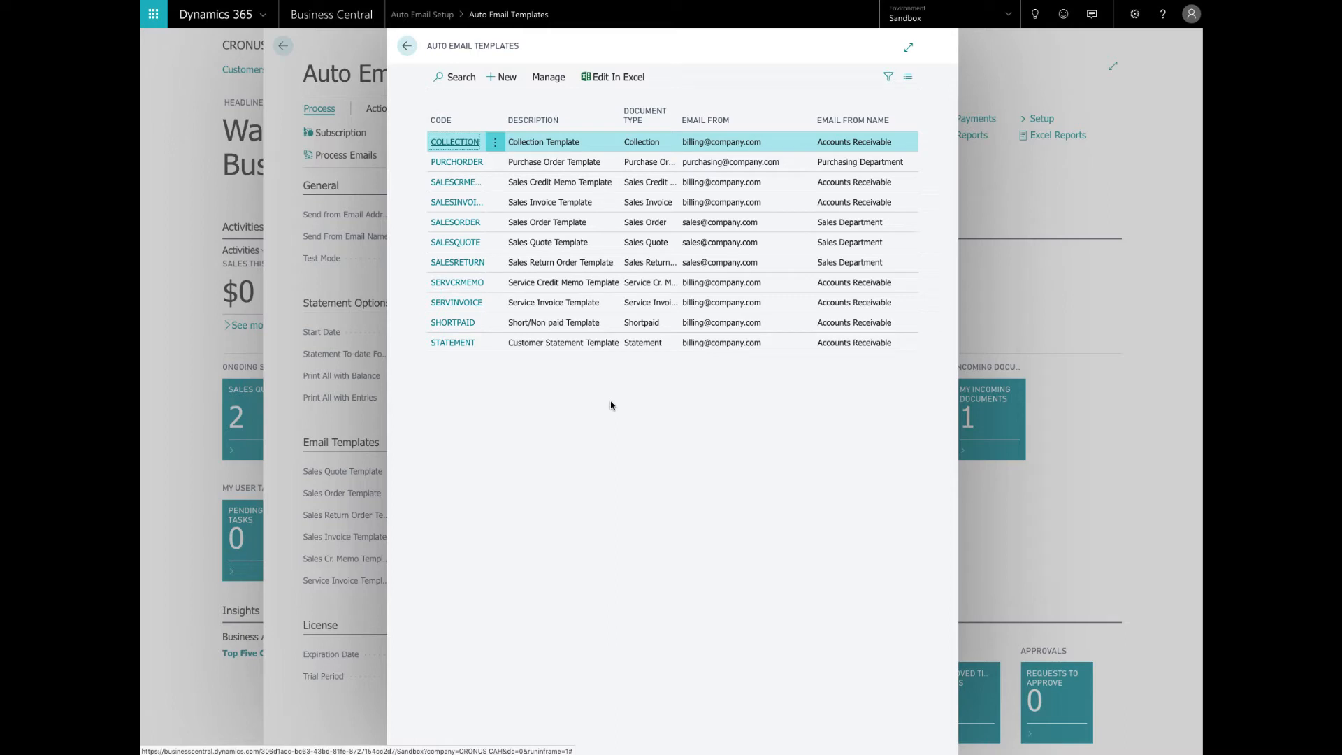
mouse_move(593, 403)
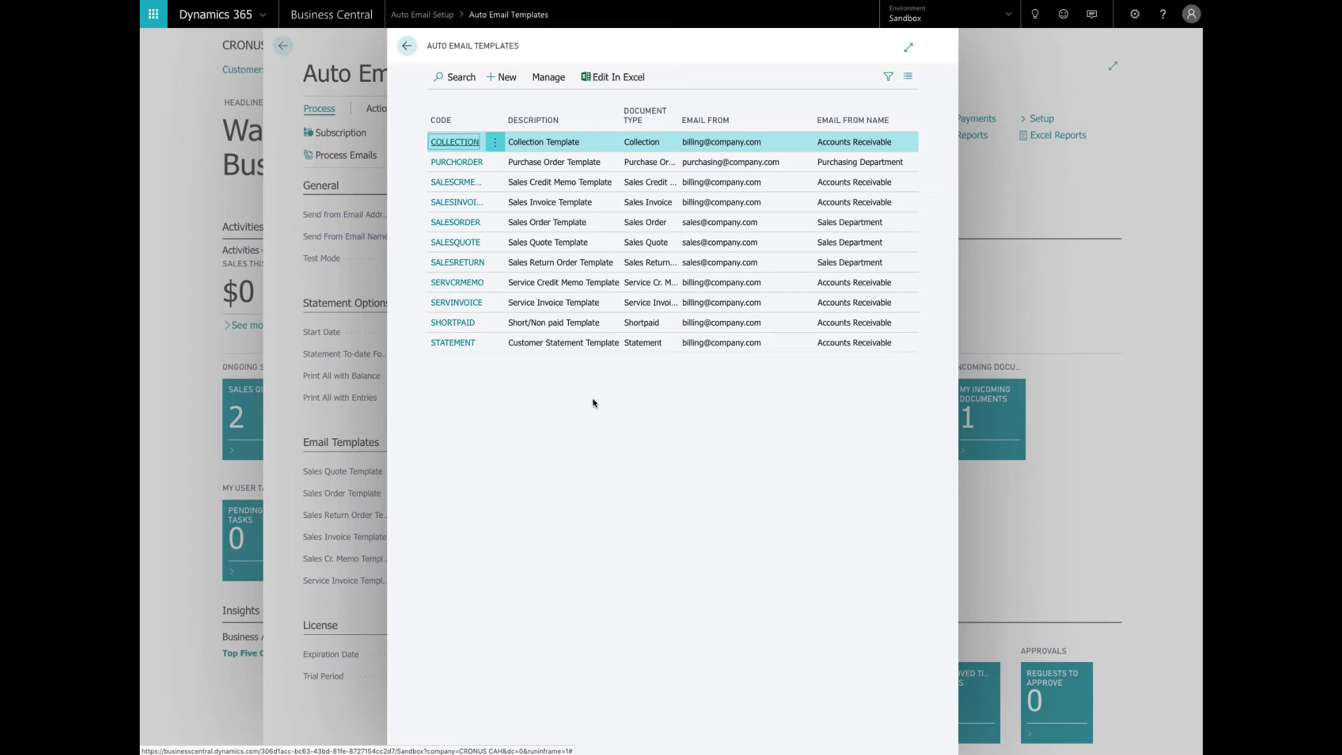
left_click(466, 202)
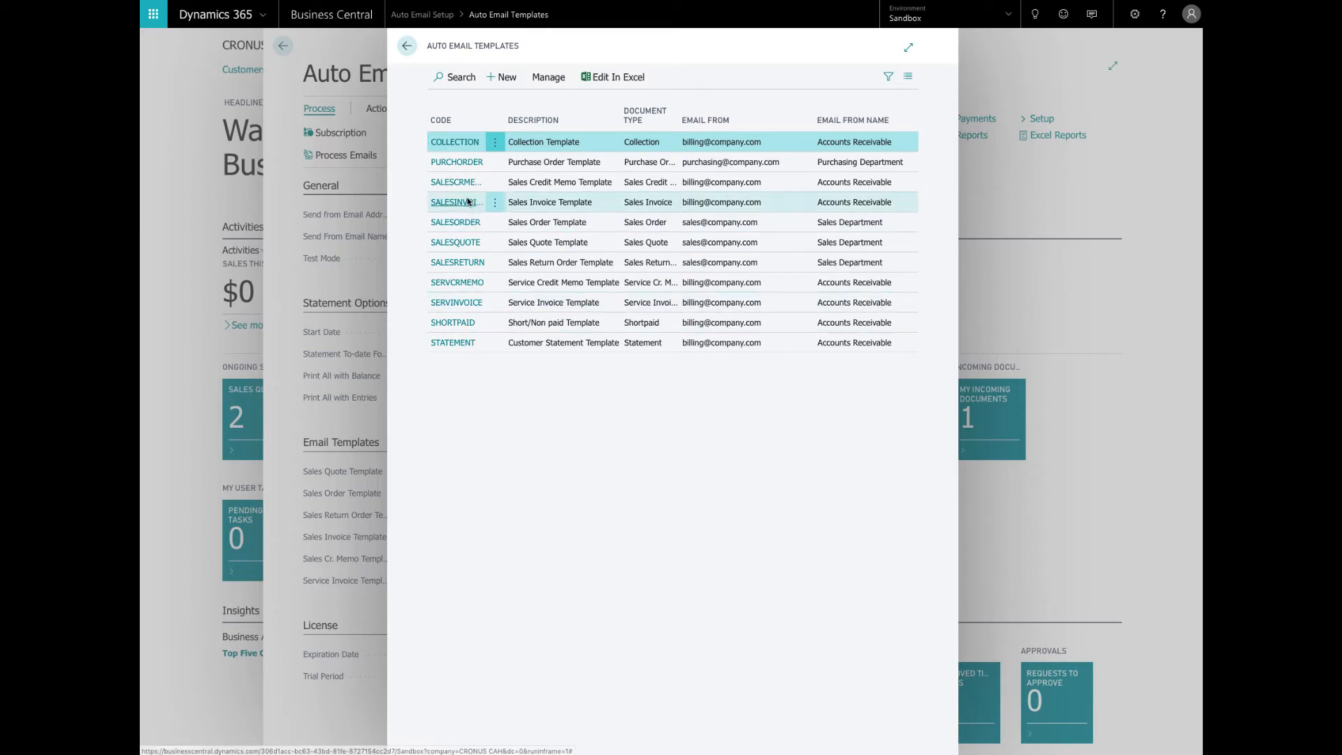
left_click(455, 202)
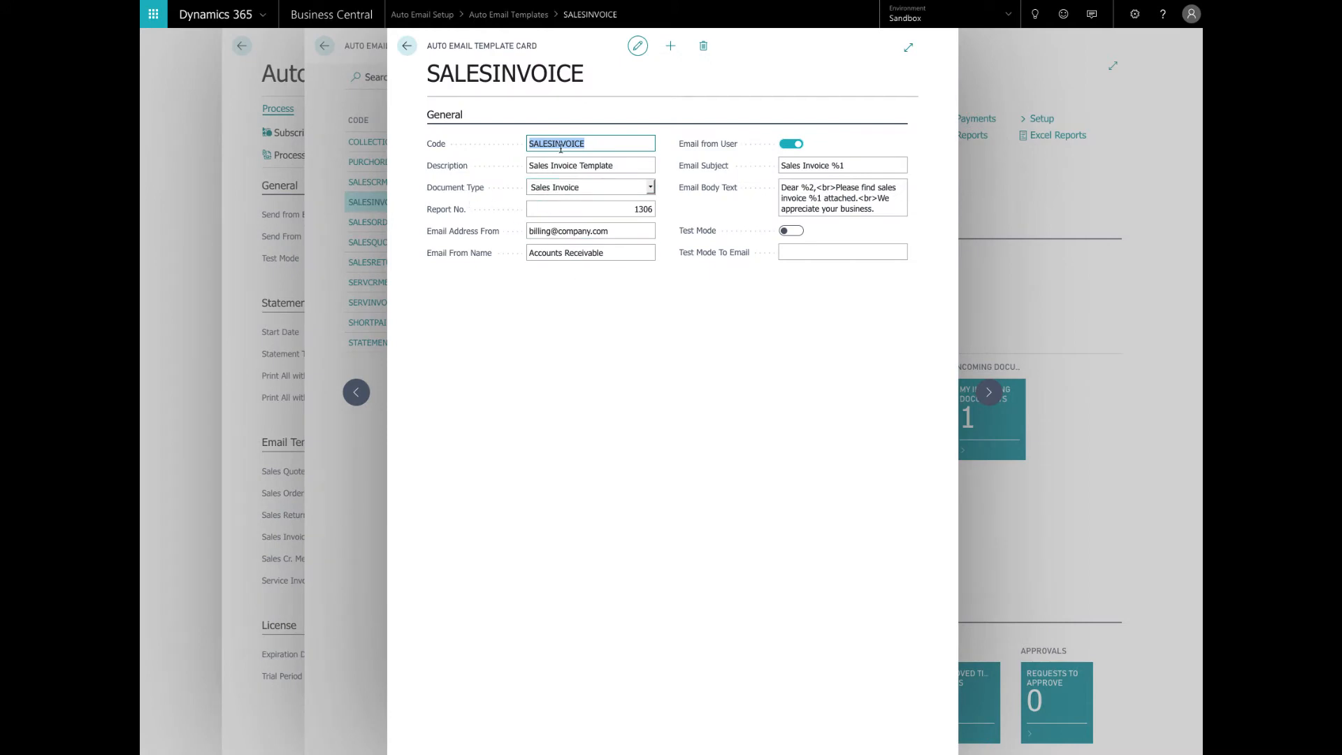
mouse_move(630, 359)
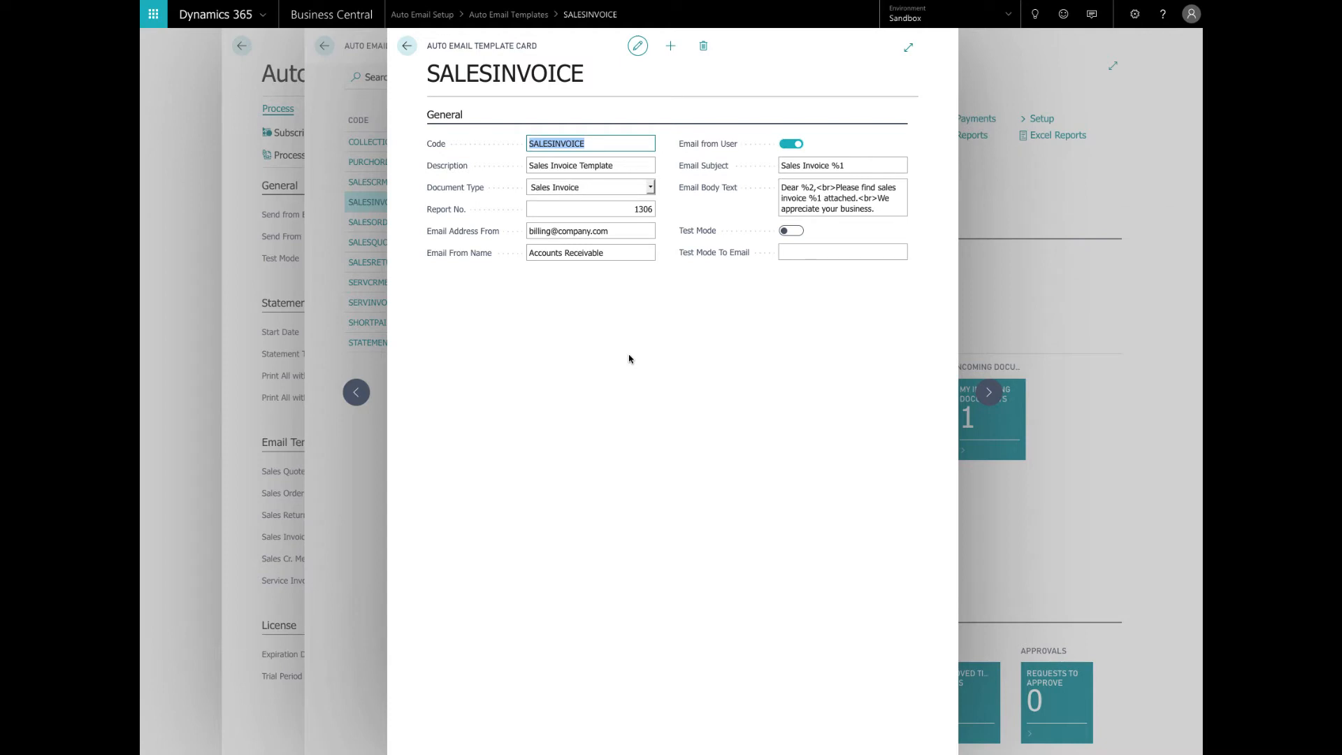
mouse_move(735, 247)
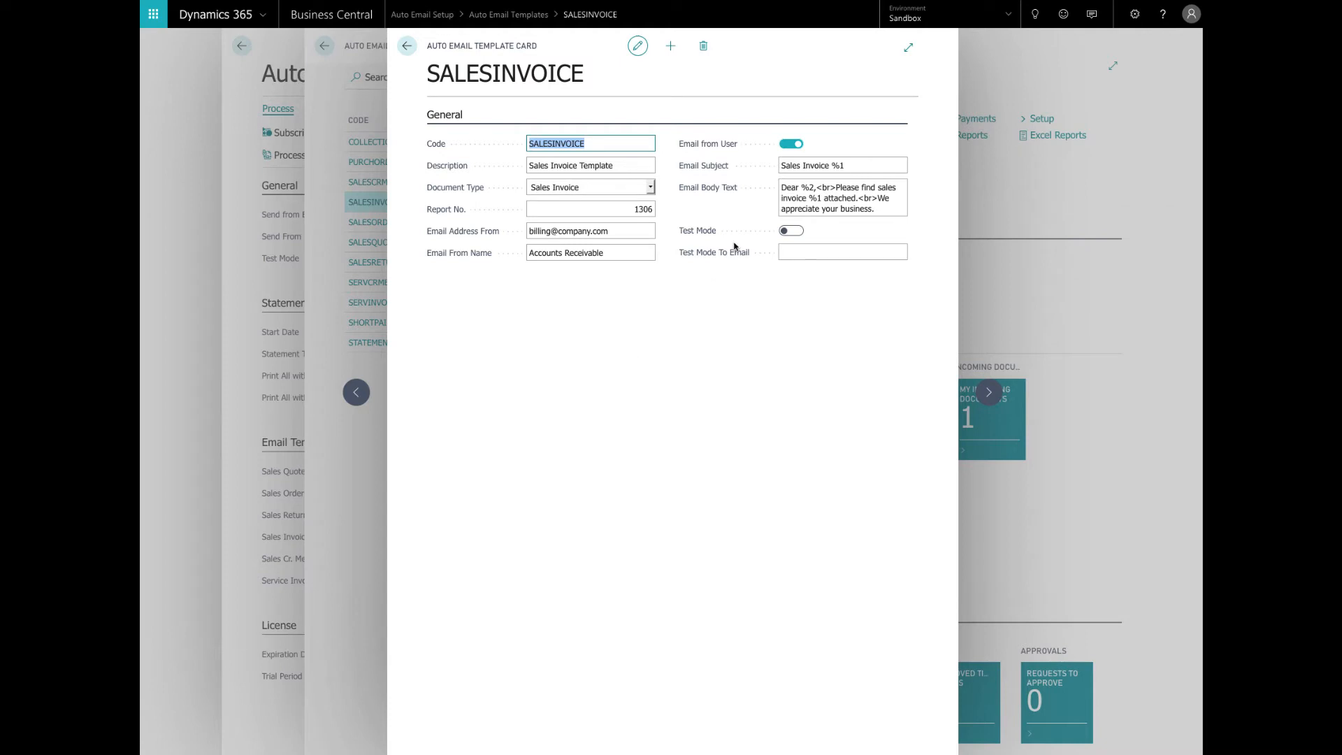
mouse_move(870, 91)
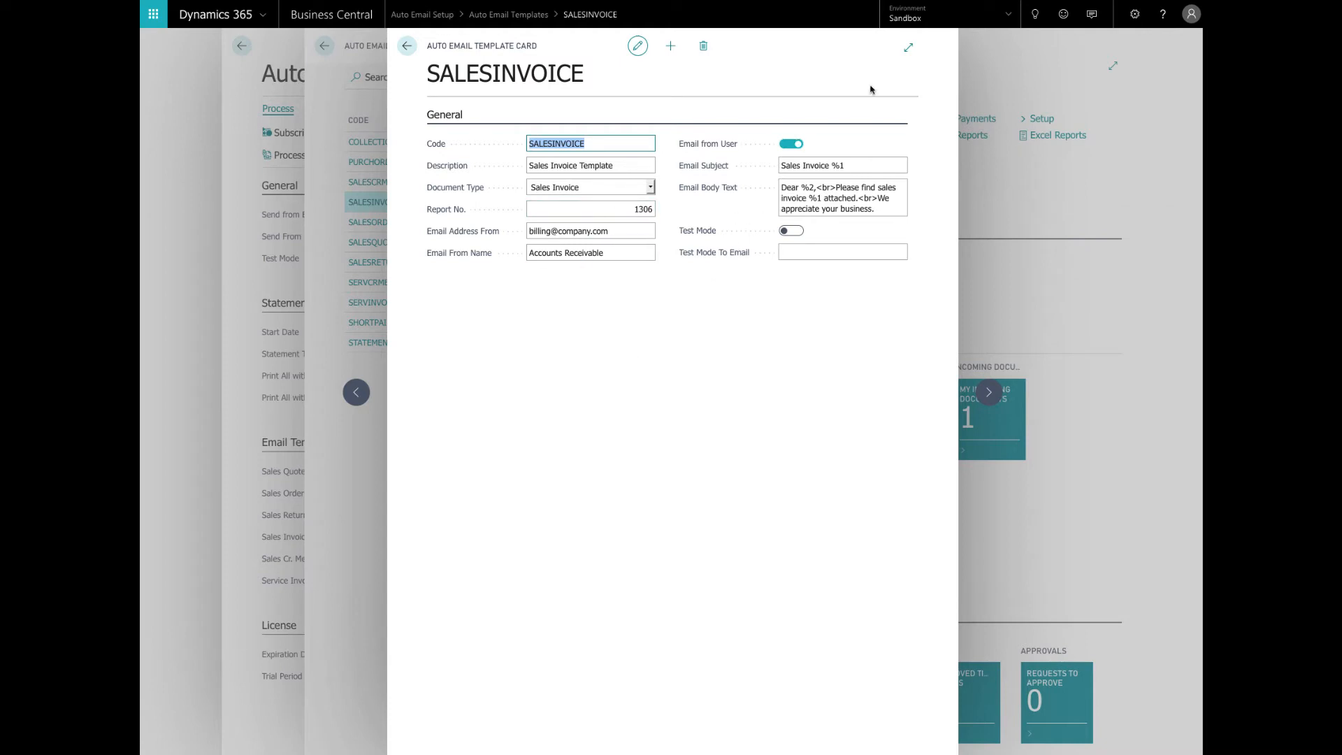
left_click(1038, 15)
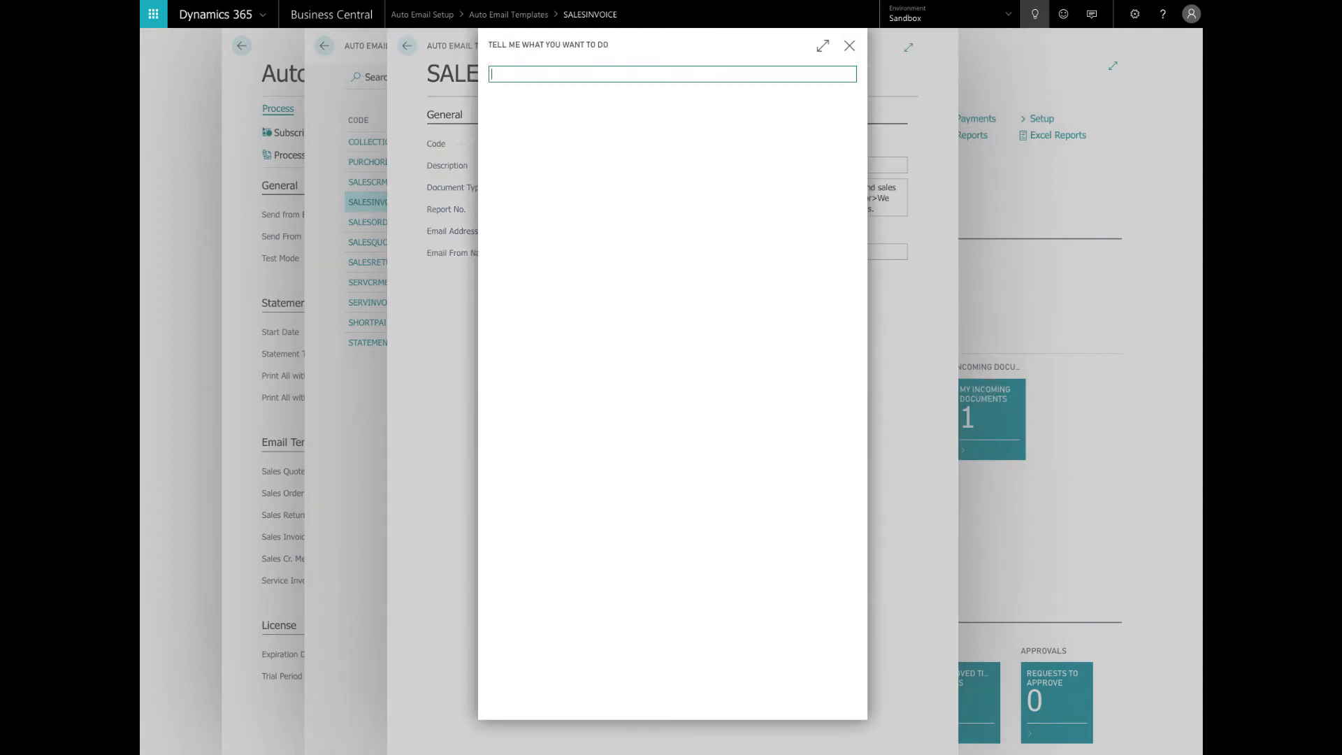
Review Report Layout Selection for report 1306's custom sales invoice layout, then return to SALESINVOICE.
type("Report layou")
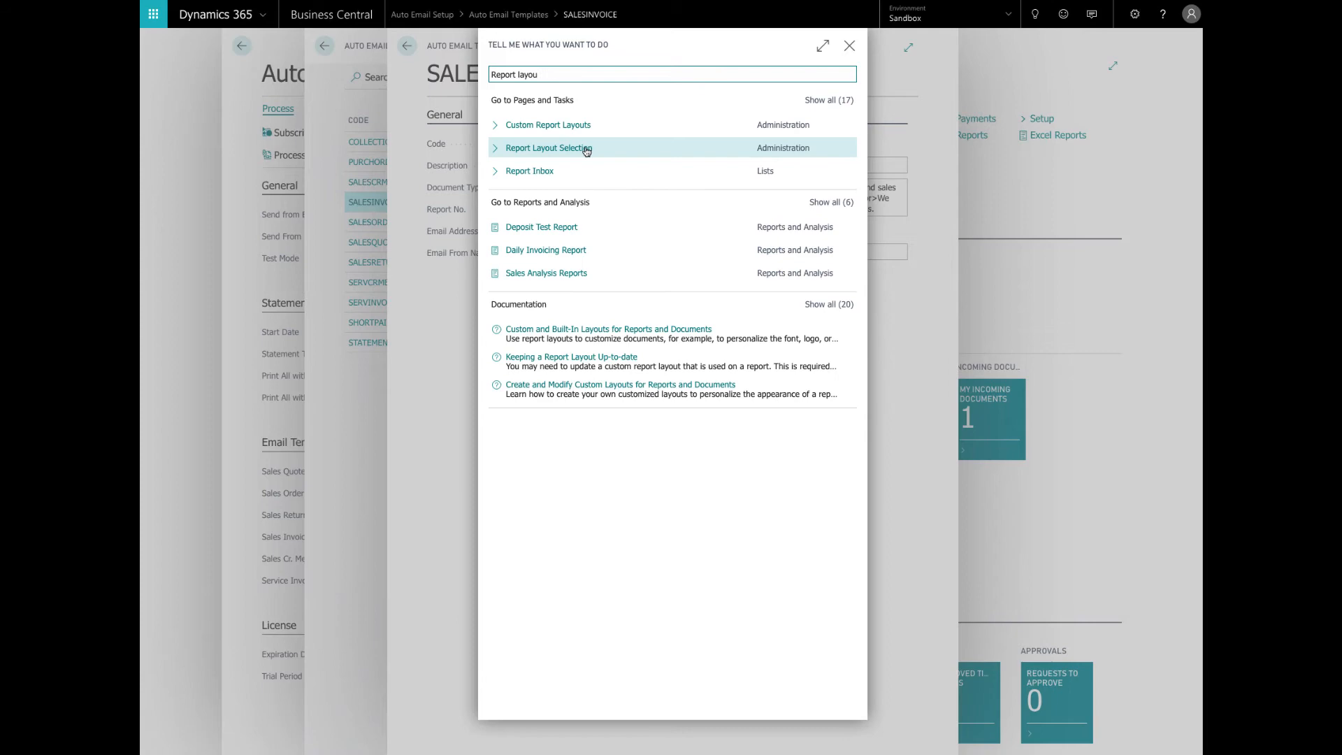
left_click(544, 147)
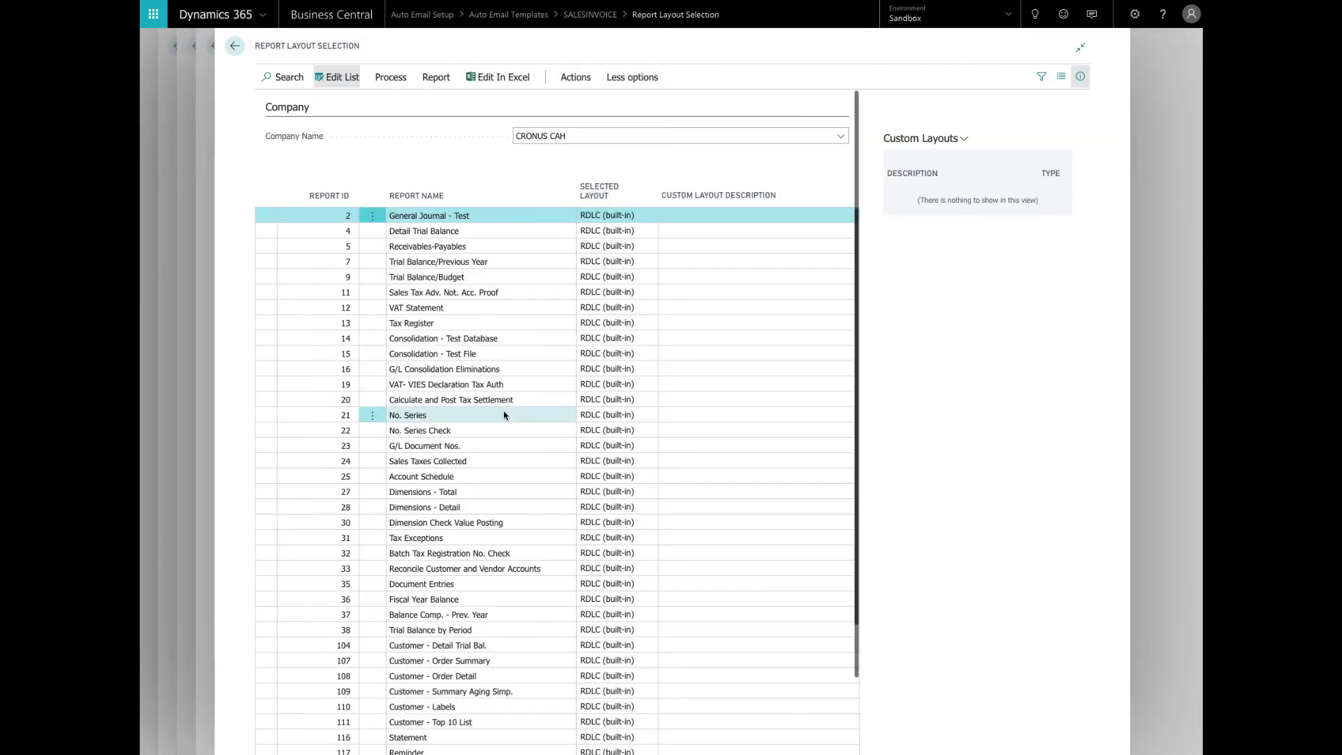
scroll("down", 3)
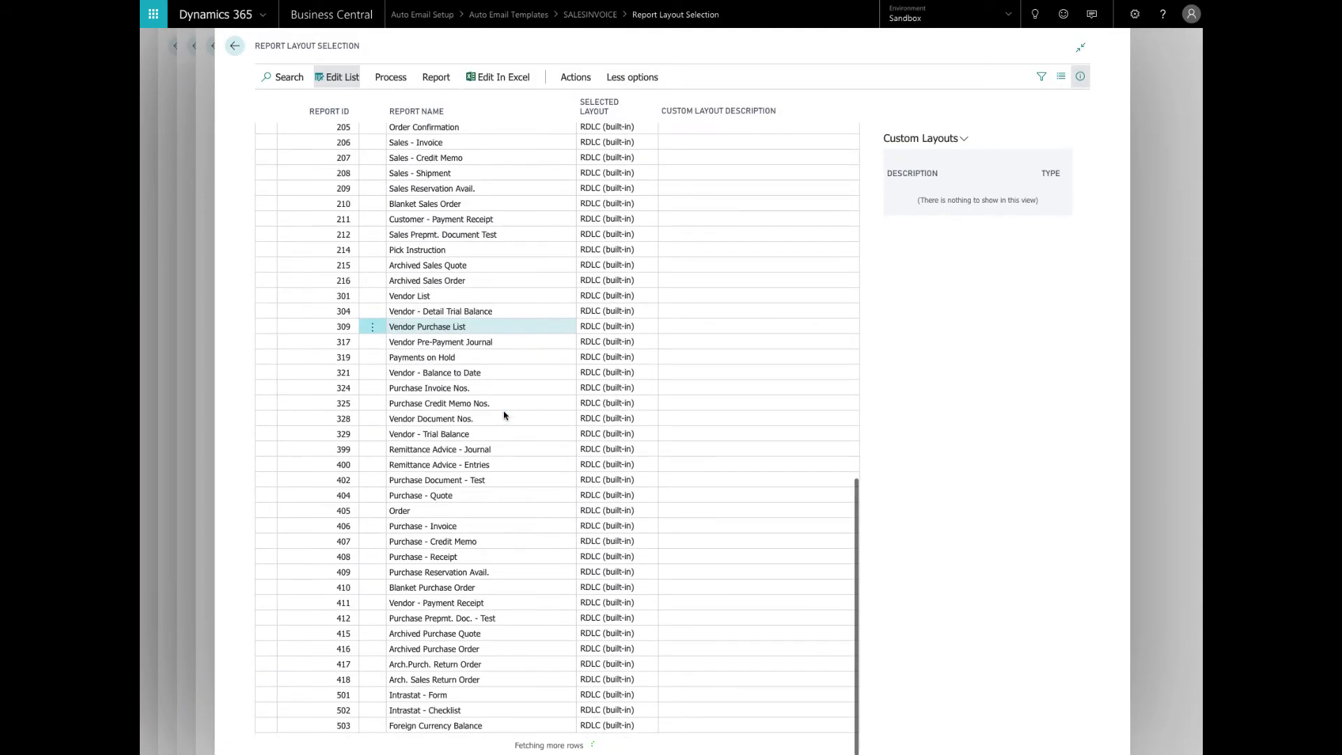
scroll("down", 3)
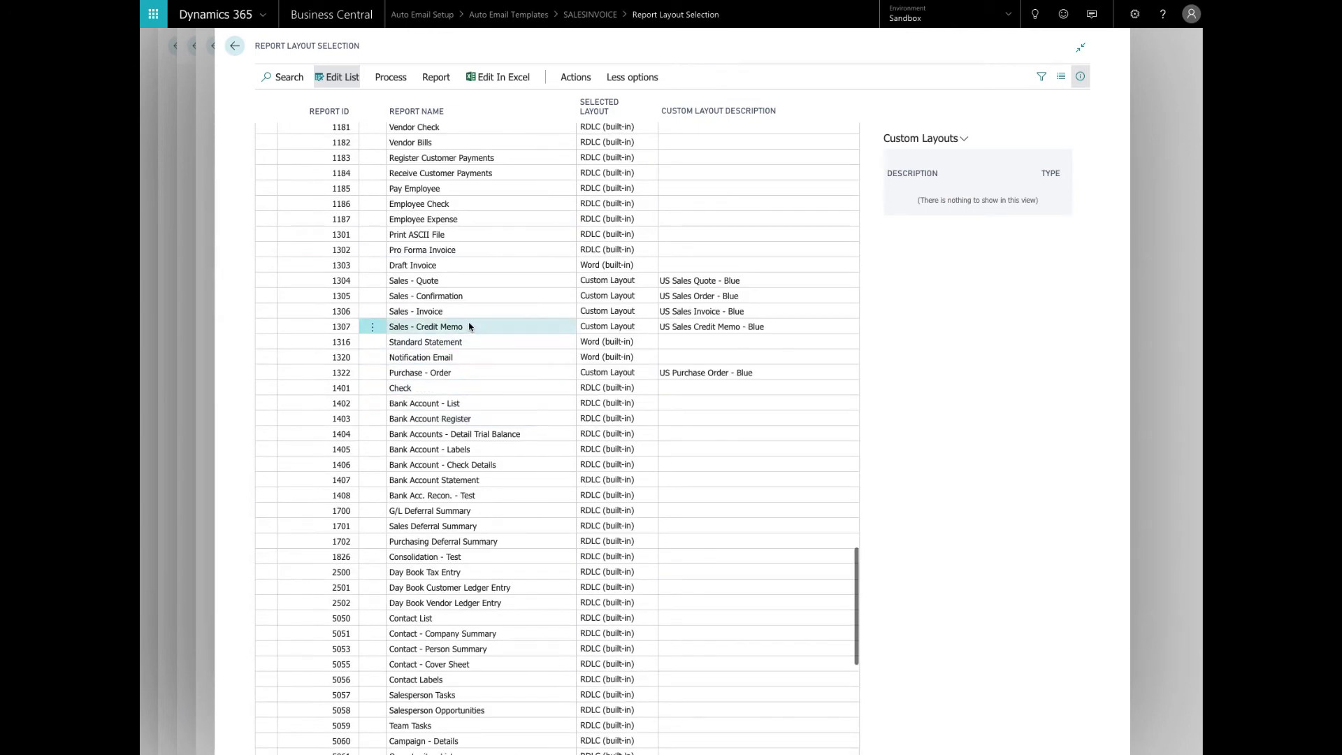
left_click(416, 311)
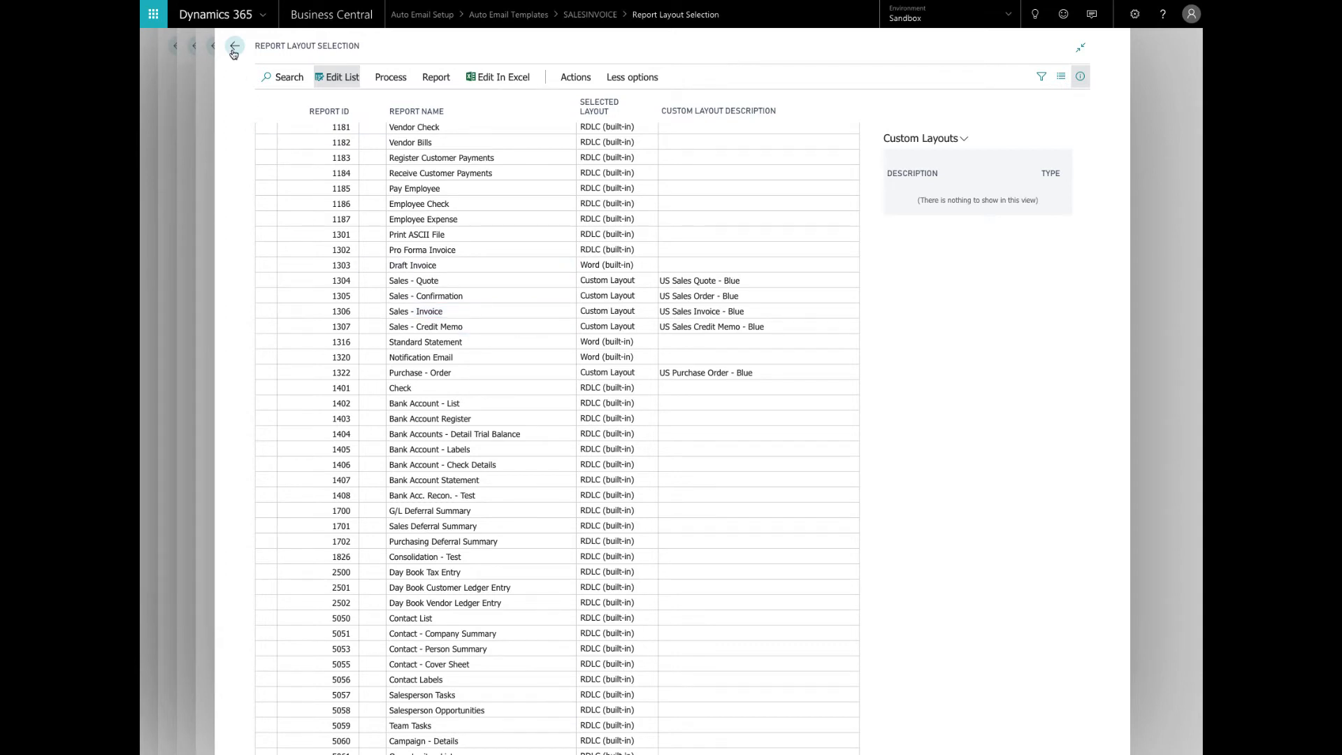
left_click(232, 45)
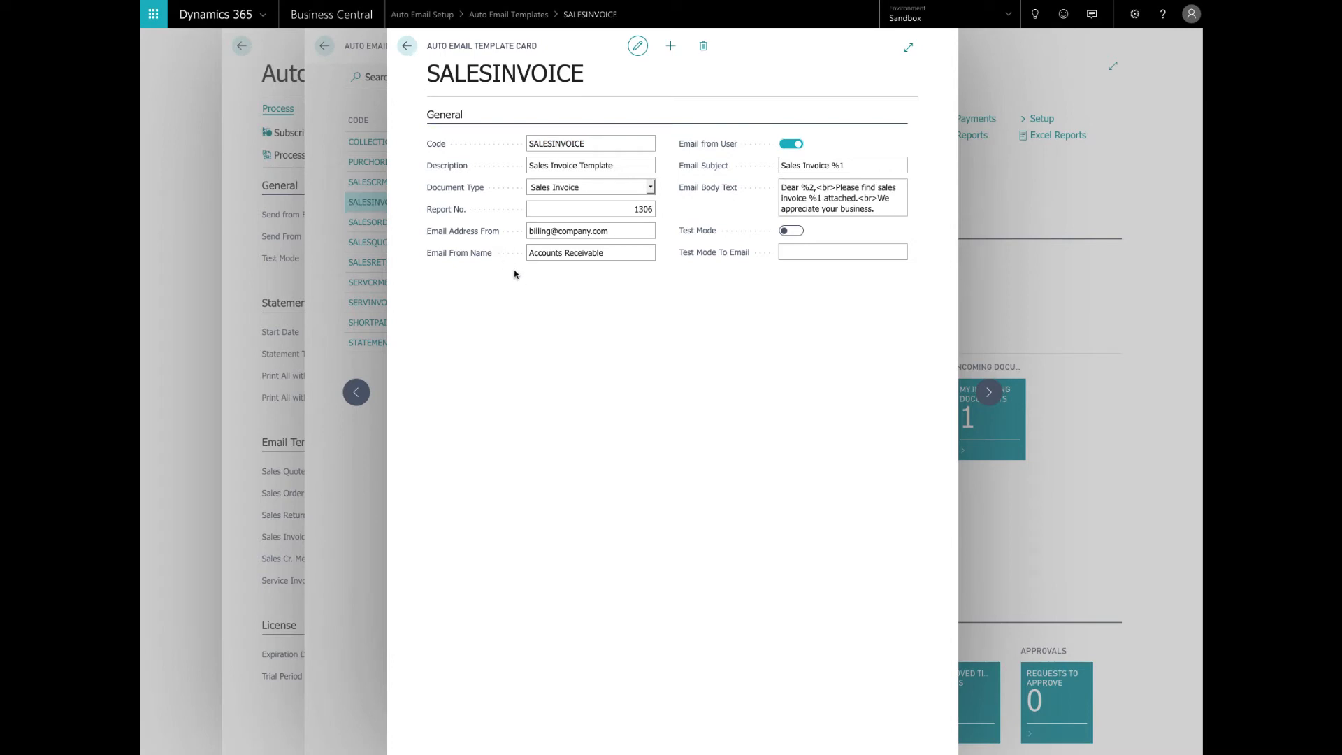
mouse_move(545, 321)
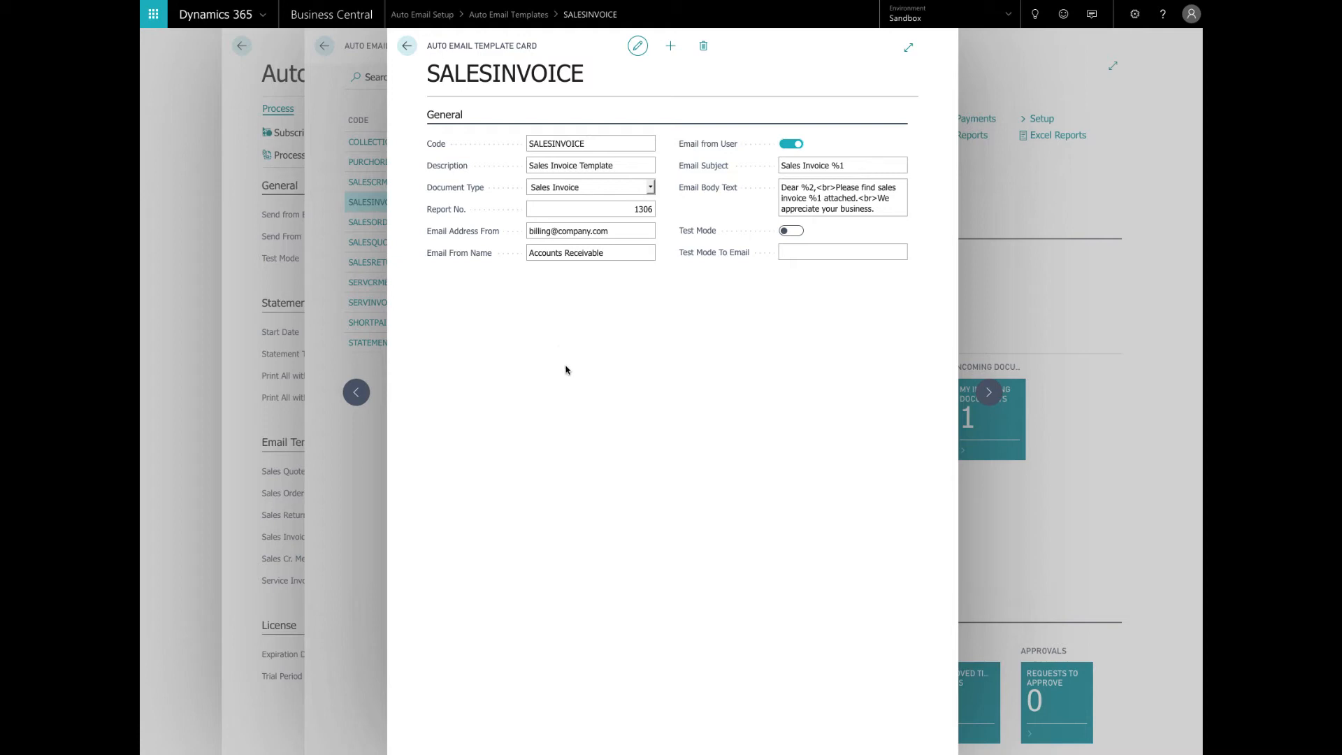
mouse_move(590, 418)
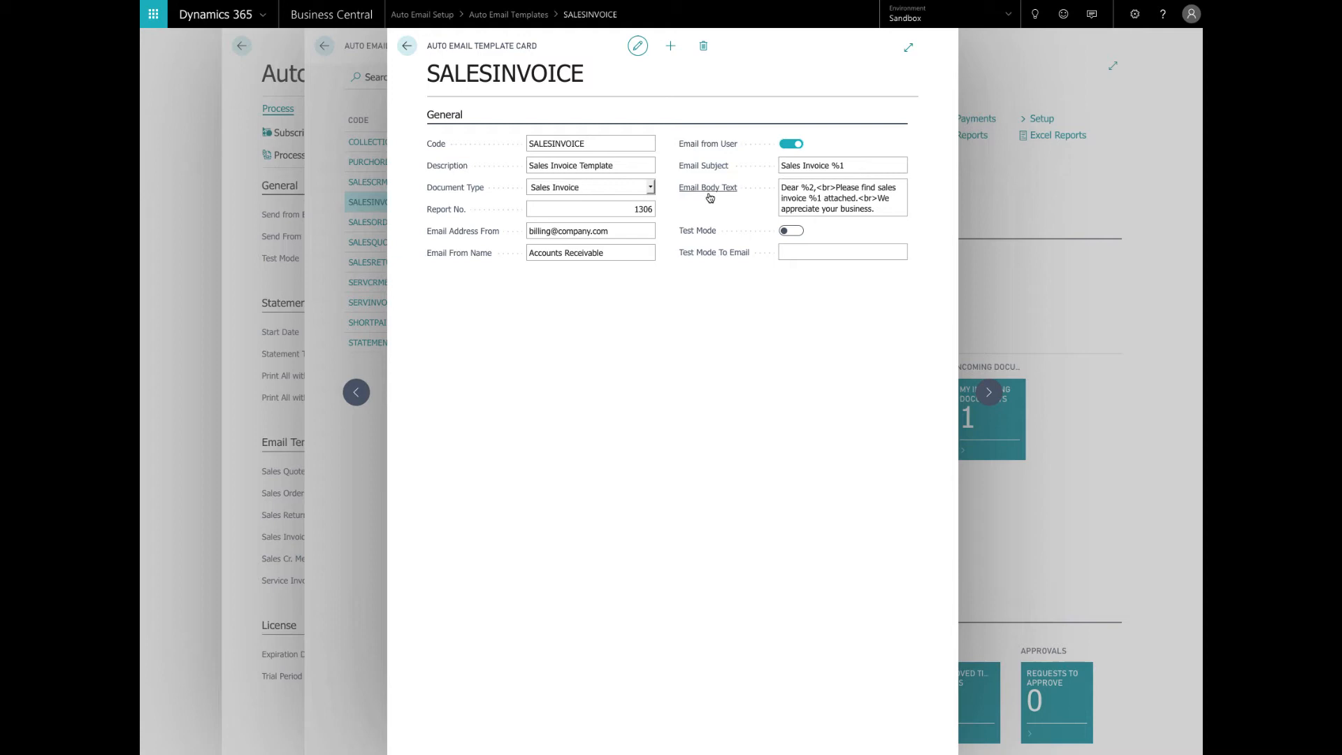
mouse_move(708, 197)
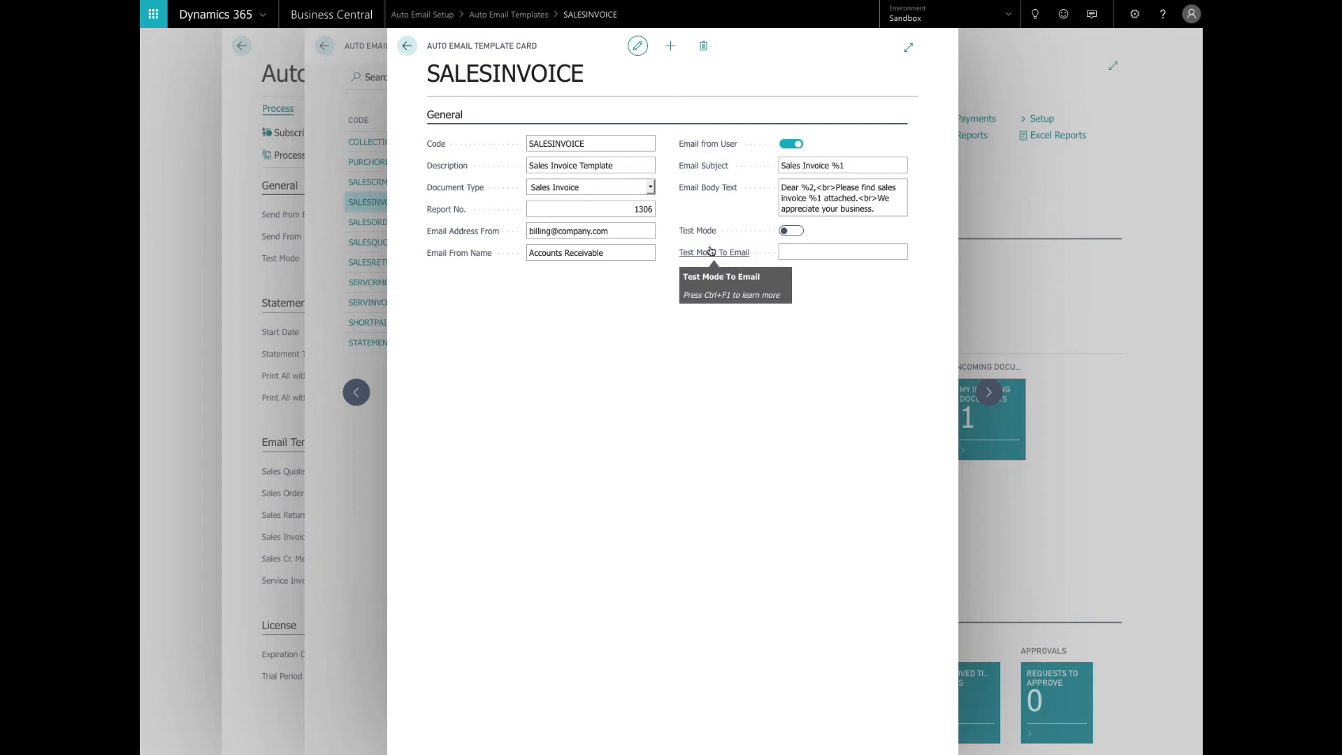
mouse_move(856, 48)
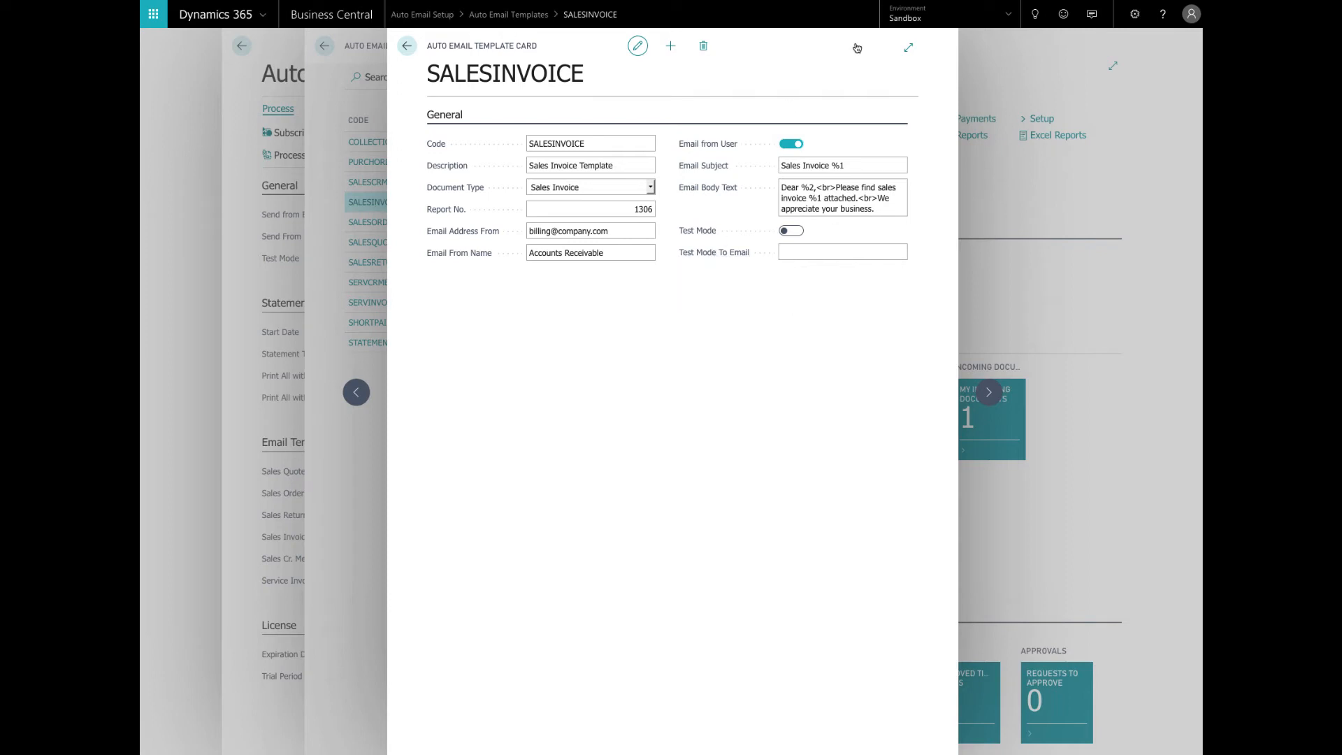
type("user setup")
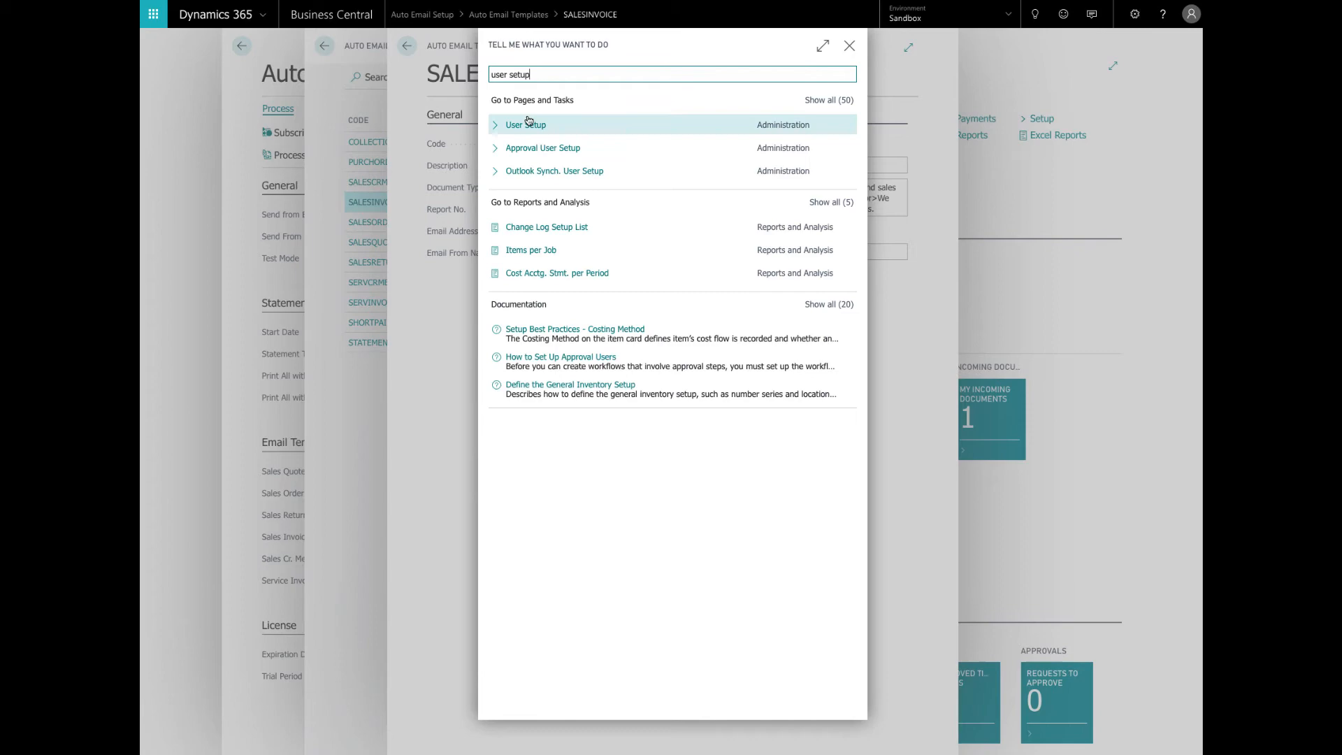
left_click(524, 125)
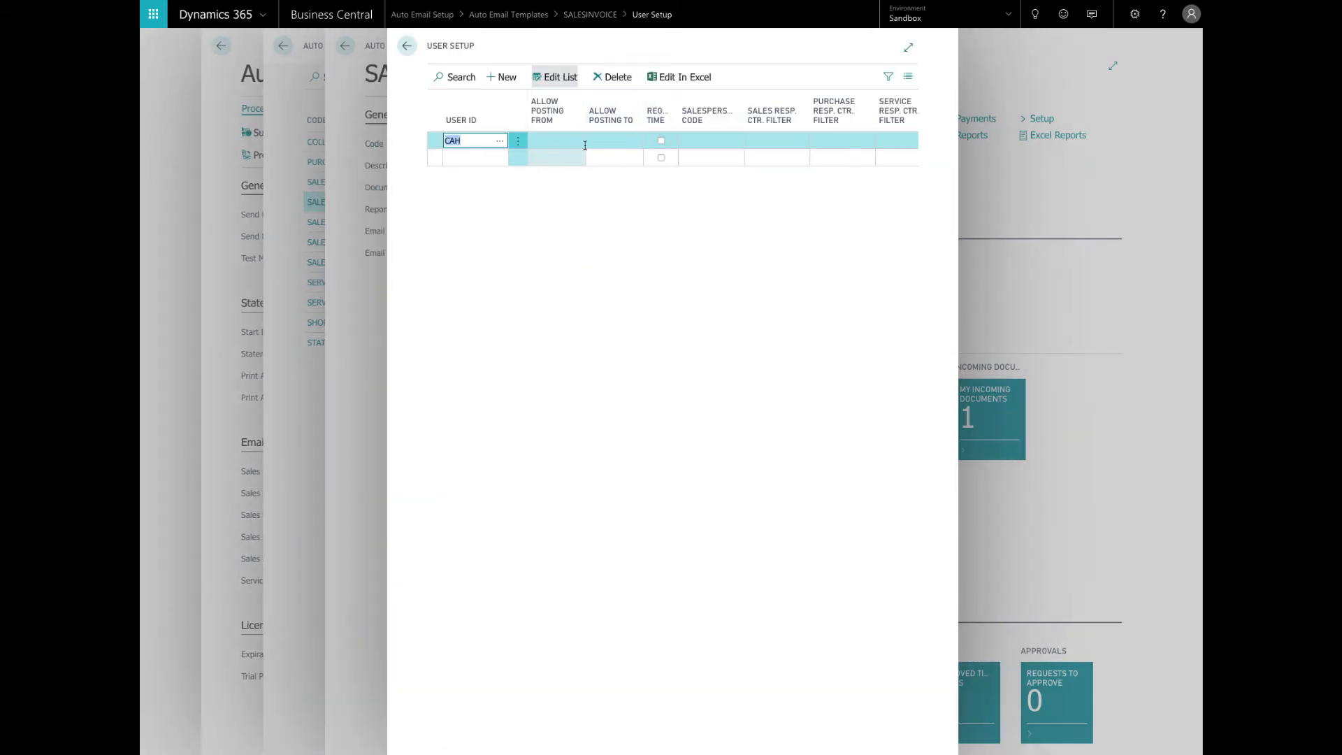
left_click(406, 46)
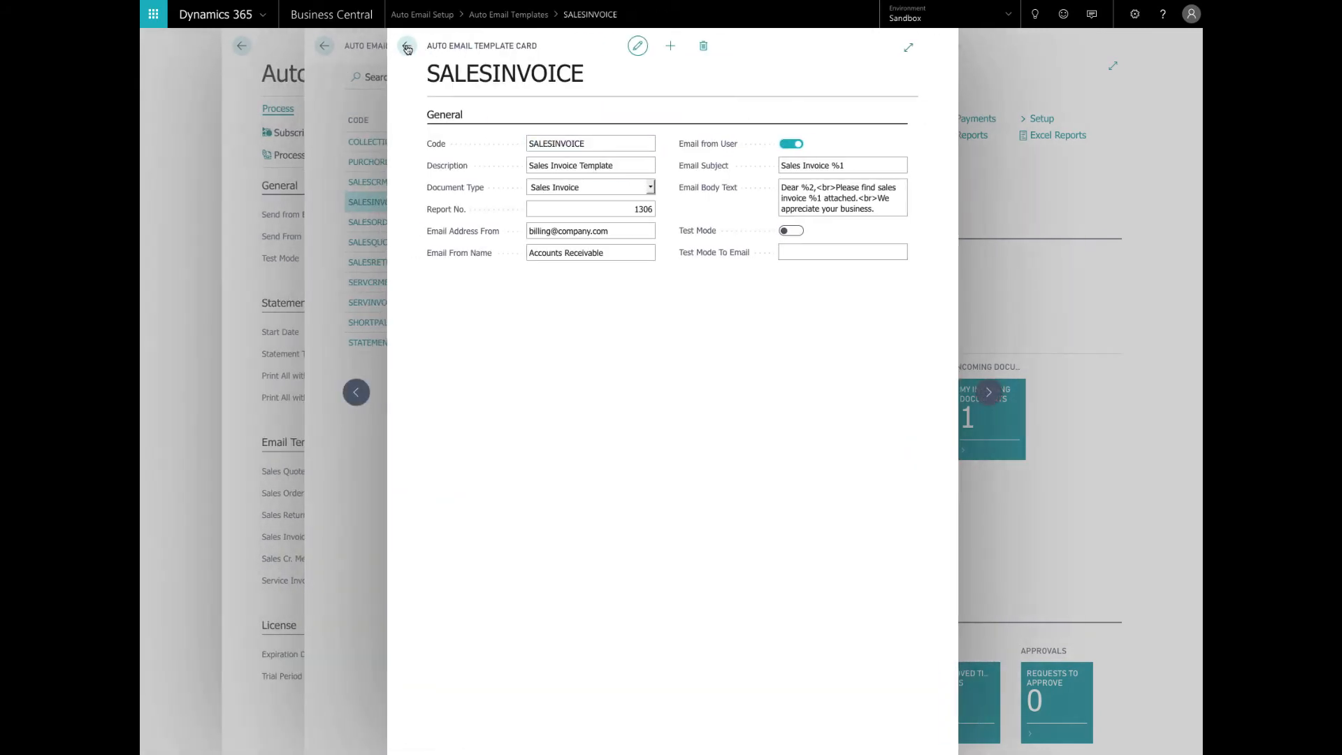
left_click(411, 46)
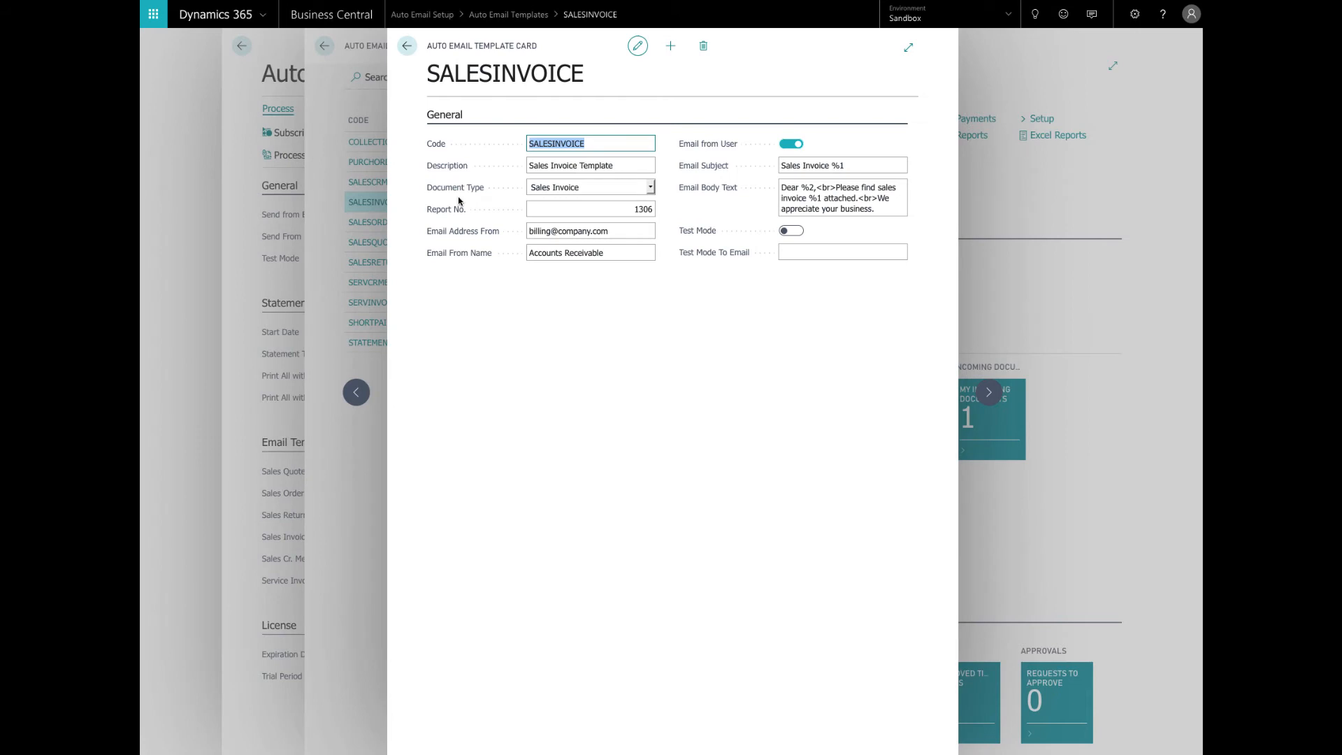
mouse_move(514, 348)
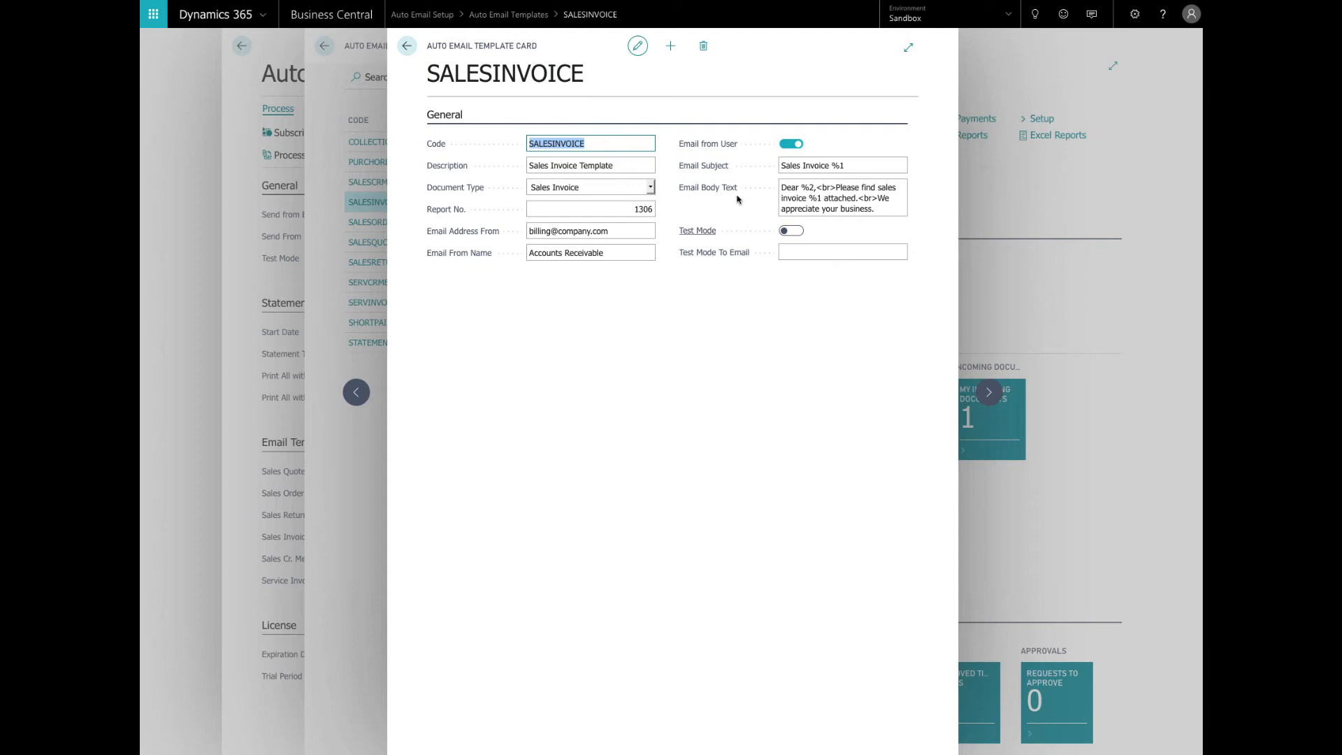
Close the SALESINVOICE card and open the COLLECTION template with its Payment Reminder subject.
left_click(855, 165)
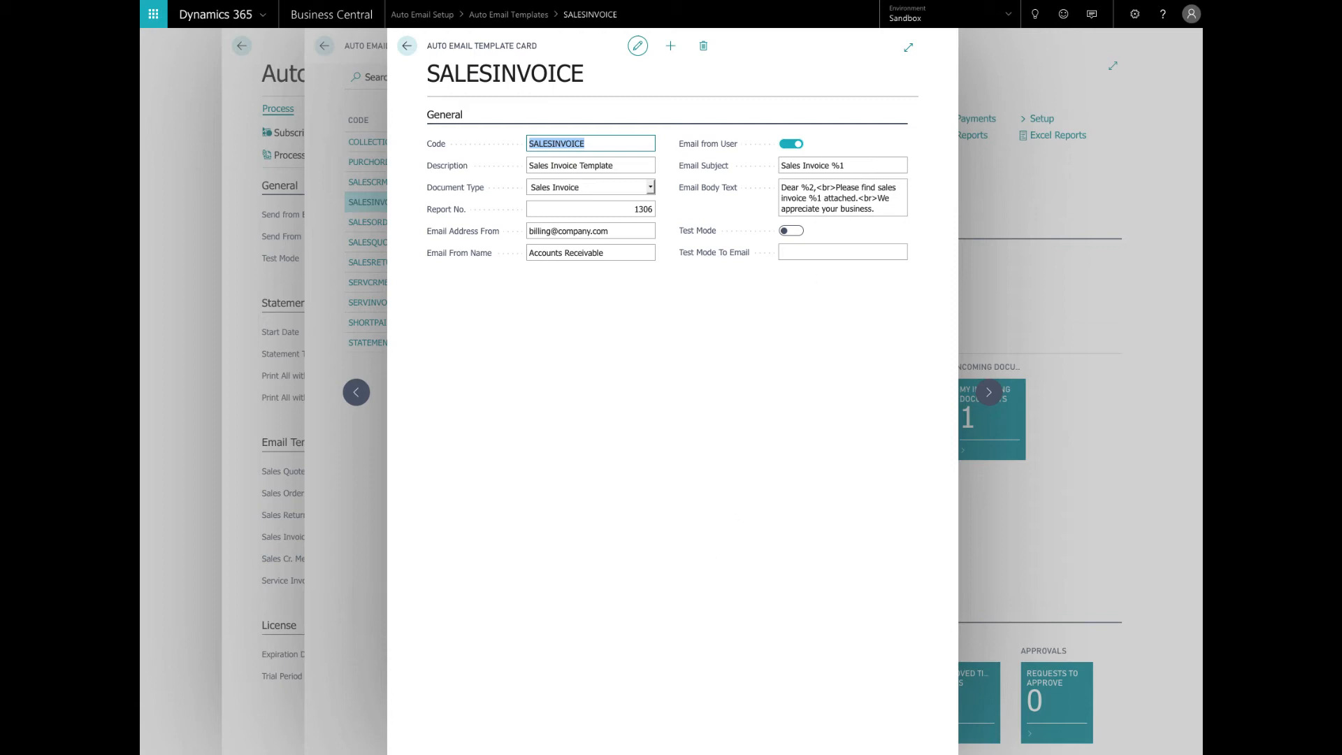
mouse_move(1092, 386)
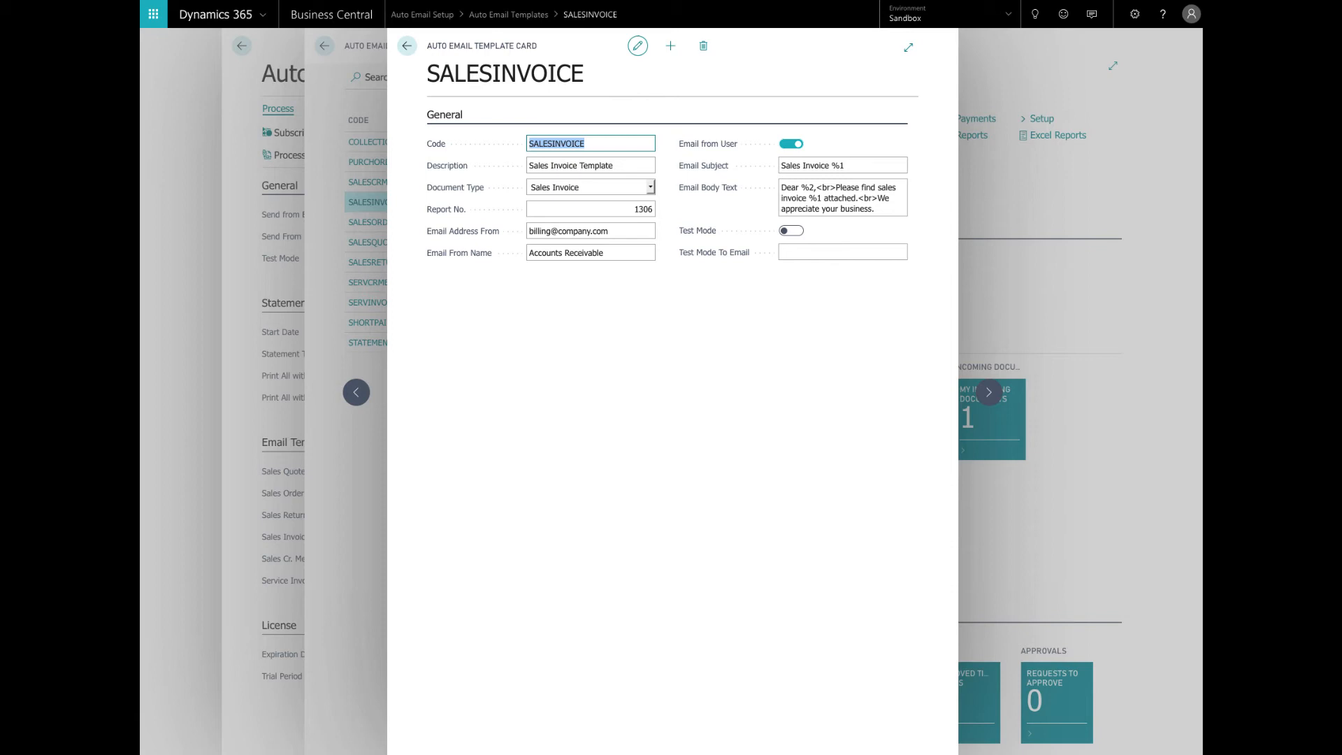
mouse_move(954, 585)
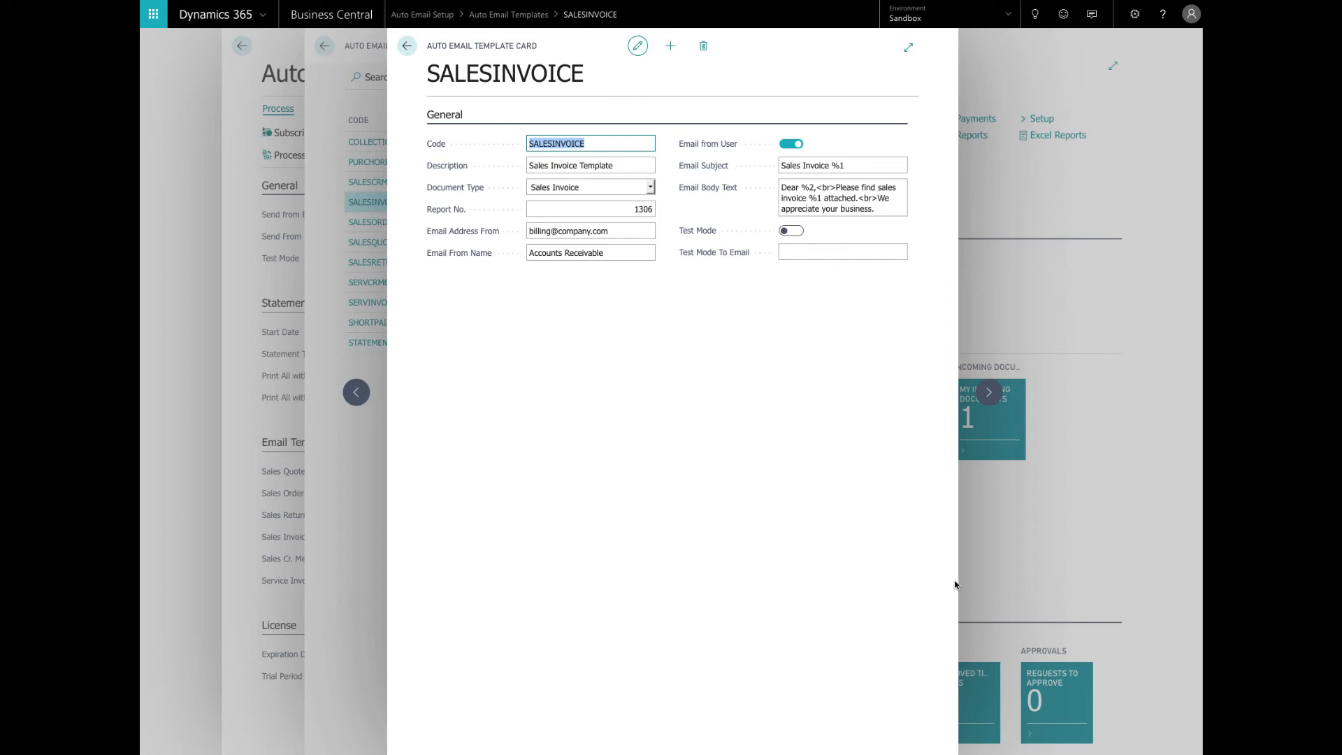
mouse_move(831, 415)
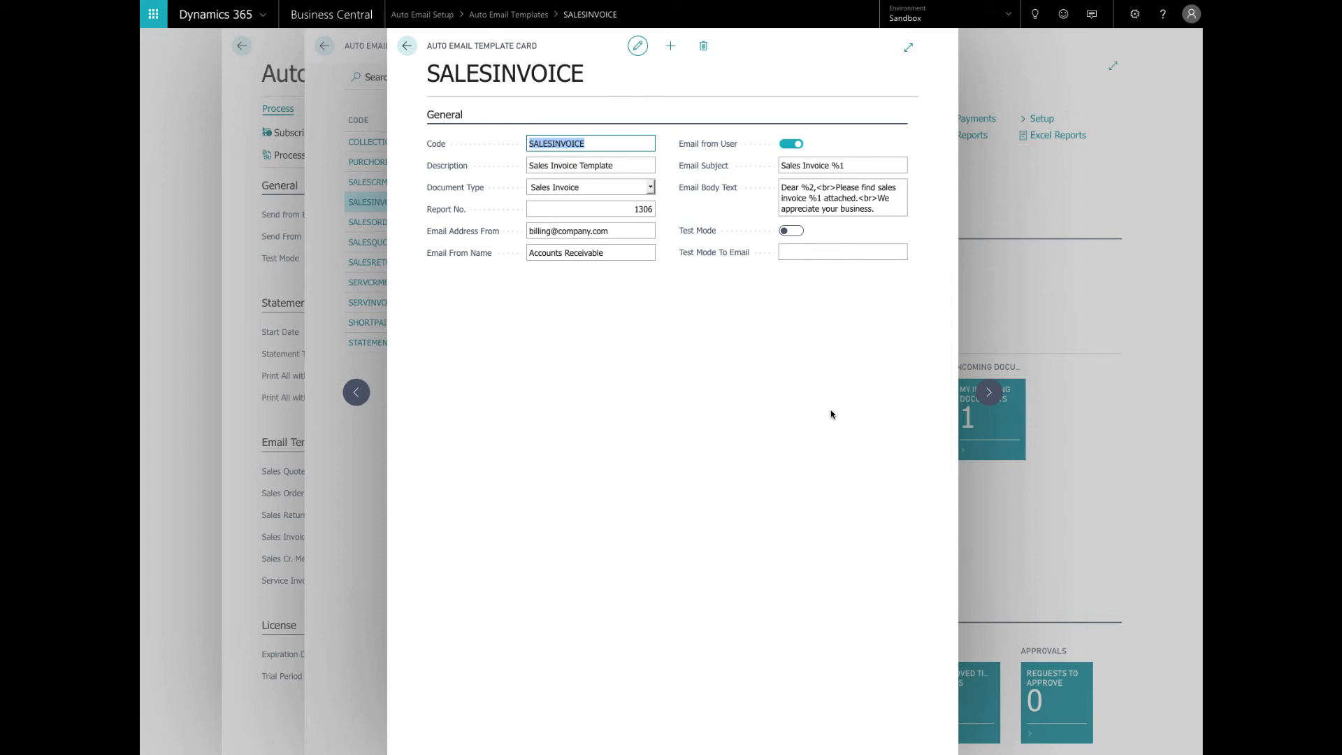
left_click(406, 46)
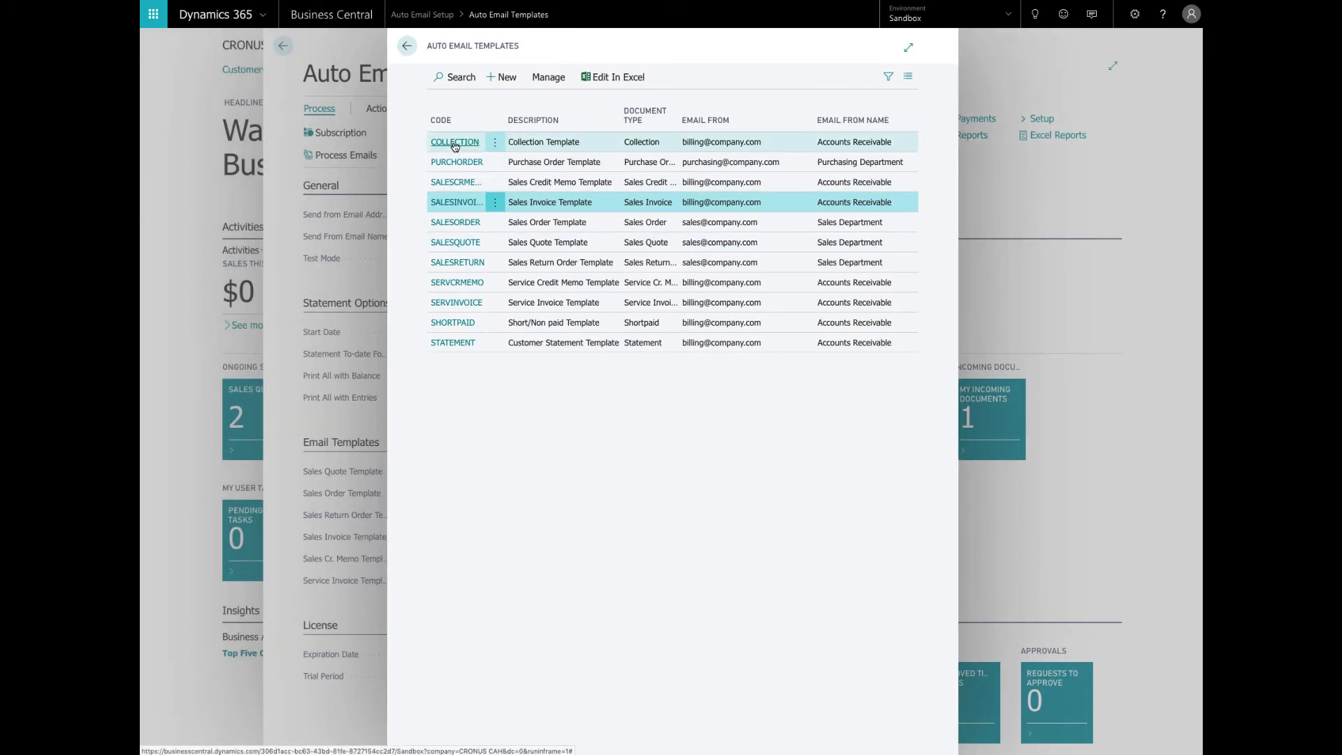
left_click(454, 142)
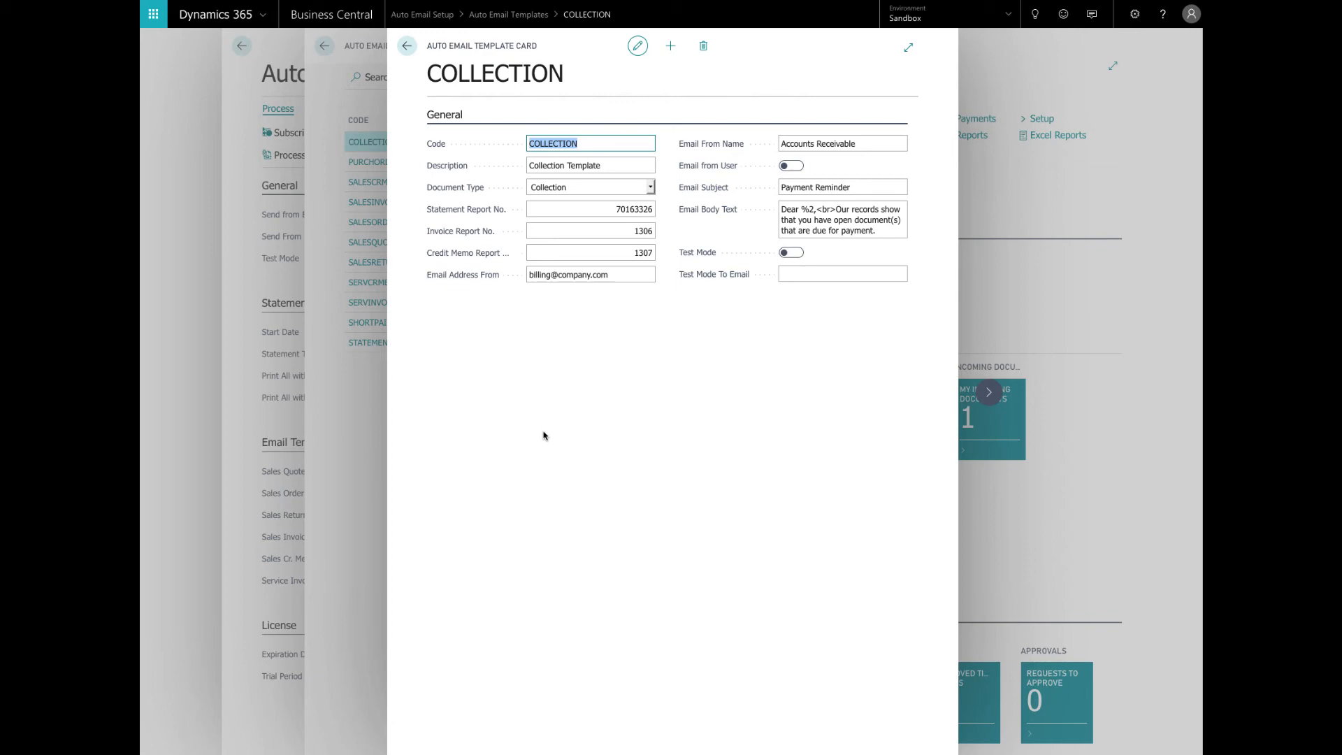
Back out to Auto Email Setup and open Email Attachments, showing the Sales Quote row.
left_click(407, 46)
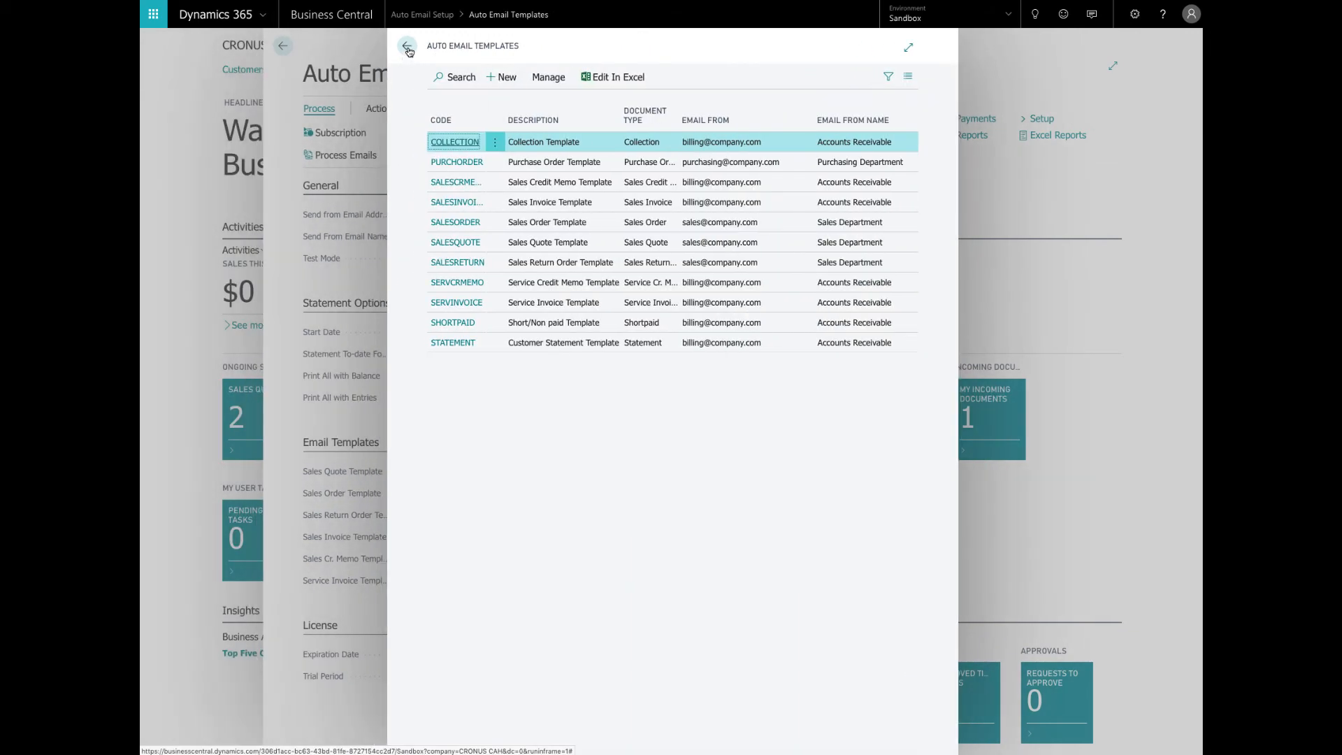
left_click(407, 47)
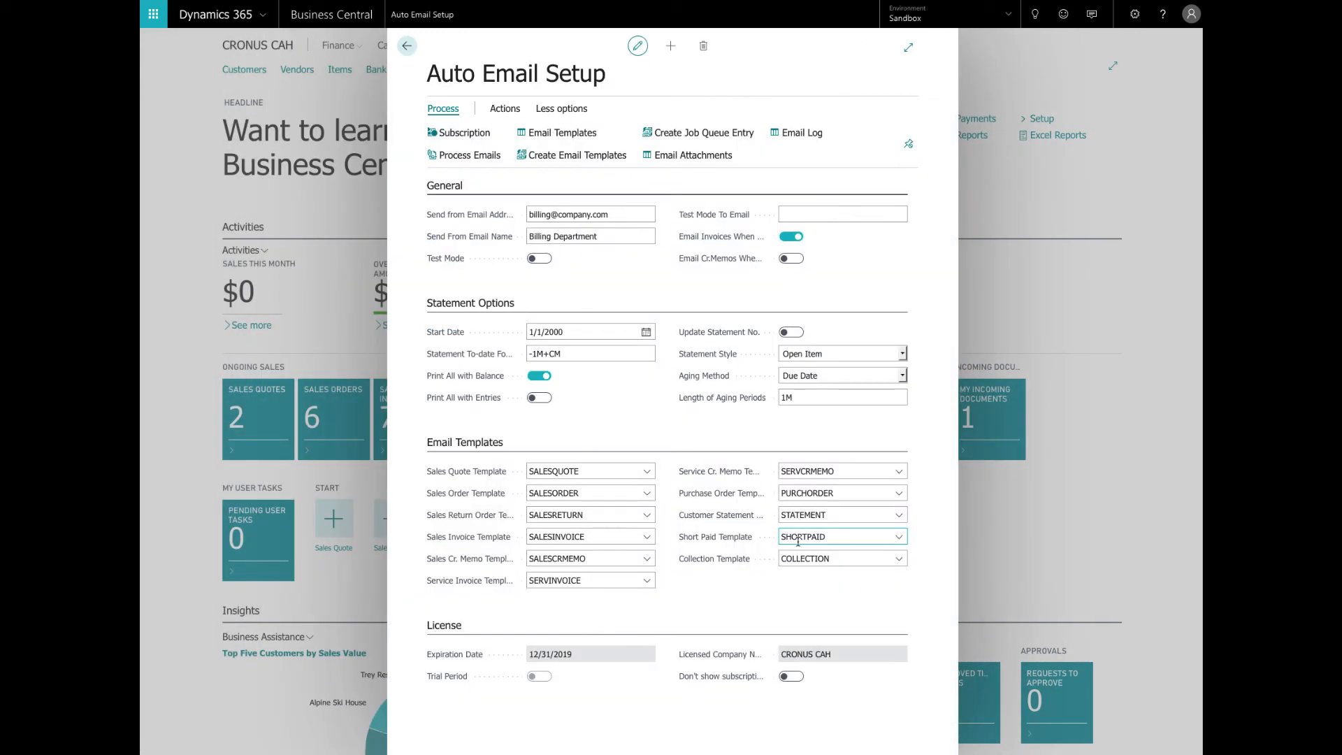
mouse_move(691, 159)
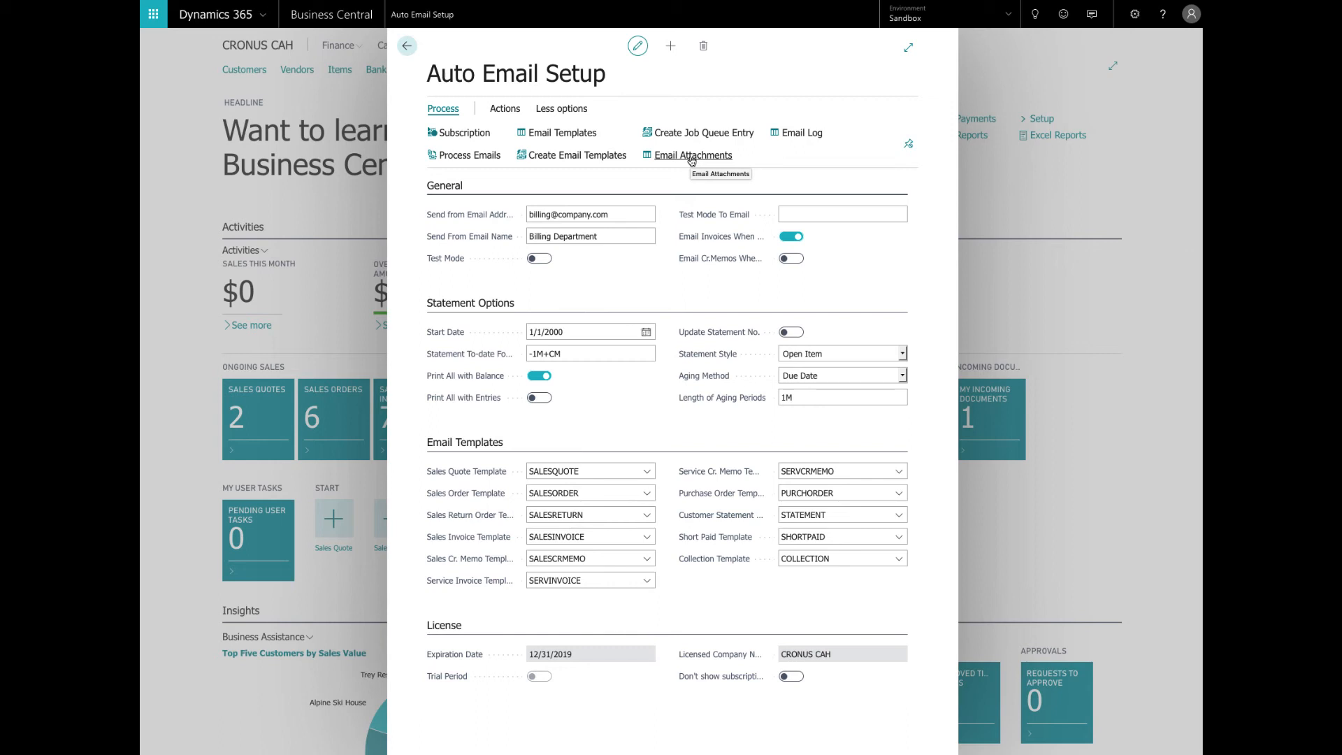
left_click(692, 154)
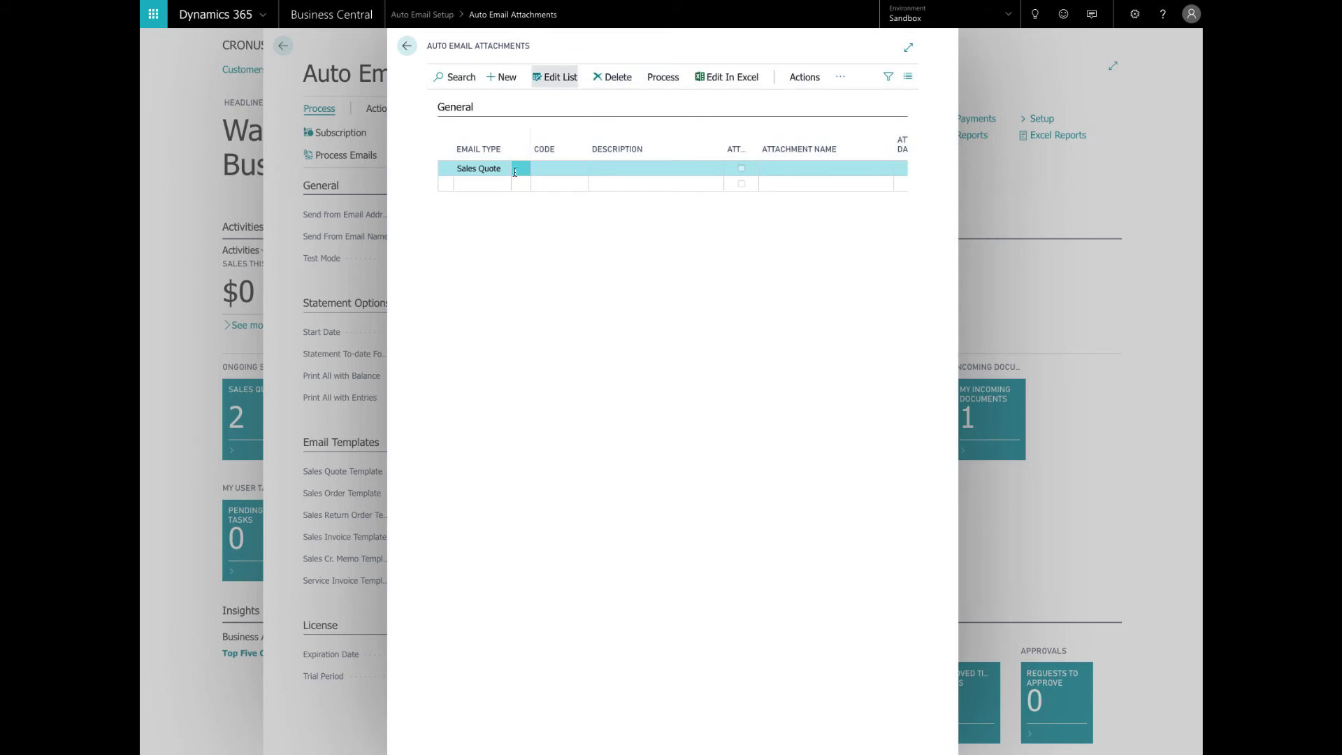
Make the attachment line a Sales Invoice with code TERMSANDCON and description 'Terms and Conditions'.
left_click(517, 168)
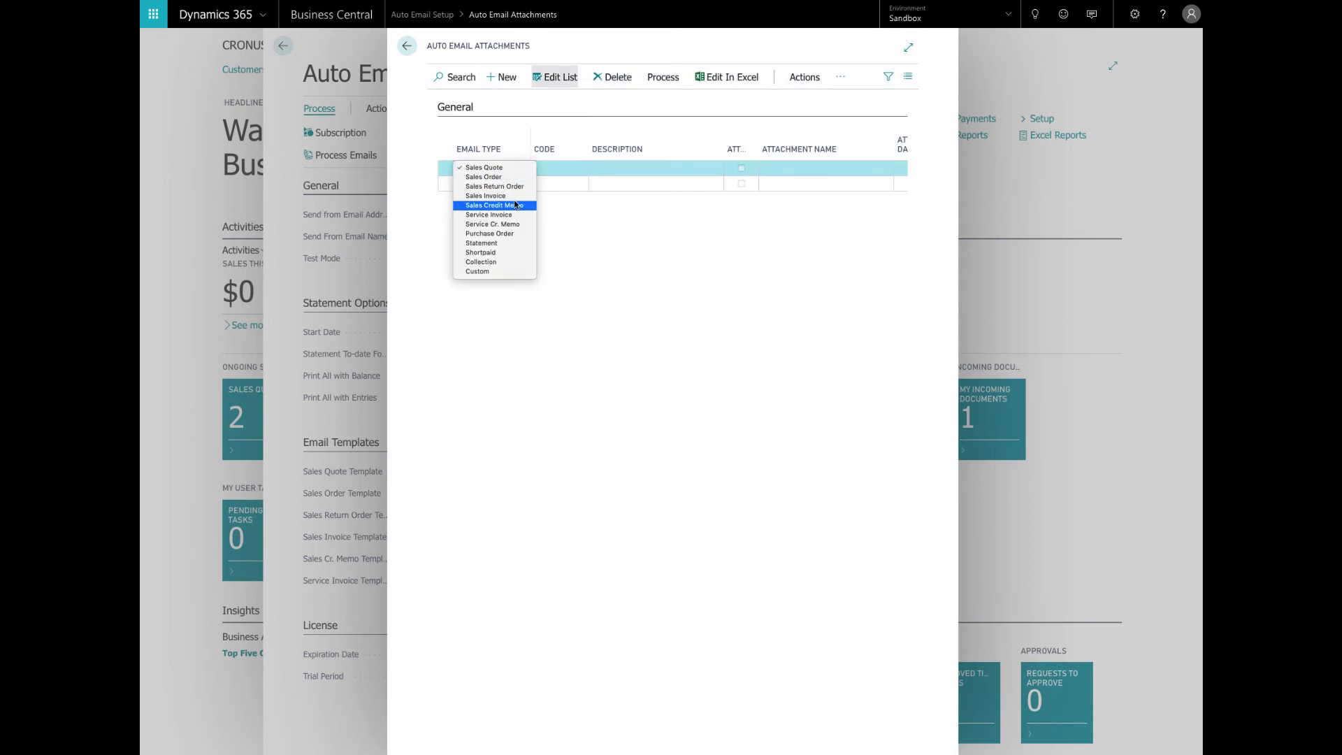
left_click(482, 195)
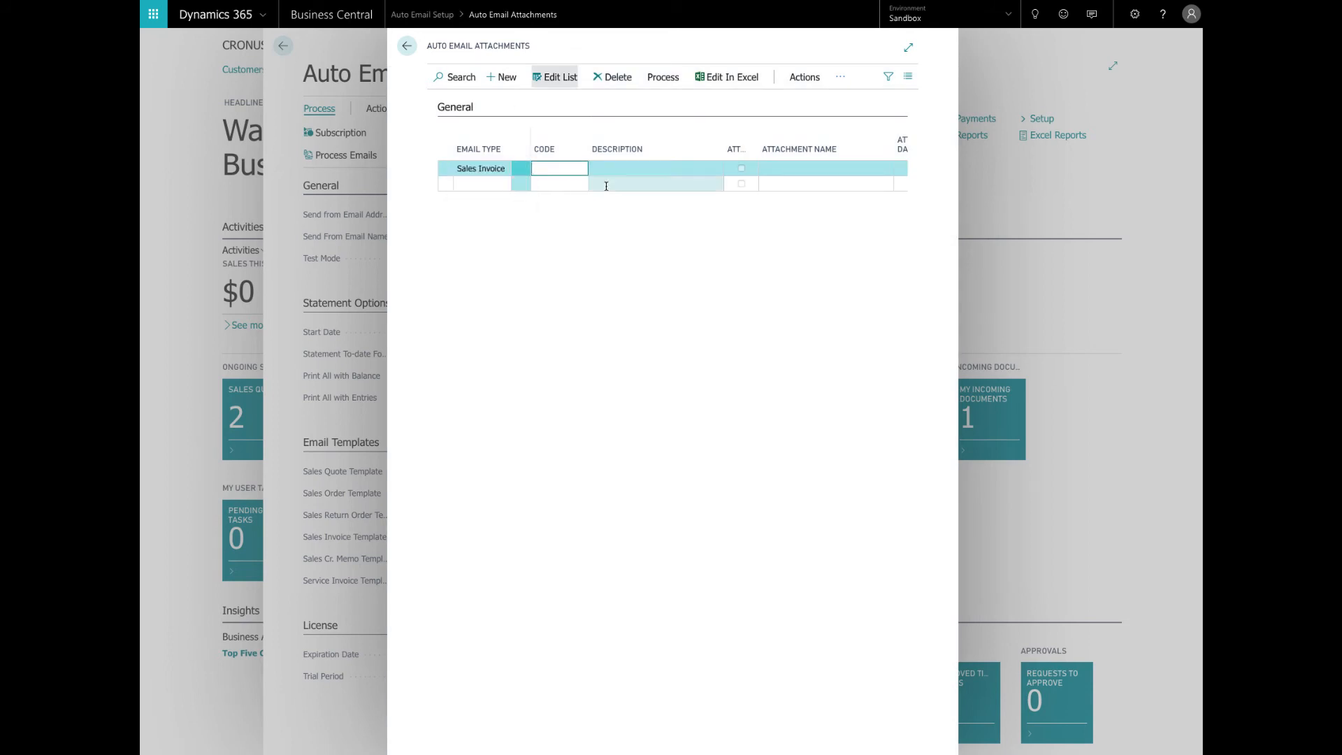
type("TERMSANDCON")
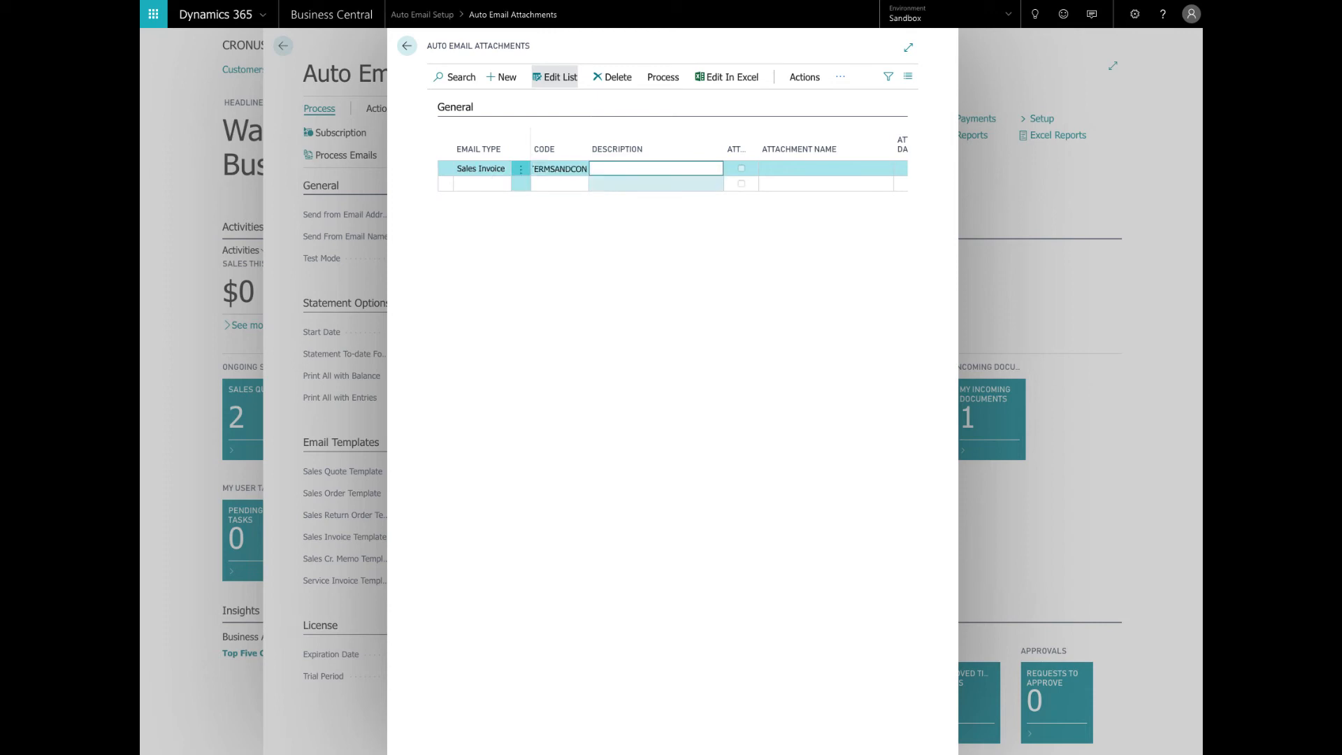
type("Terms and")
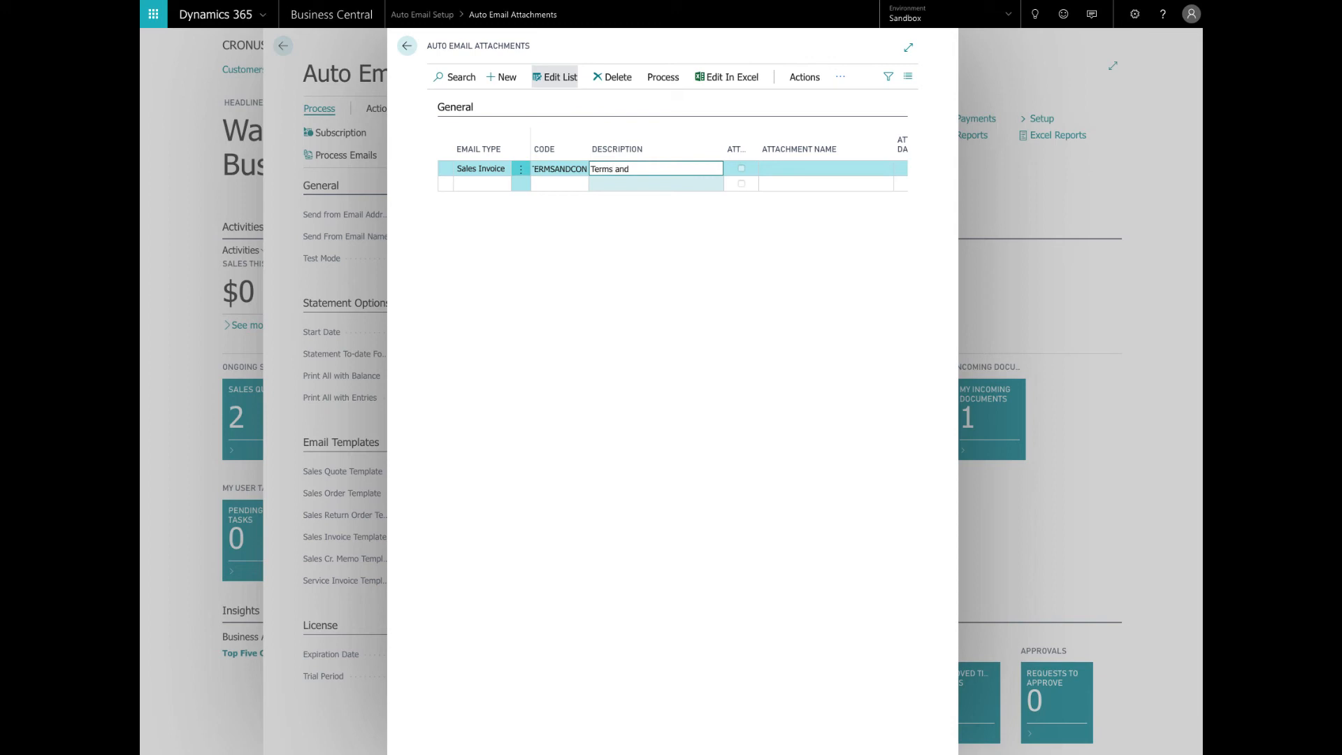
type("Conditions")
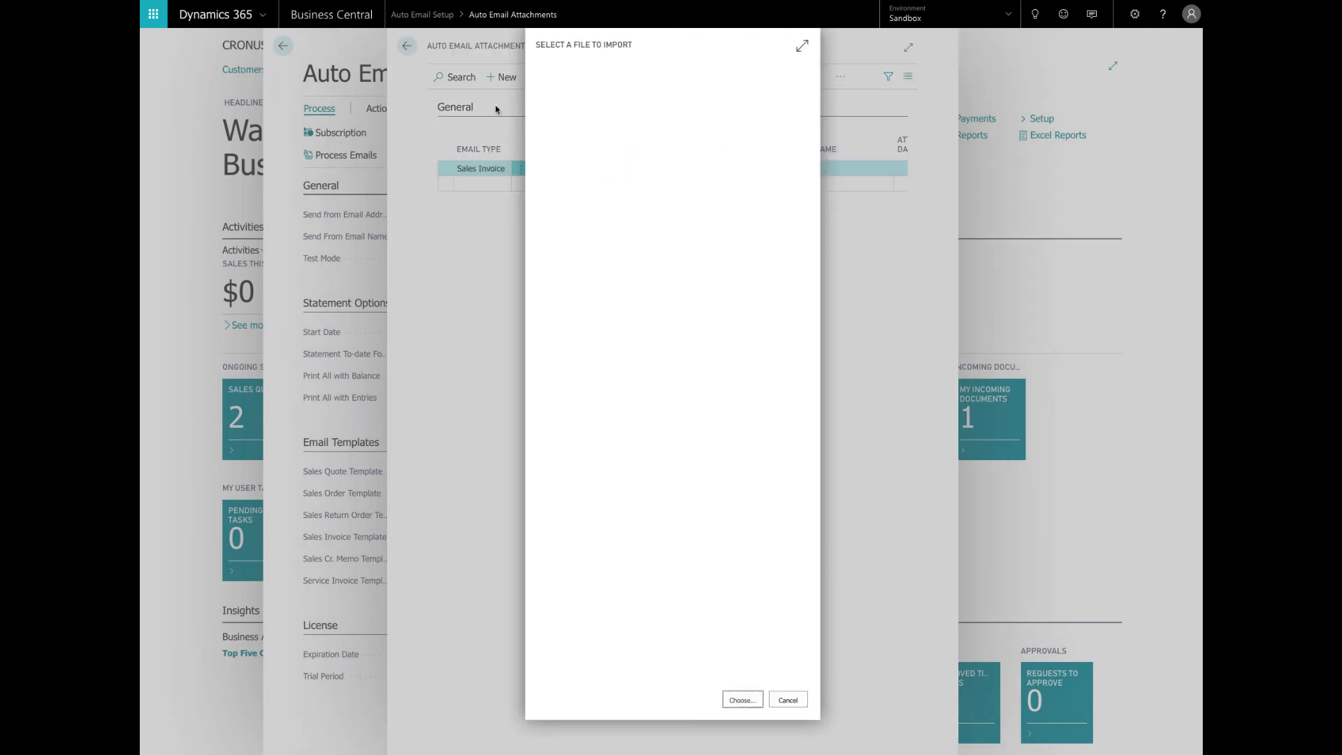
mouse_move(639, 186)
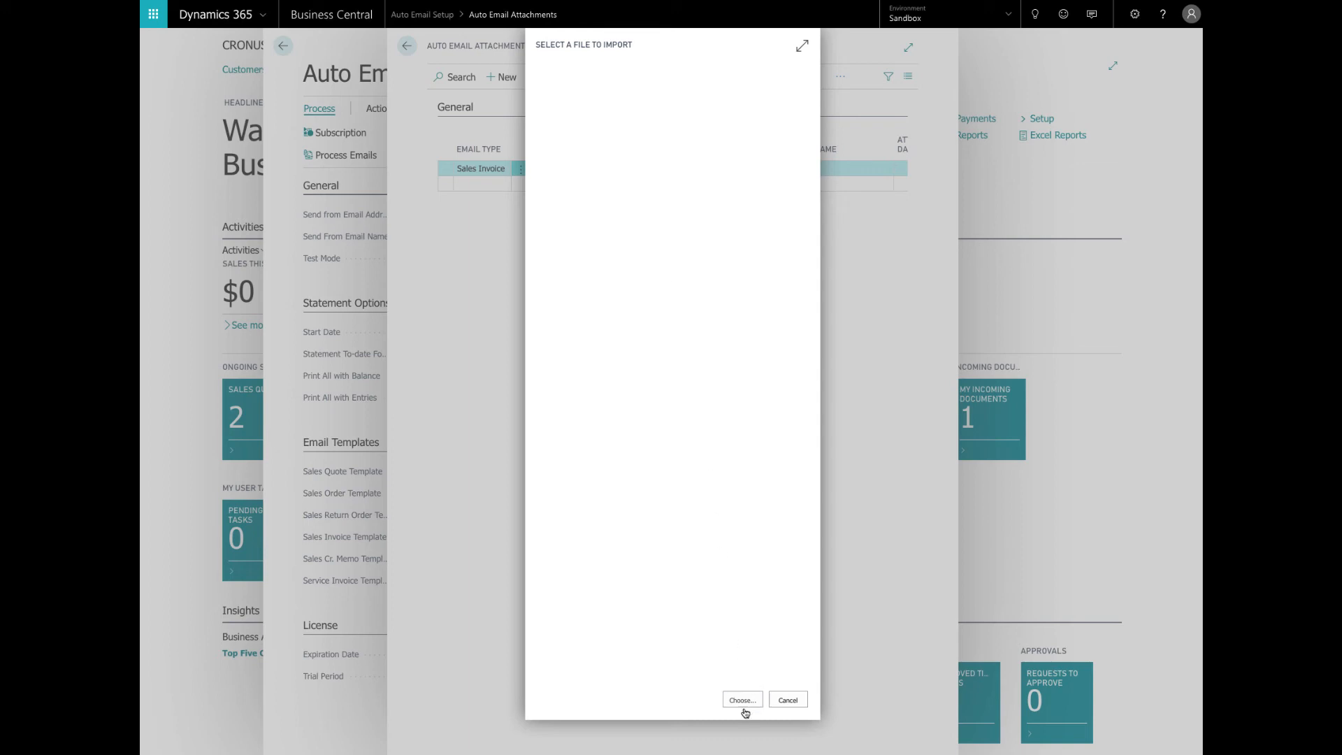
Import the attachment file and tick Active on the Sales Invoice Terms and Conditions line.
left_click(742, 700)
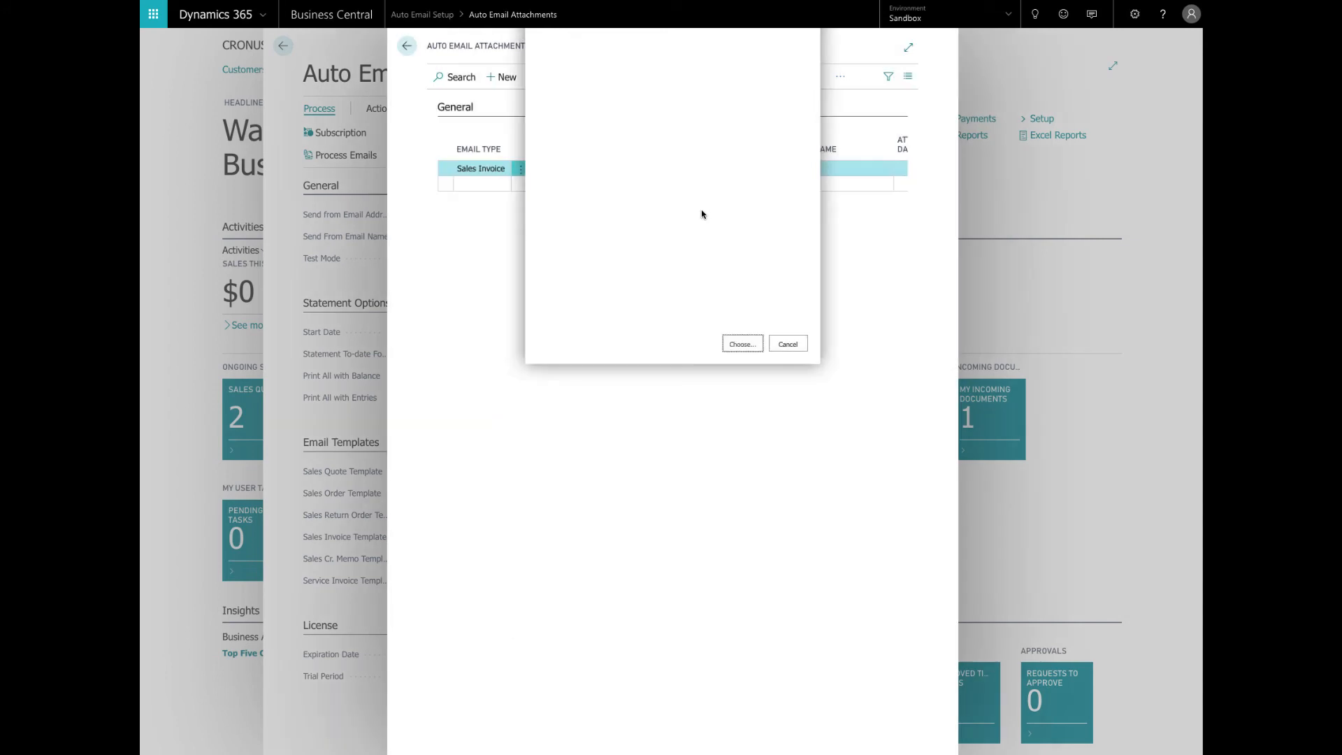
left_click(742, 344)
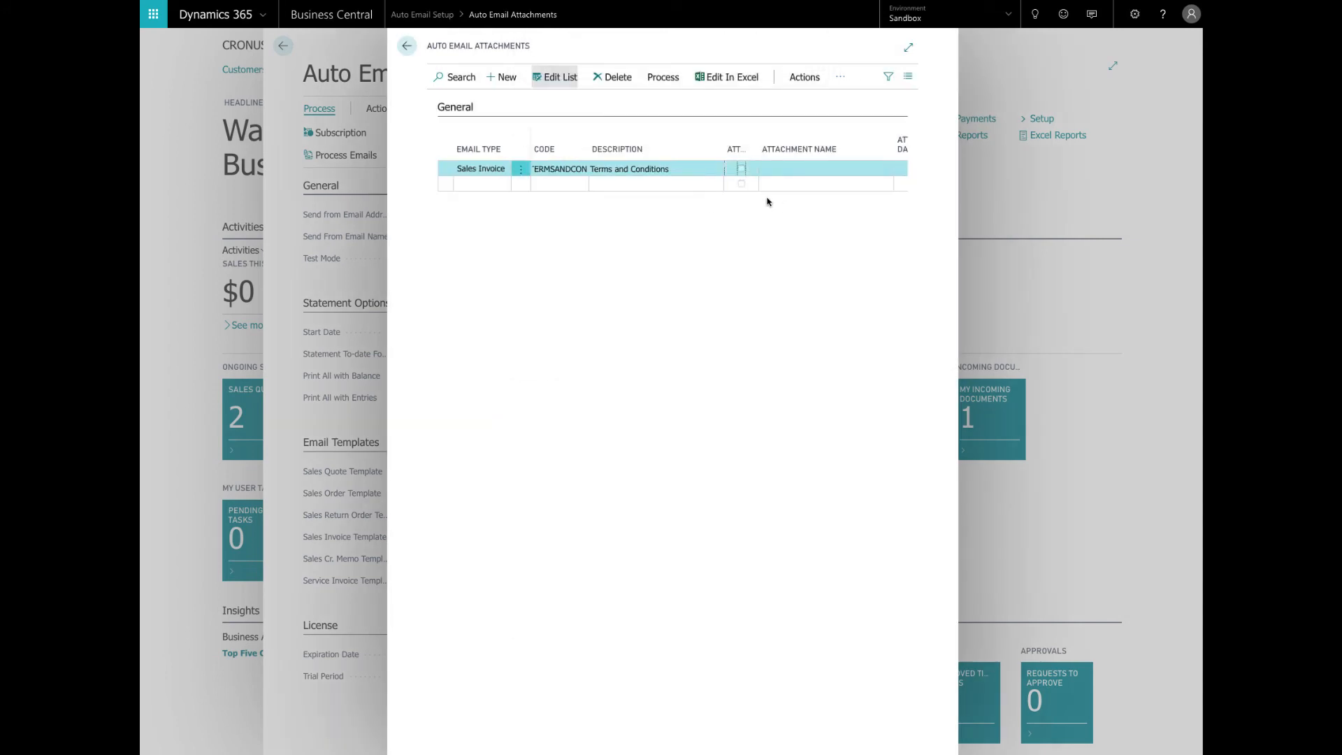
left_click(825, 169)
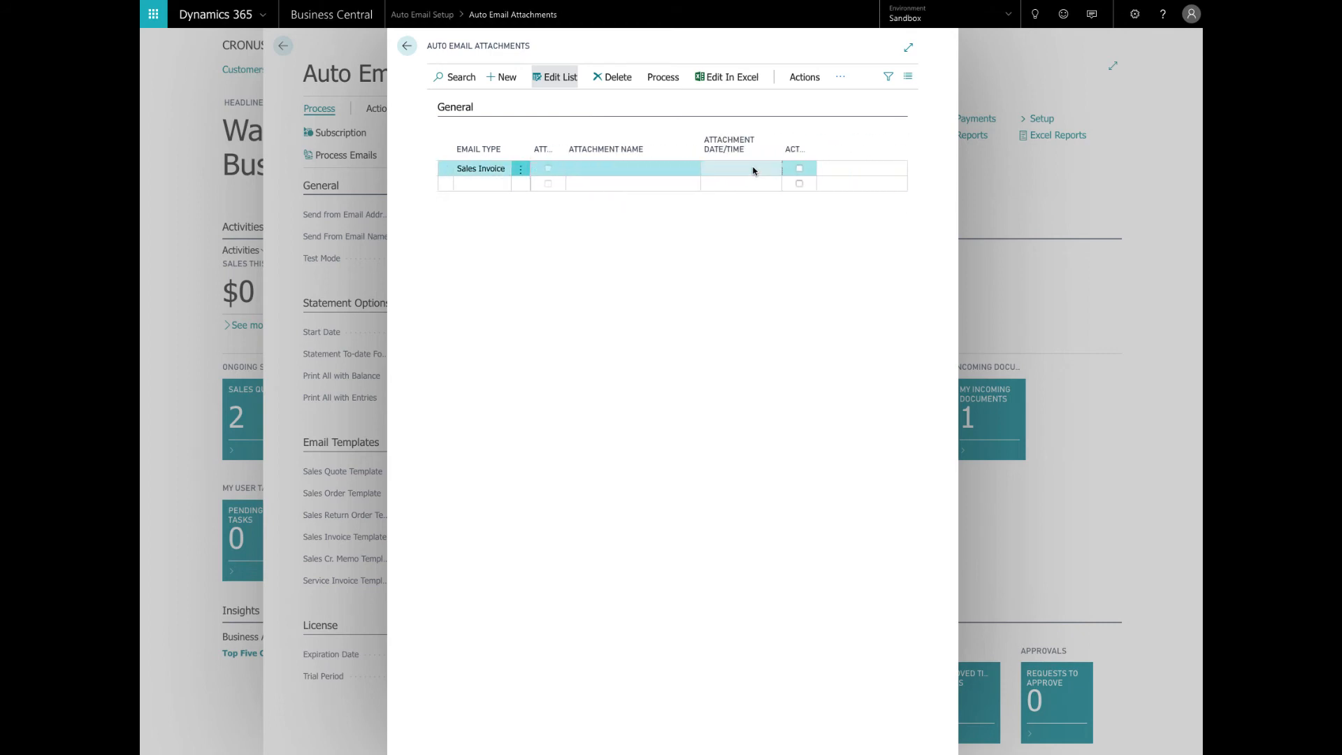
left_click(799, 168)
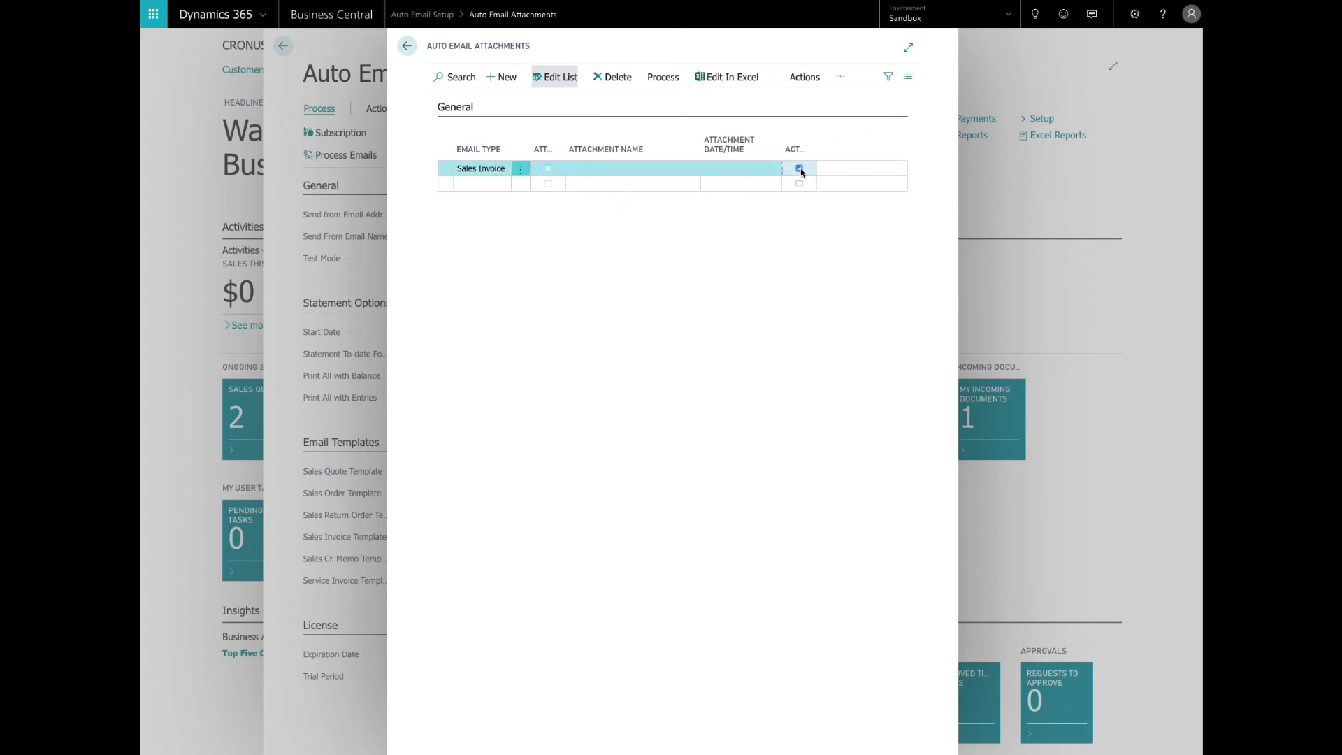
left_click(799, 168)
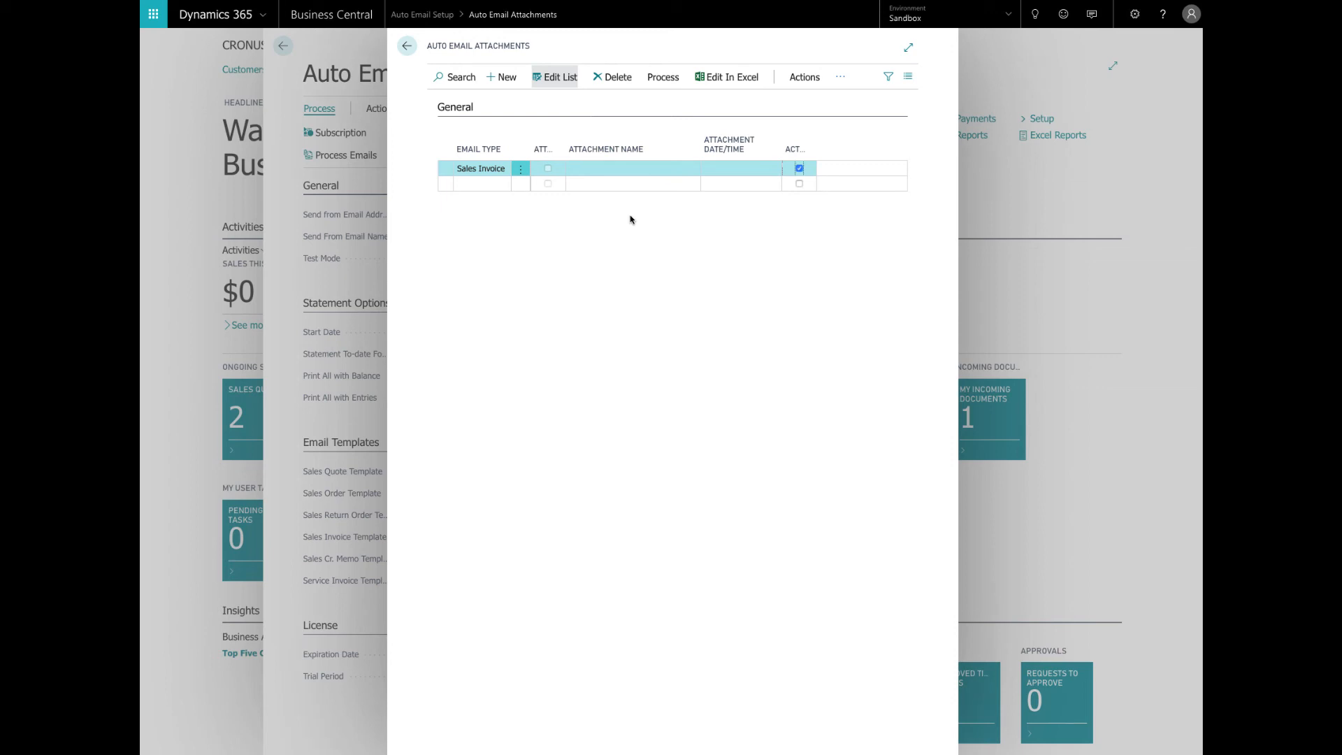
mouse_move(668, 403)
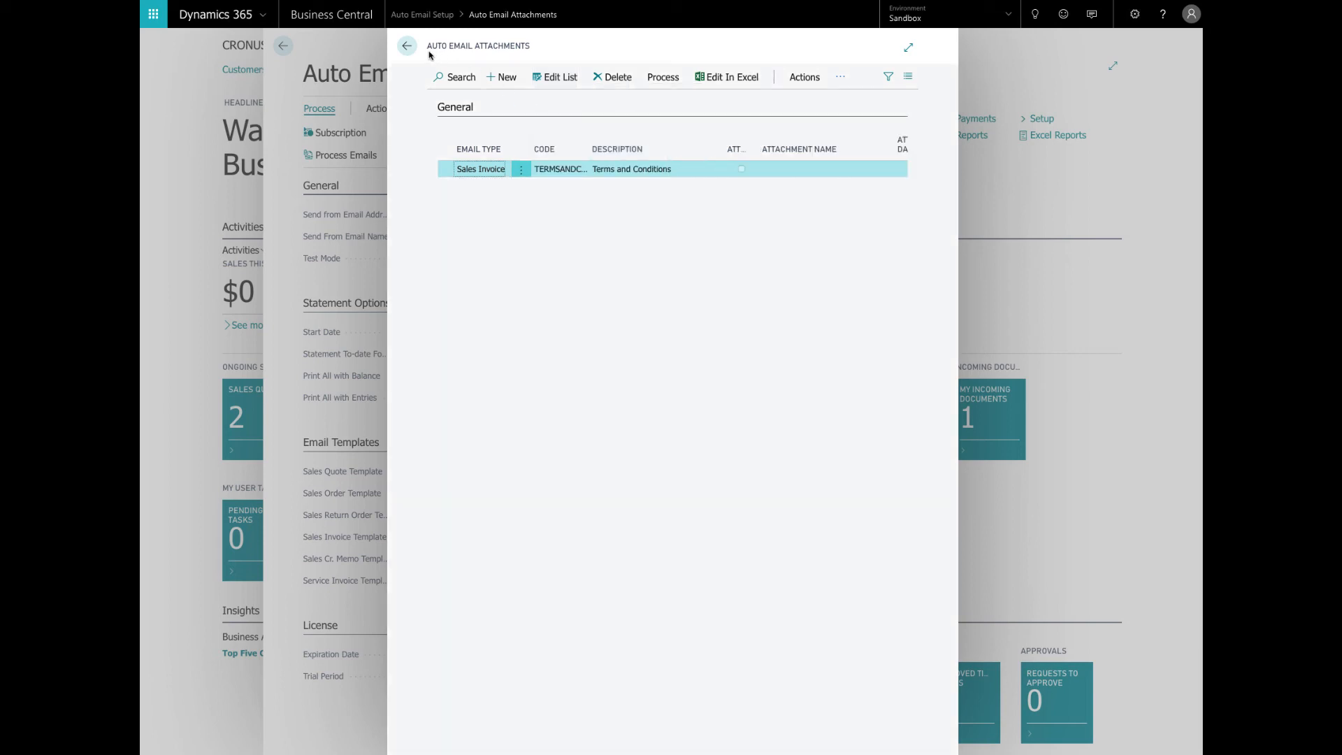
mouse_move(406, 46)
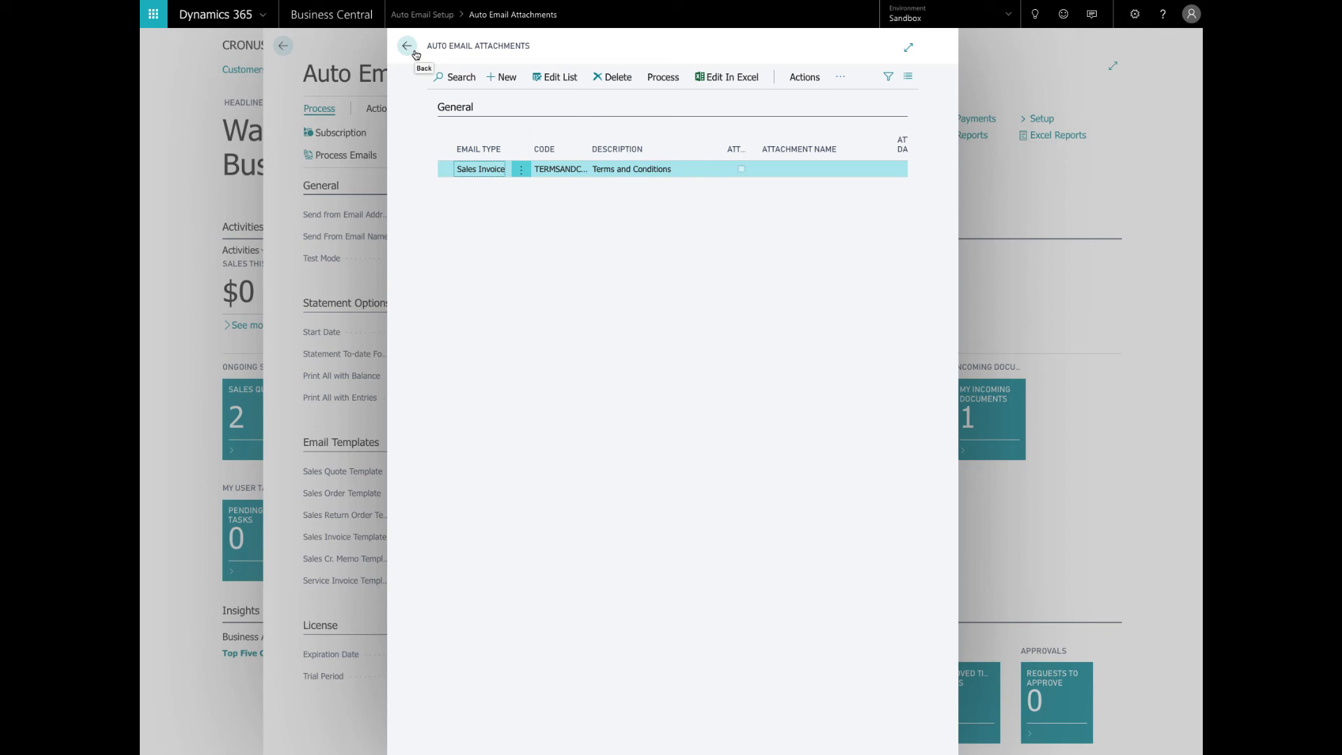
Return to Auto Email Setup and open Sales Quotes via a 'sal' search.
left_click(415, 45)
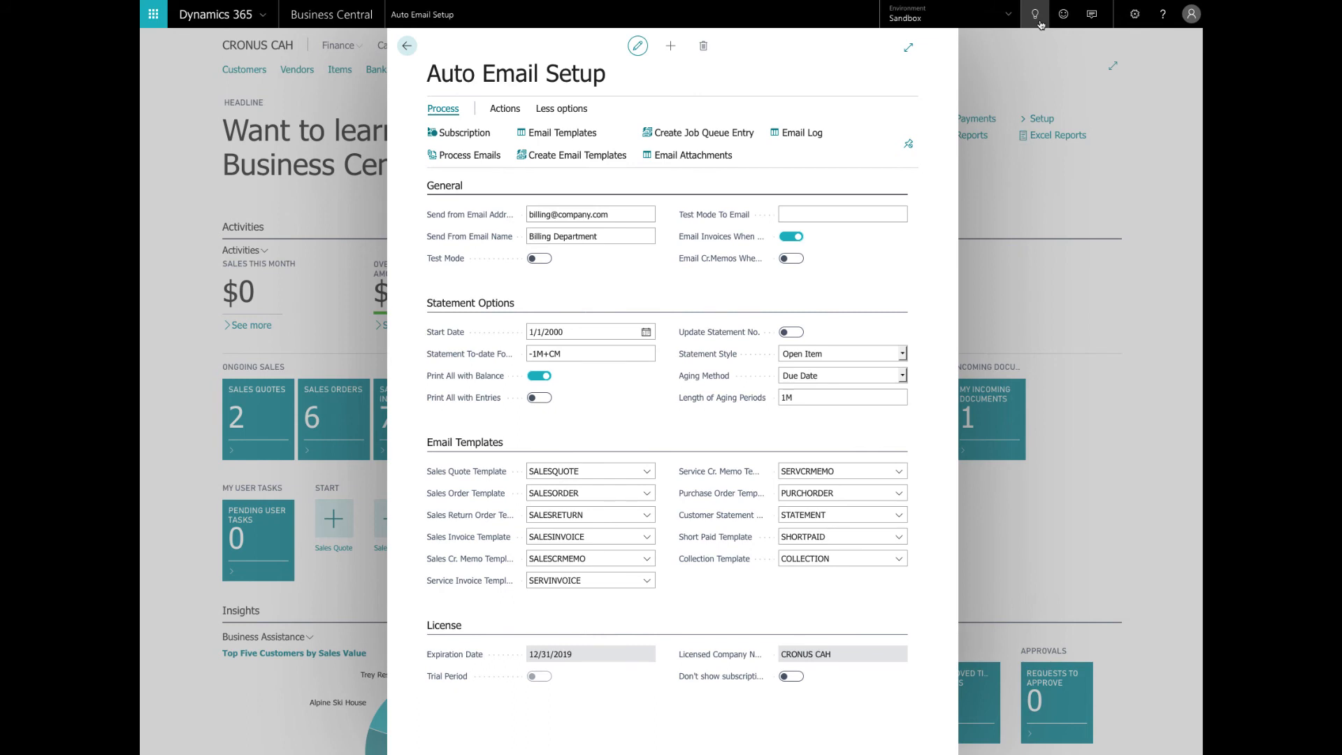
left_click(1038, 14)
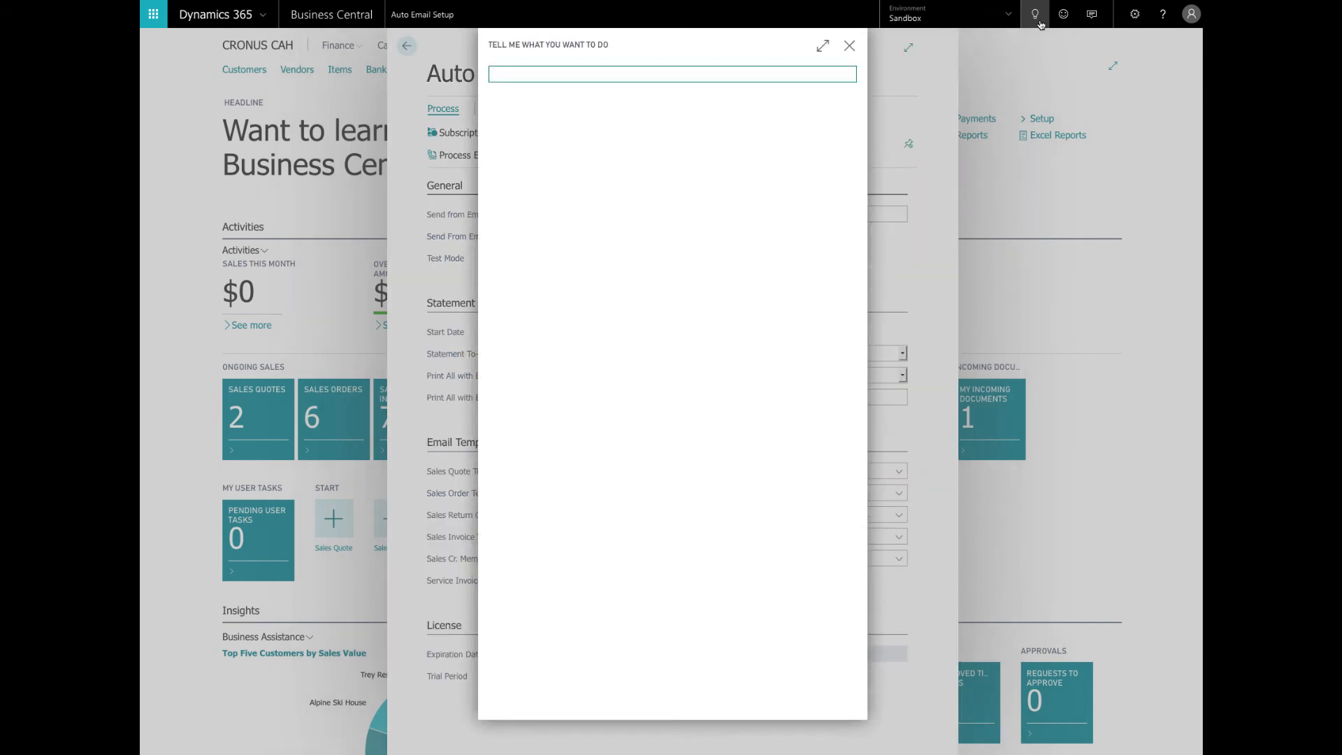
type("sales quote")
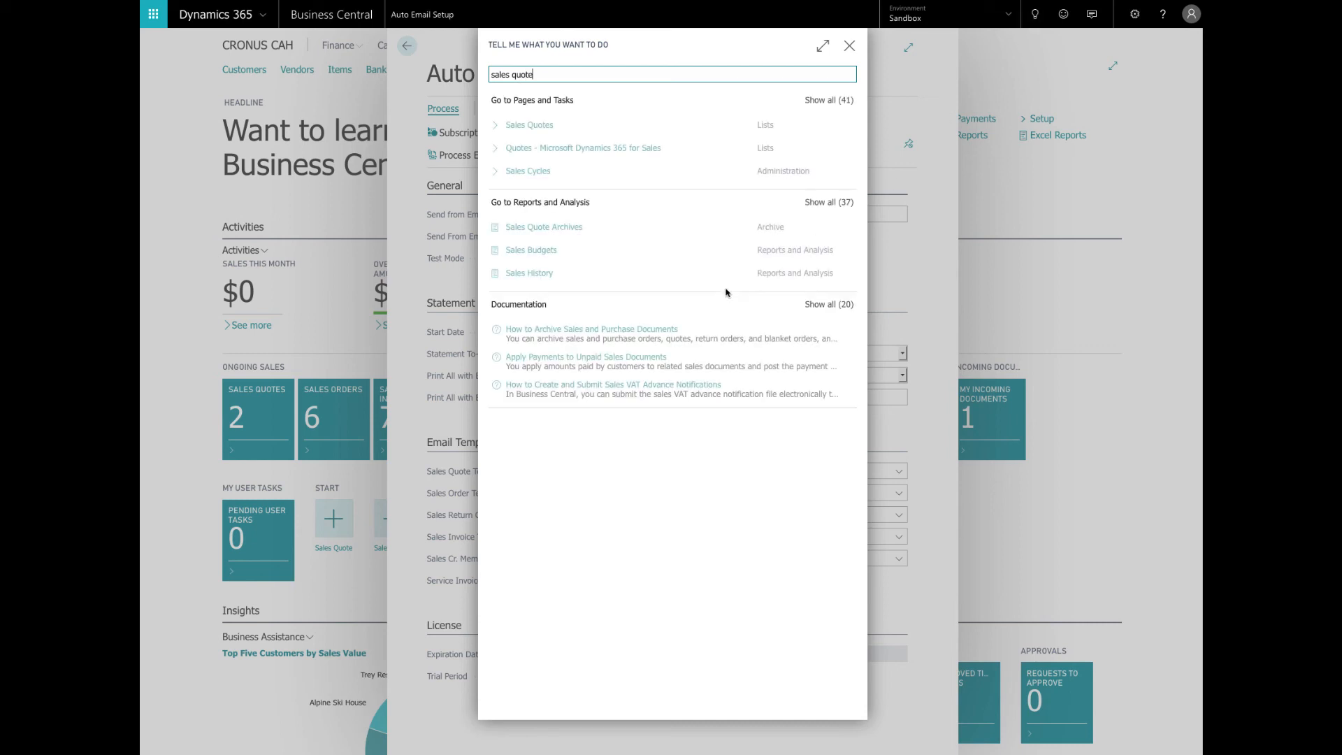
mouse_move(544, 171)
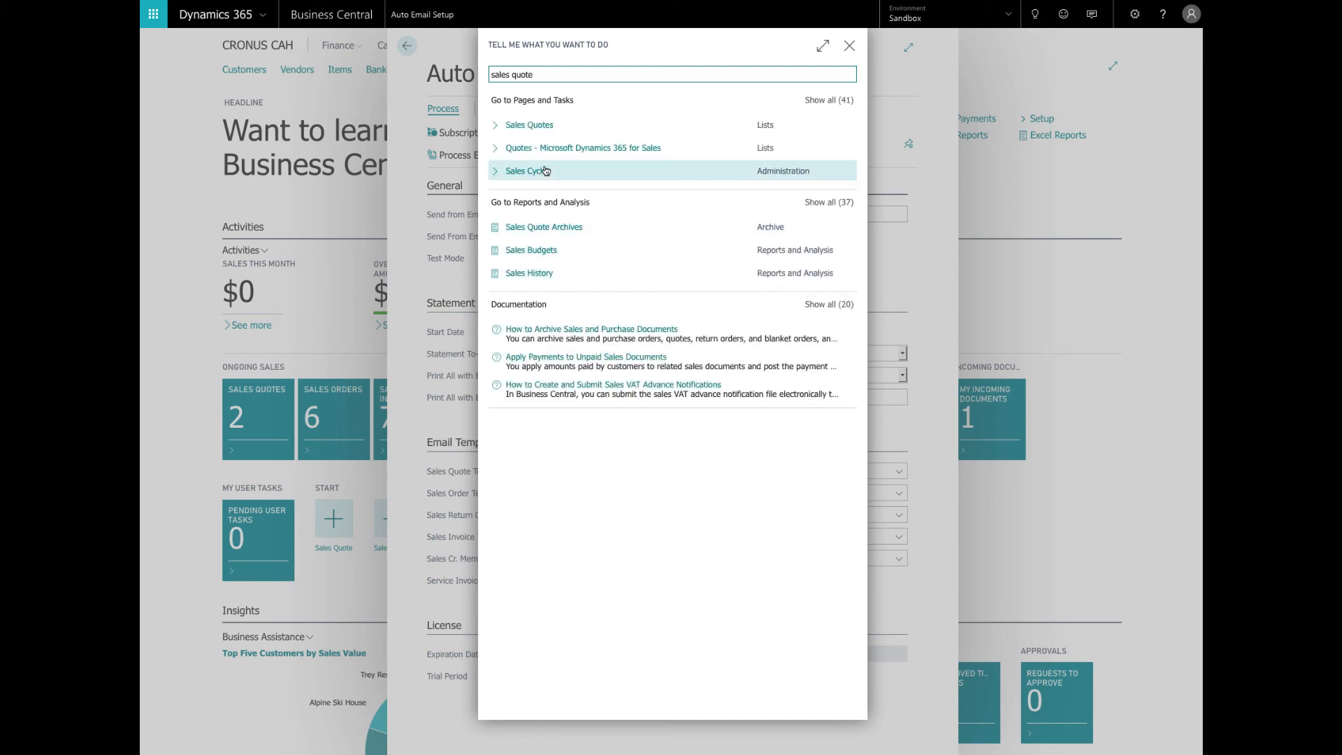
left_click(530, 125)
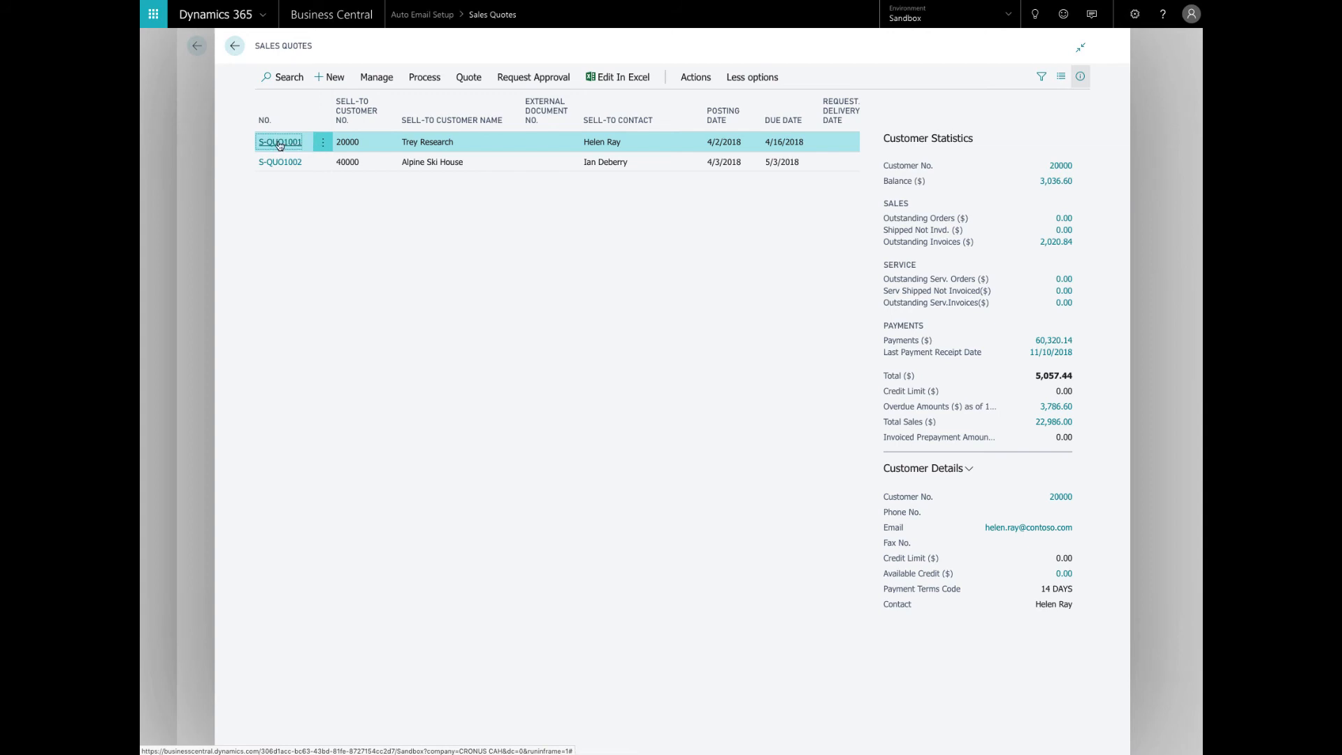
On quote S-QUO1001, flag its two attached documents for Auto Email.
left_click(279, 141)
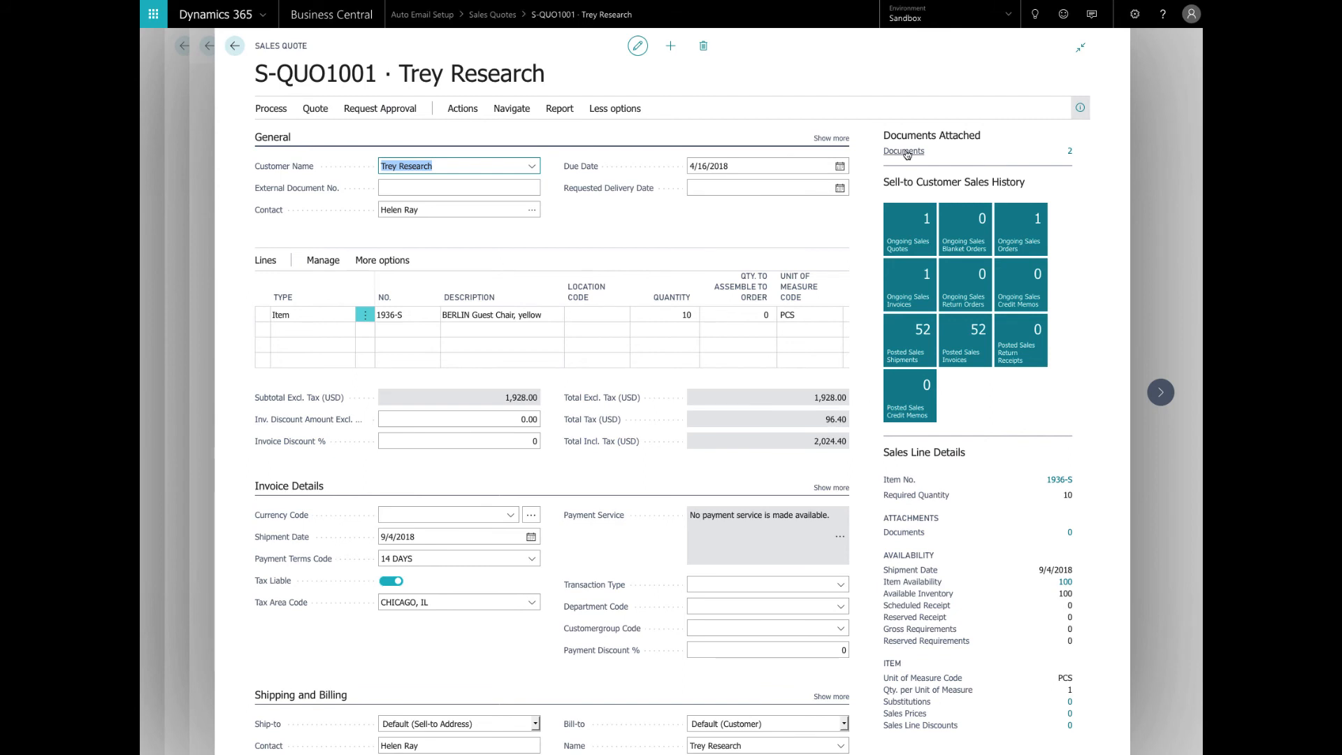
mouse_move(904, 152)
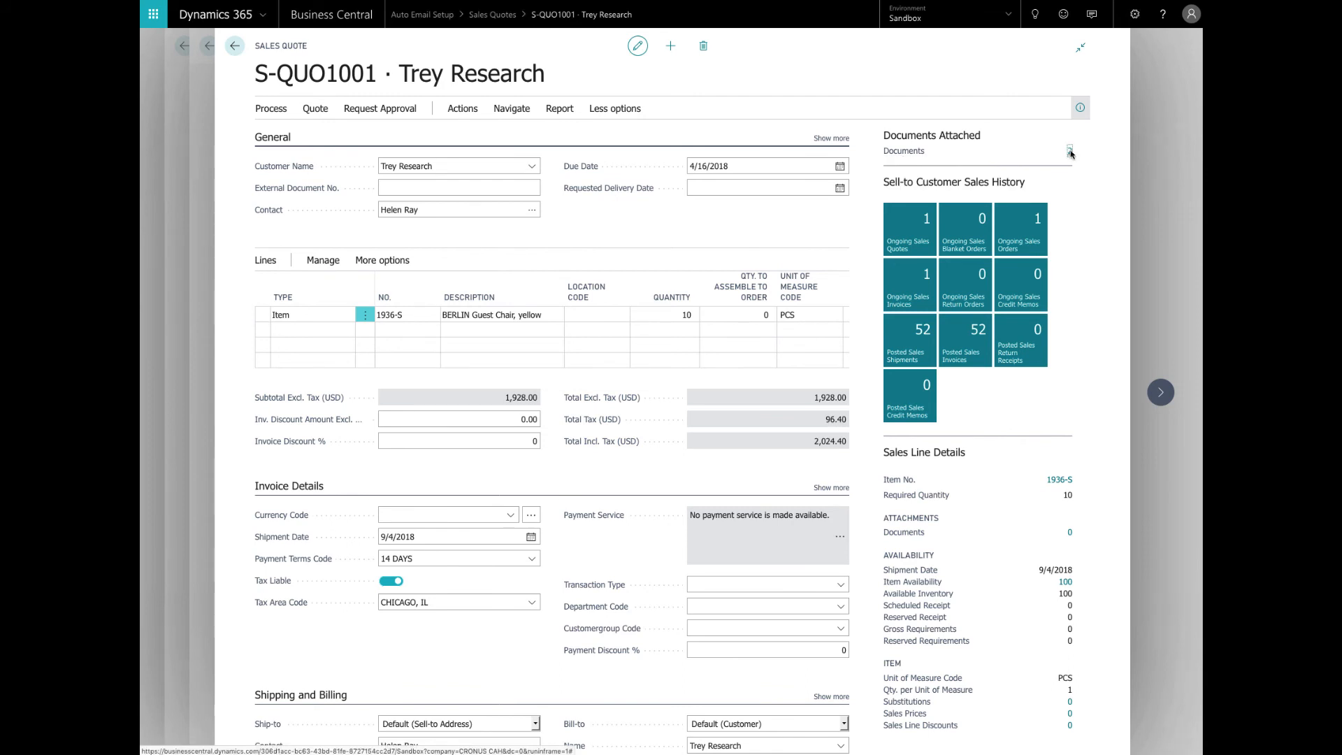
left_click(1069, 152)
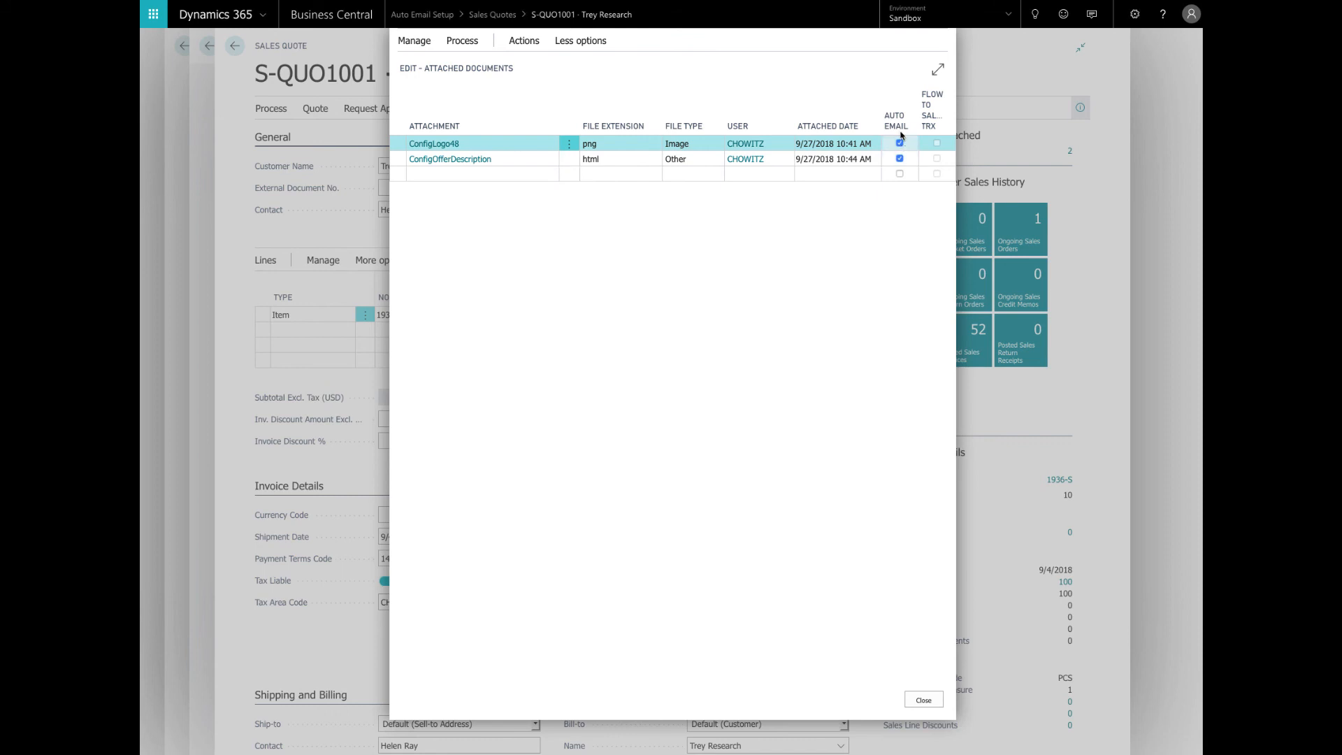
left_click(899, 159)
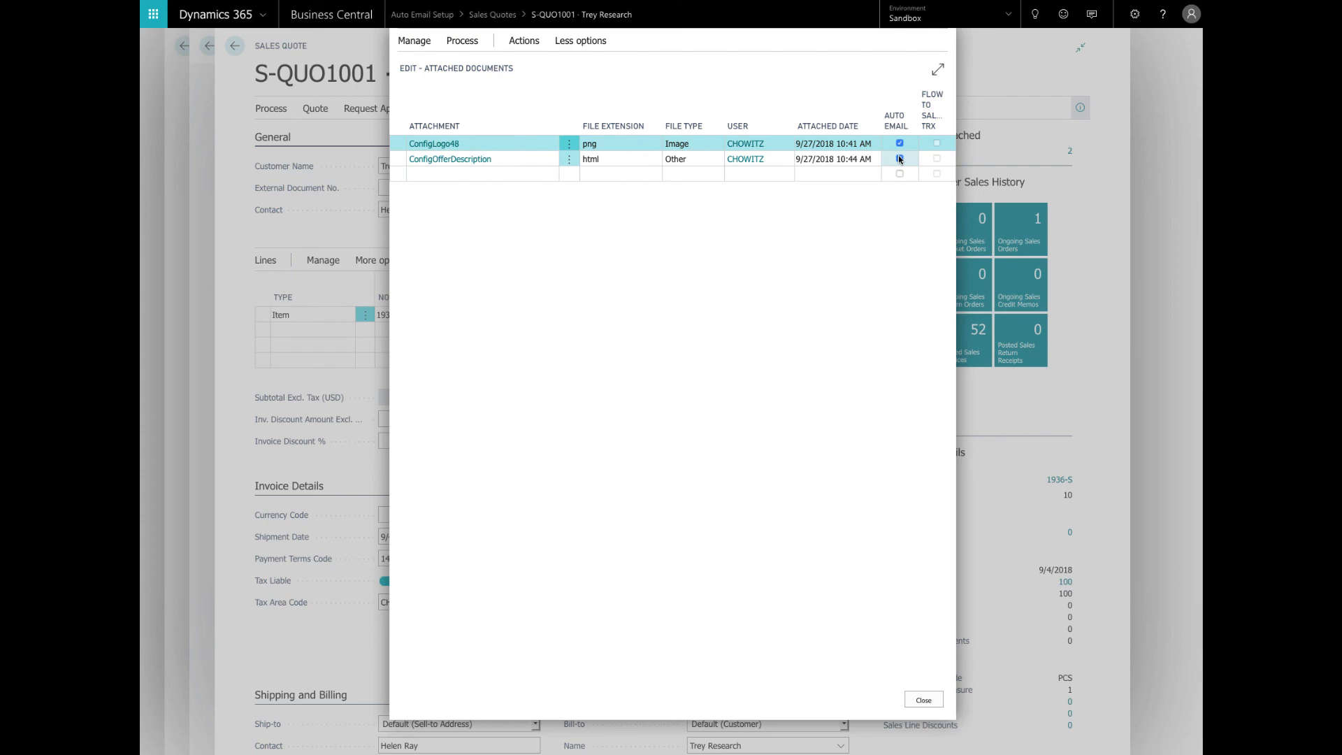
left_click(899, 159)
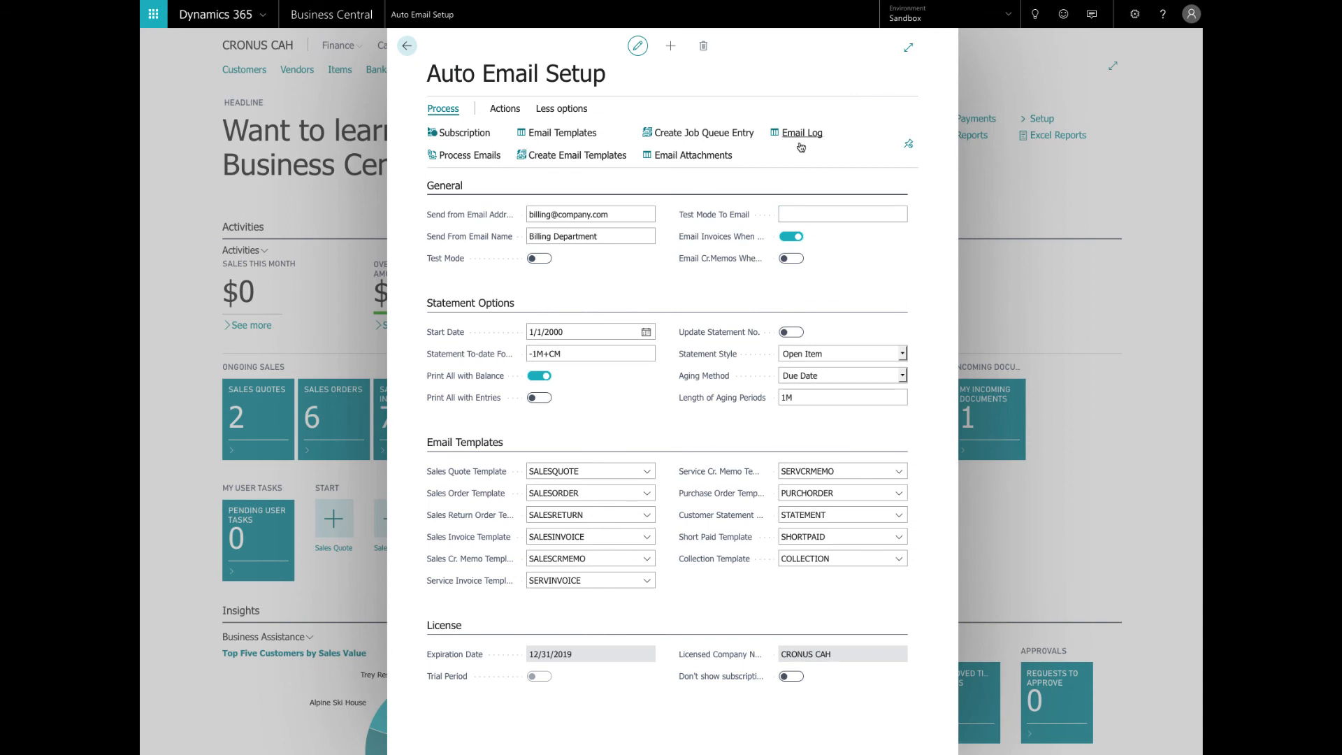
mouse_move(800, 144)
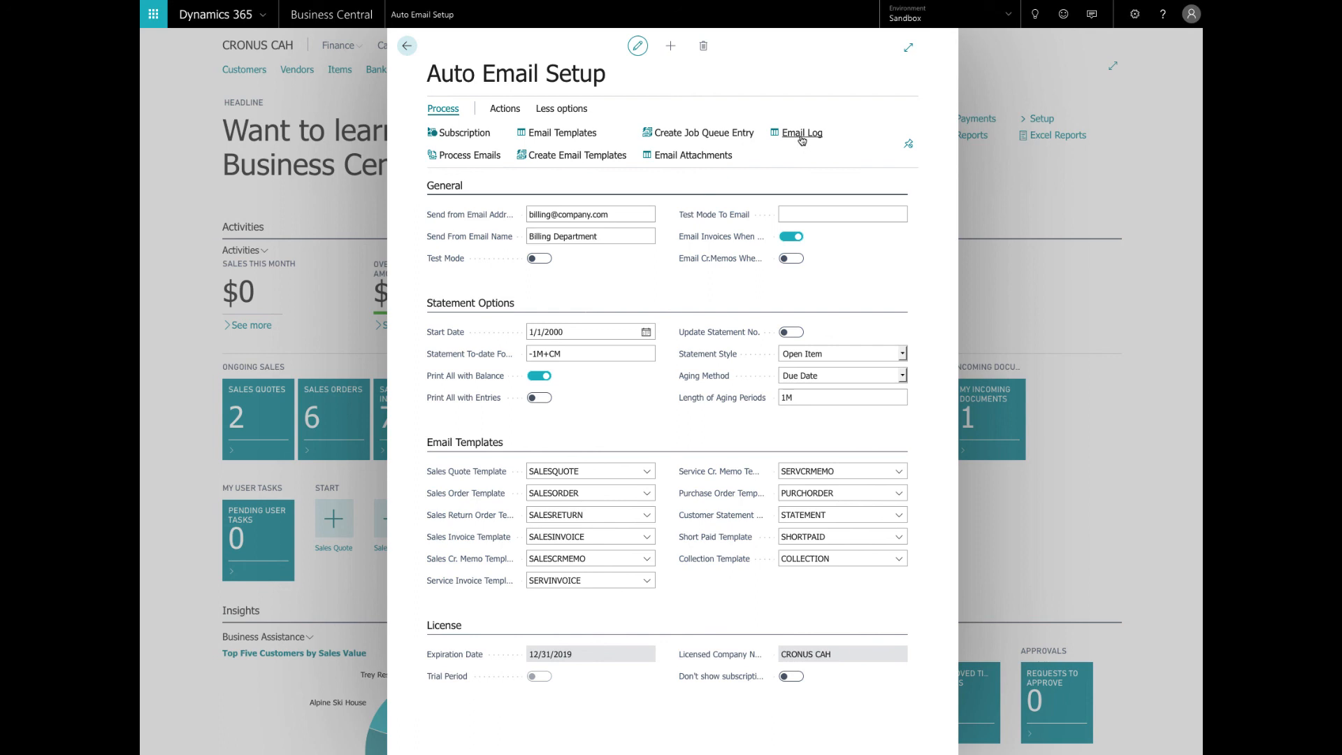
Open the Auto Email Log, then the Auto Email Dashboard from Actions.
left_click(801, 132)
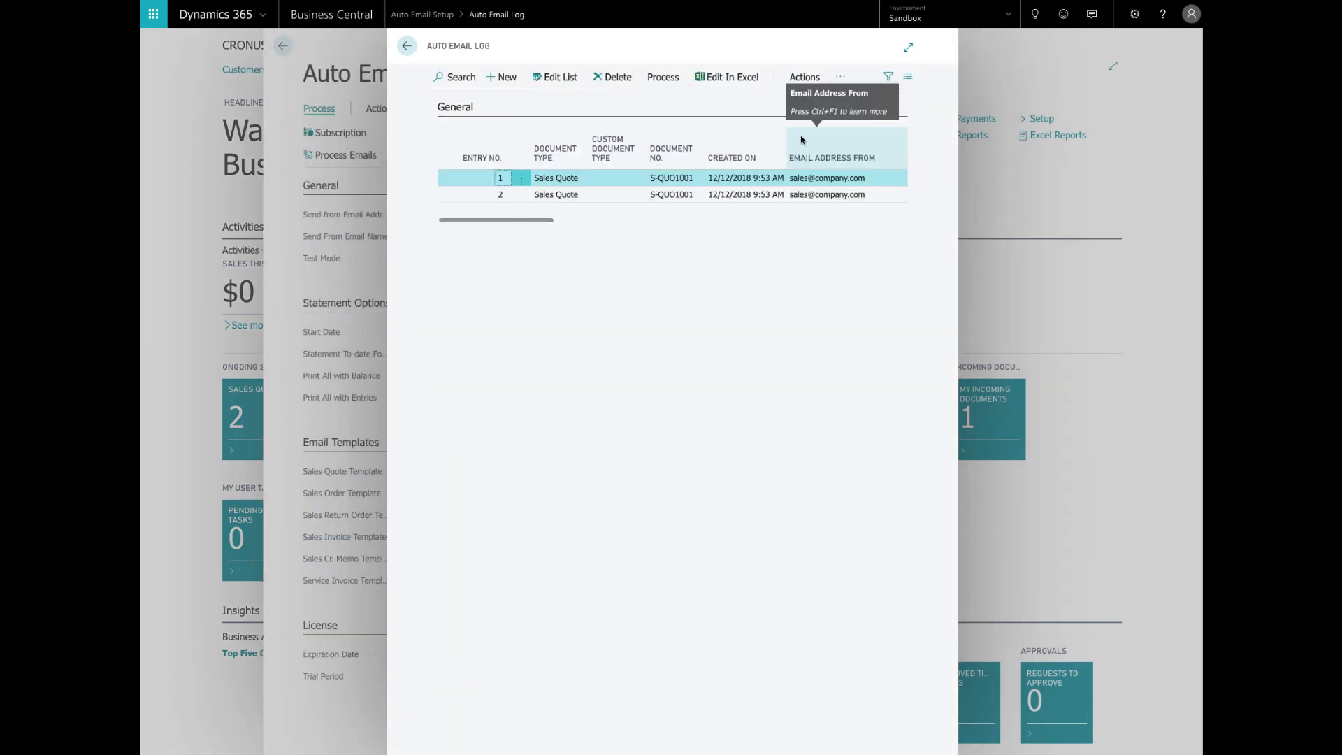
mouse_move(778, 235)
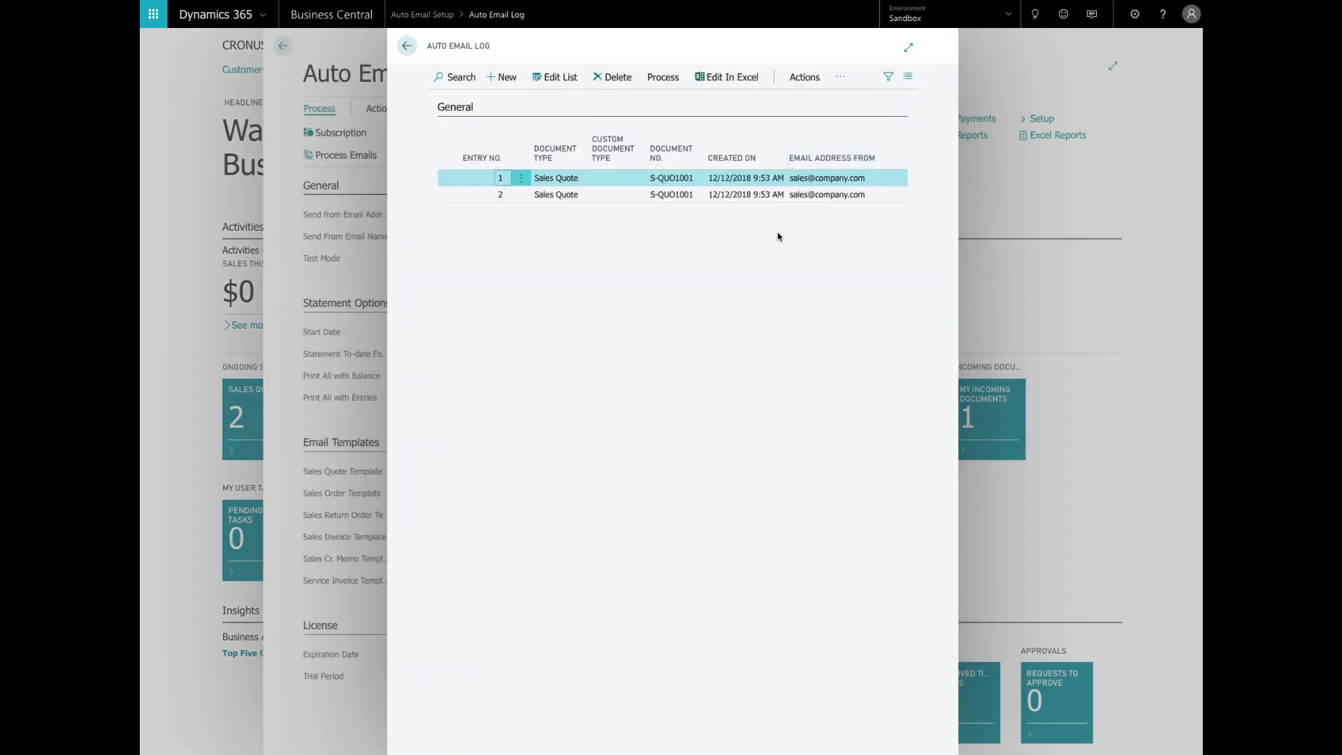
mouse_move(784, 238)
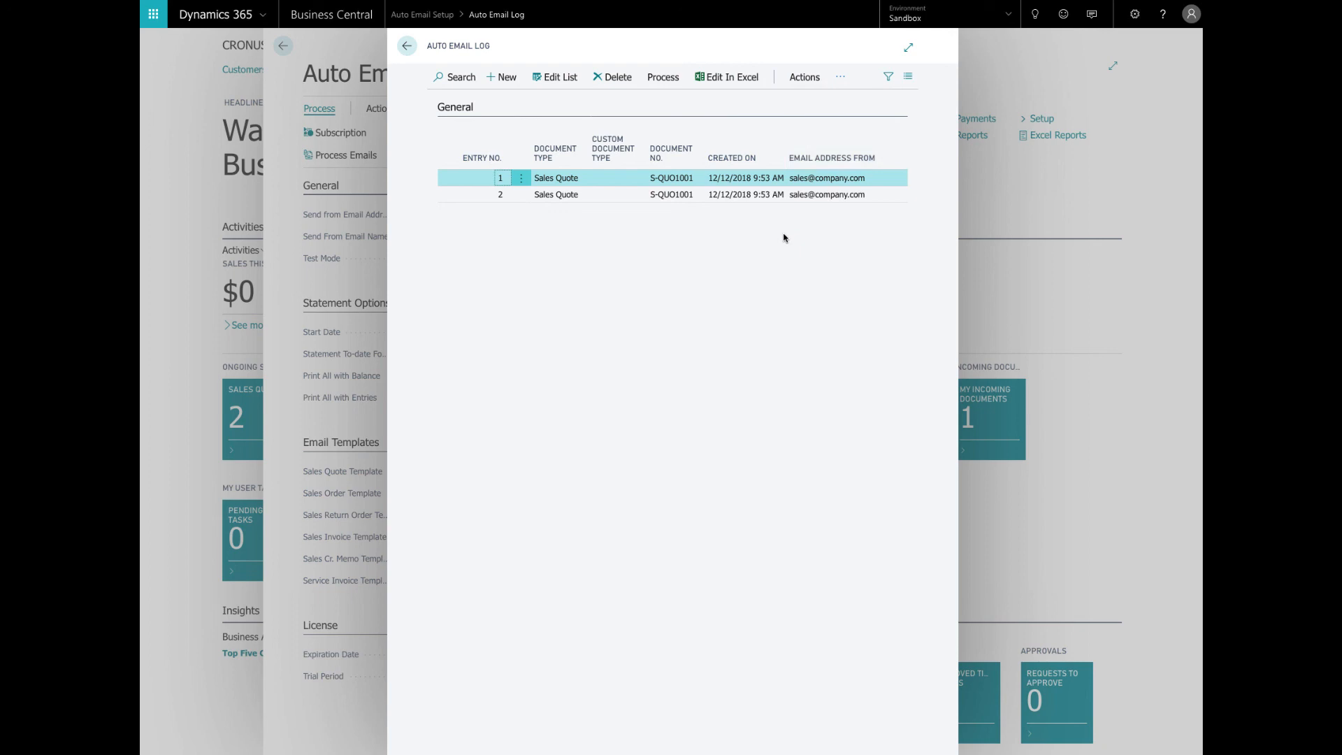
mouse_move(772, 221)
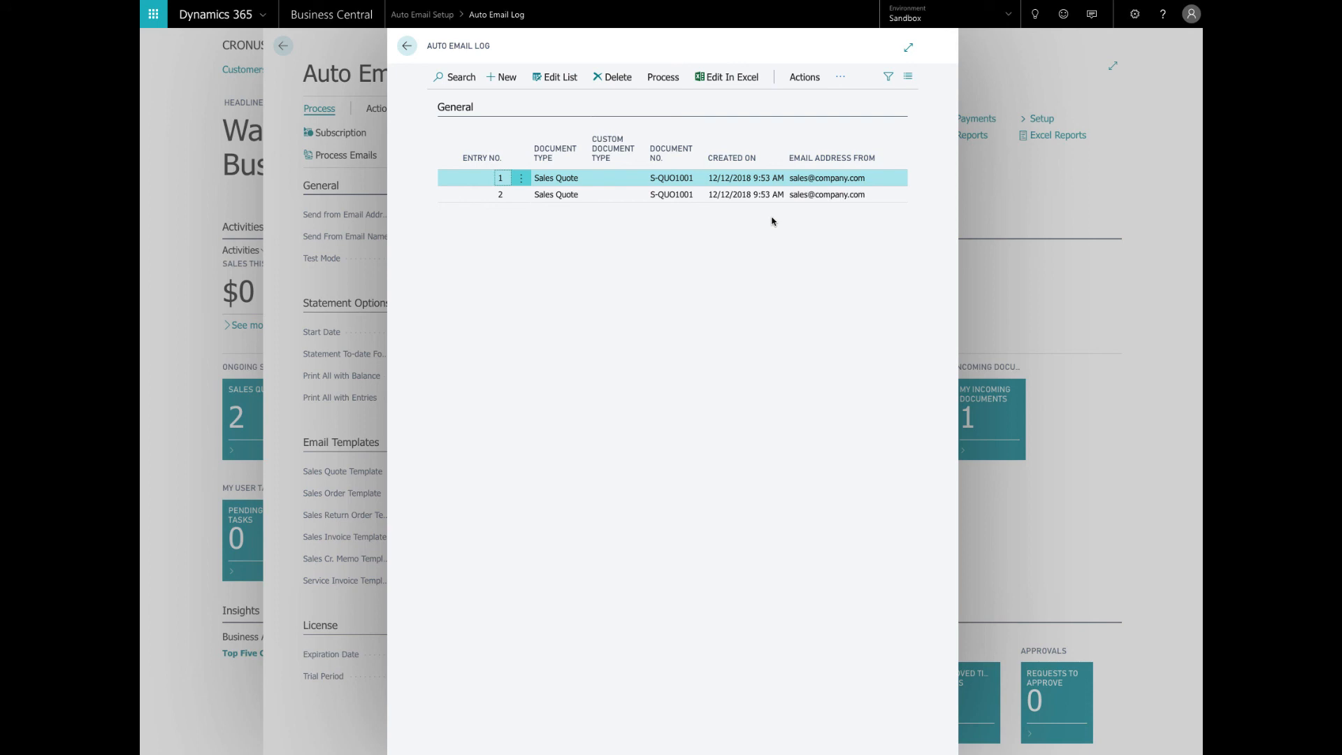
left_click(803, 77)
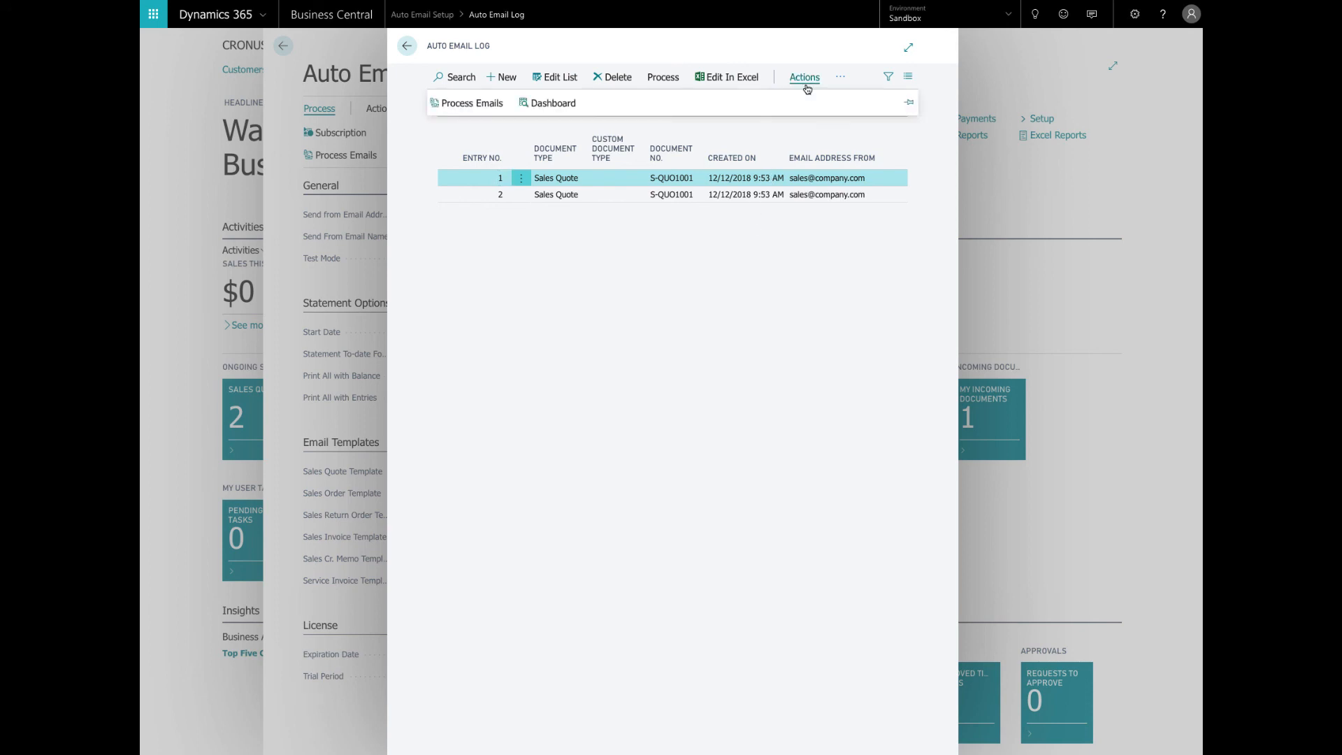
left_click(804, 77)
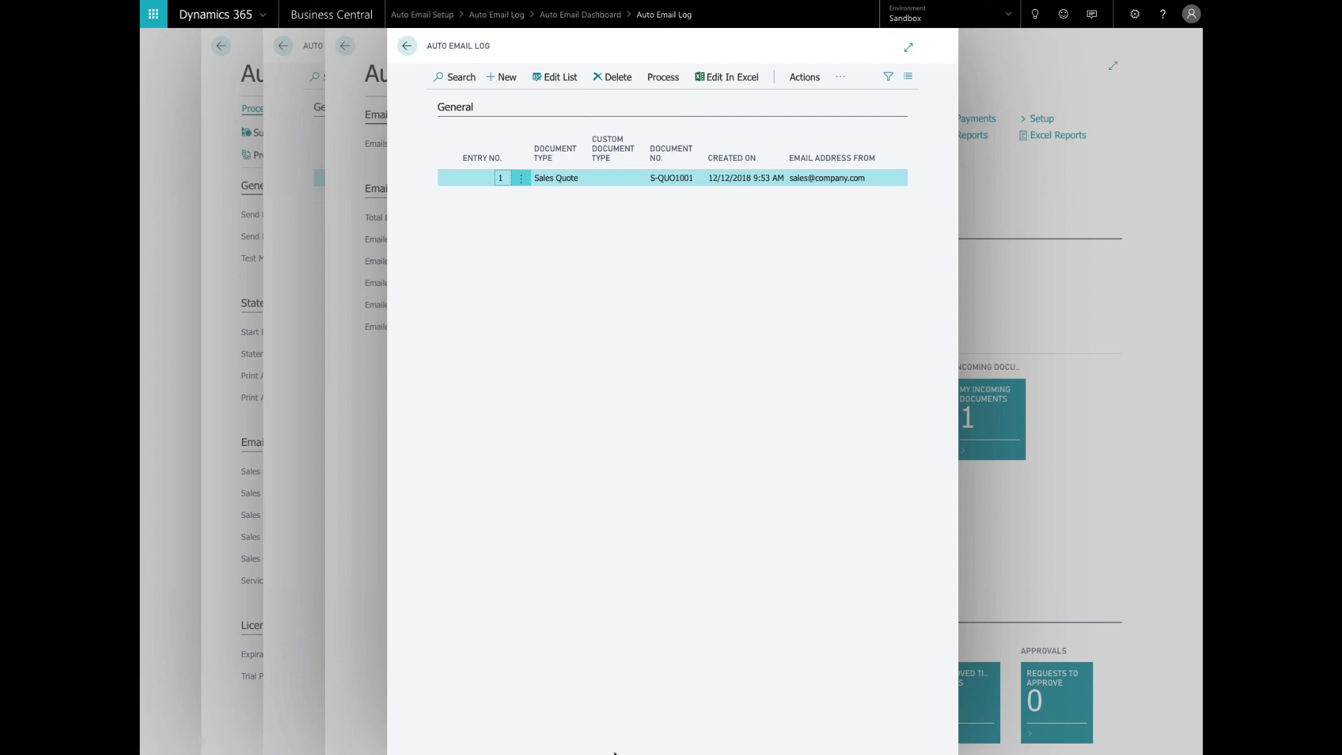
mouse_move(898, 695)
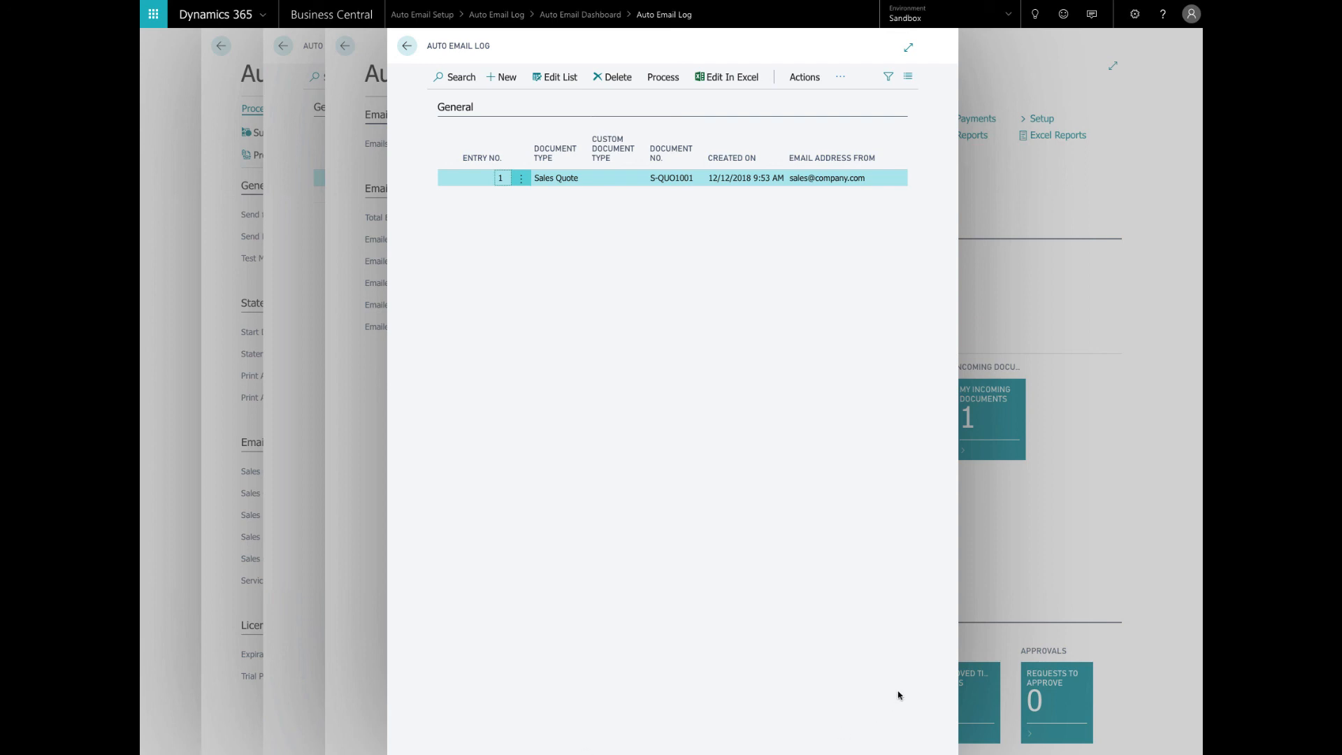
mouse_move(865, 659)
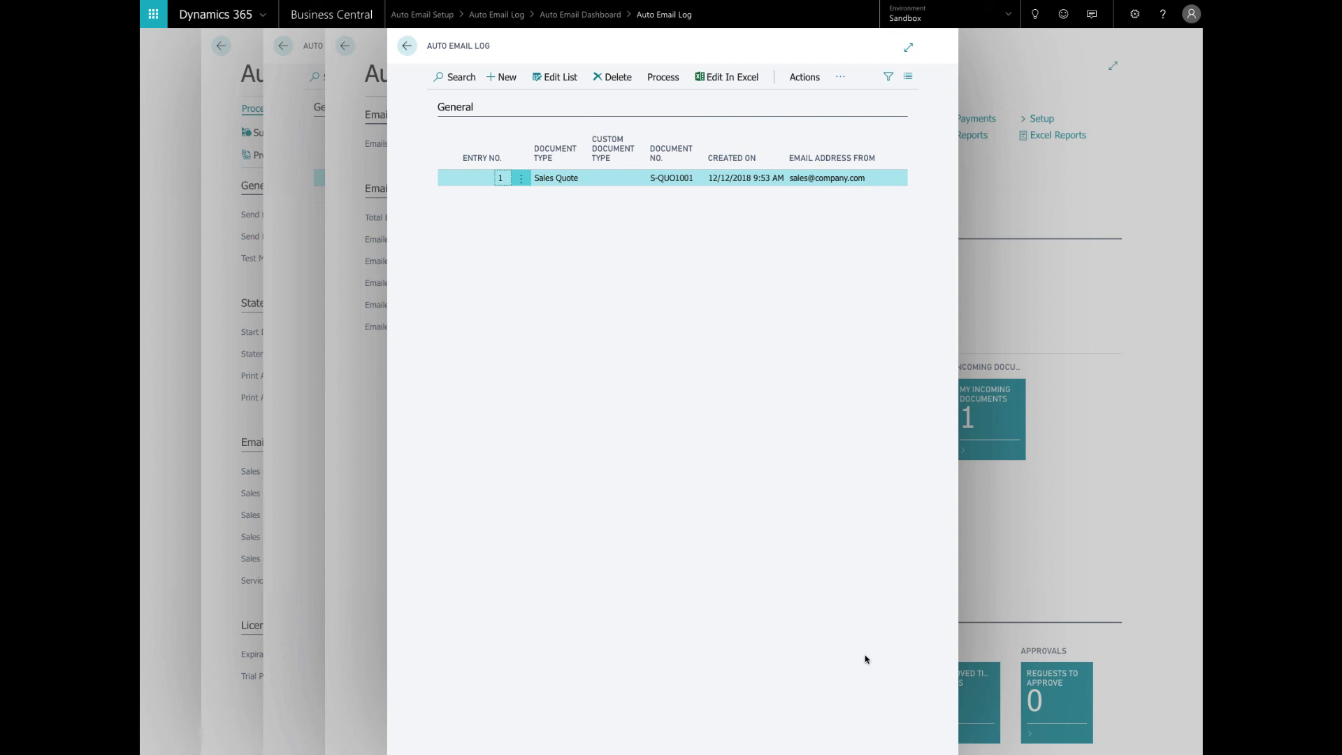
mouse_move(832, 197)
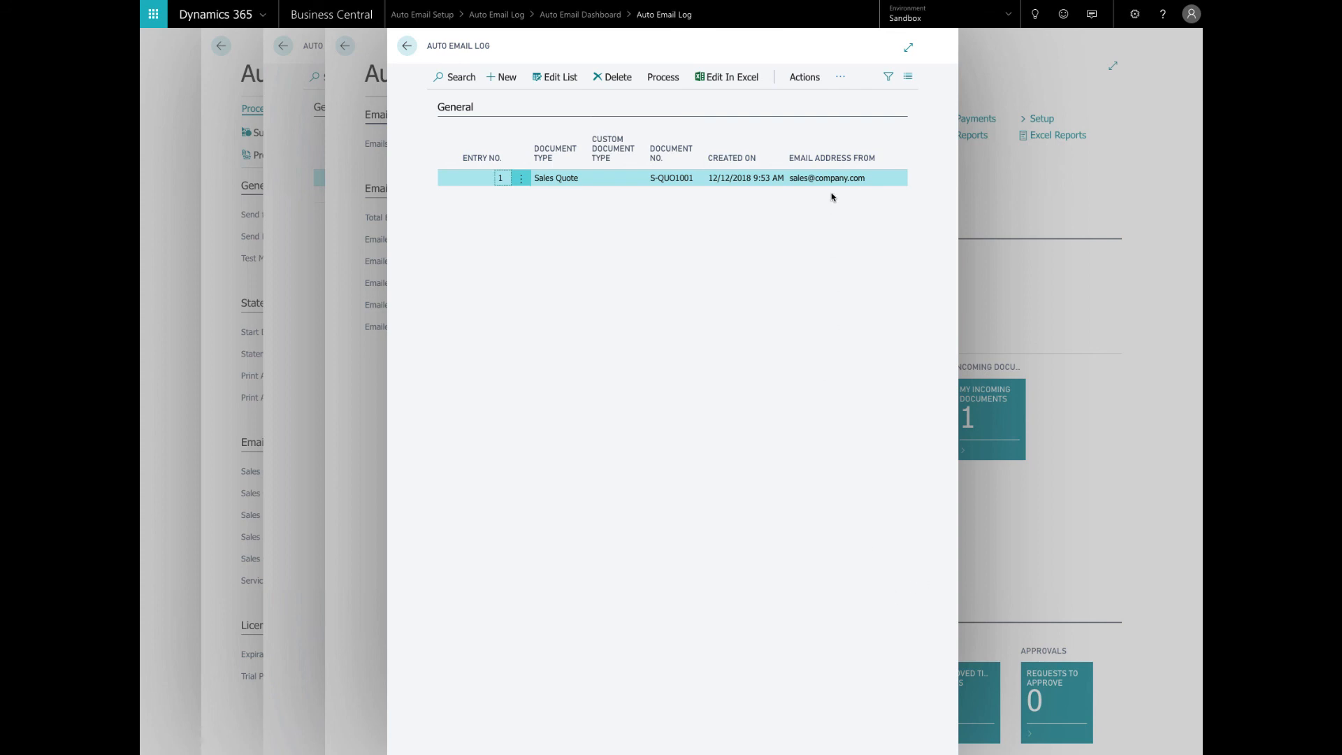